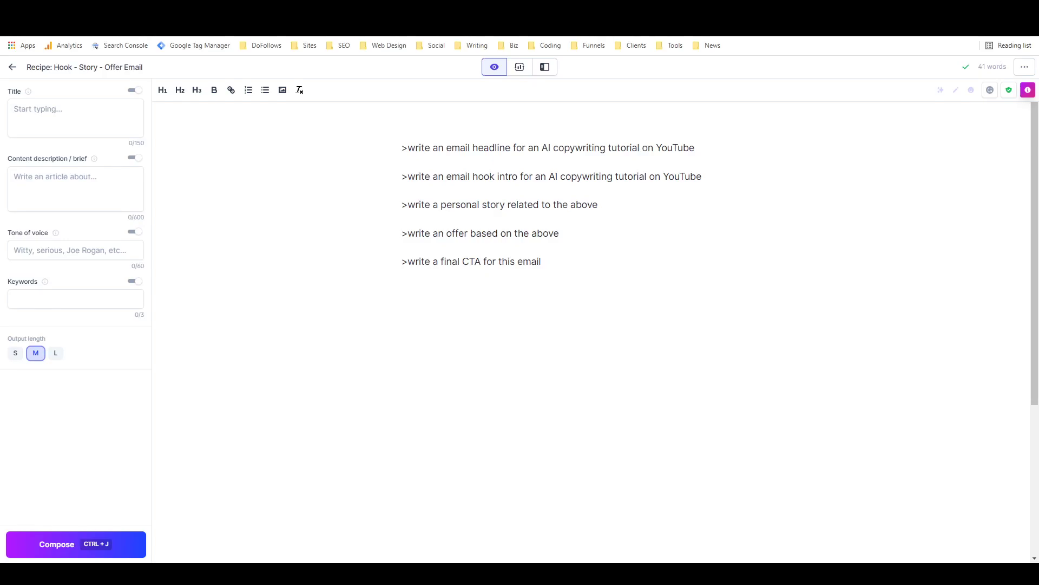
mouse_move(838, 330)
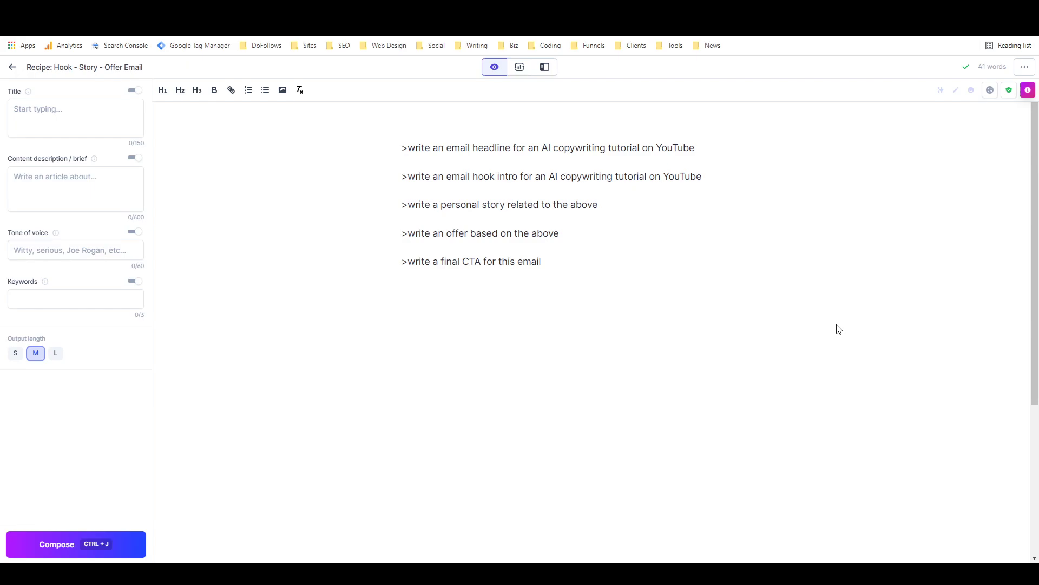
mouse_move(827, 345)
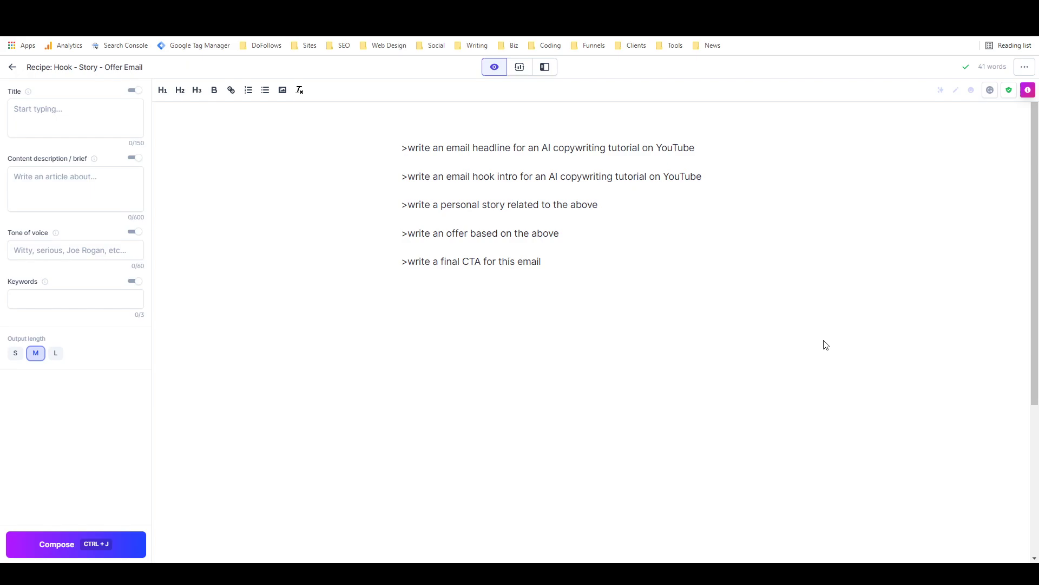
mouse_move(464, 232)
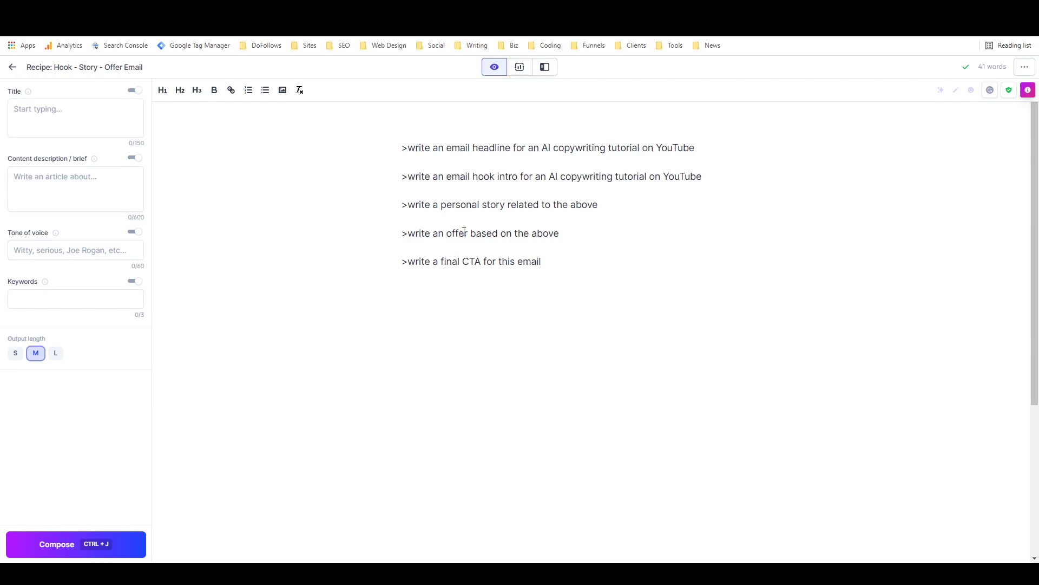
mouse_move(580, 297)
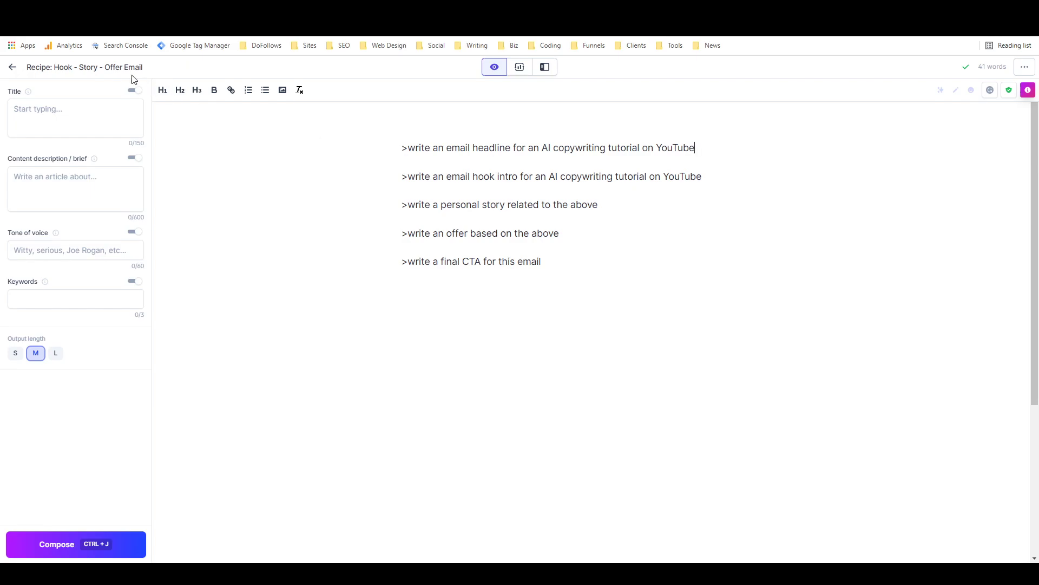
mouse_move(84, 66)
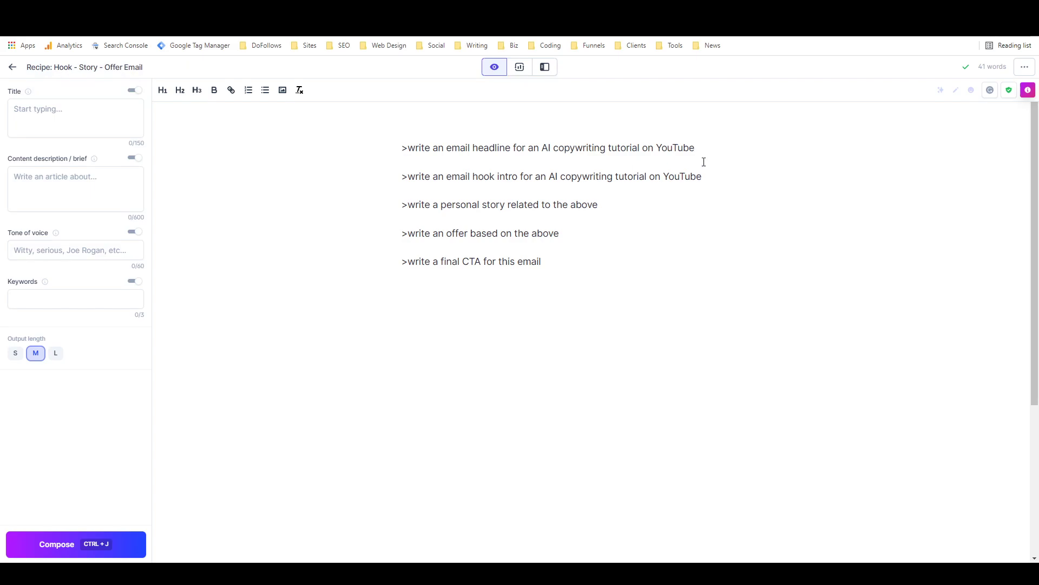
mouse_move(694, 162)
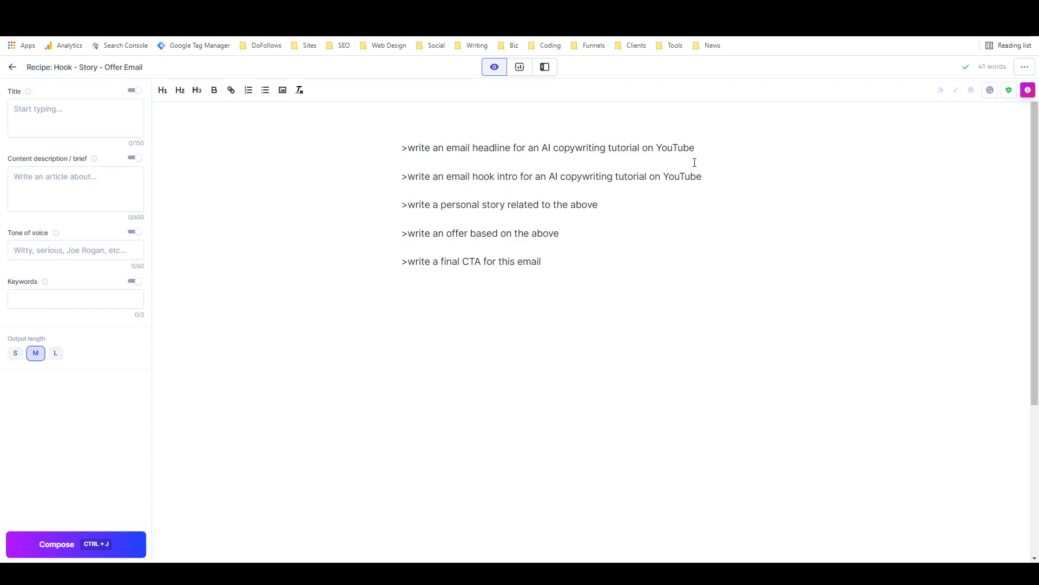
- Choose the Russell Brunson tone and generate a headline from the headline command
left_click(695, 147)
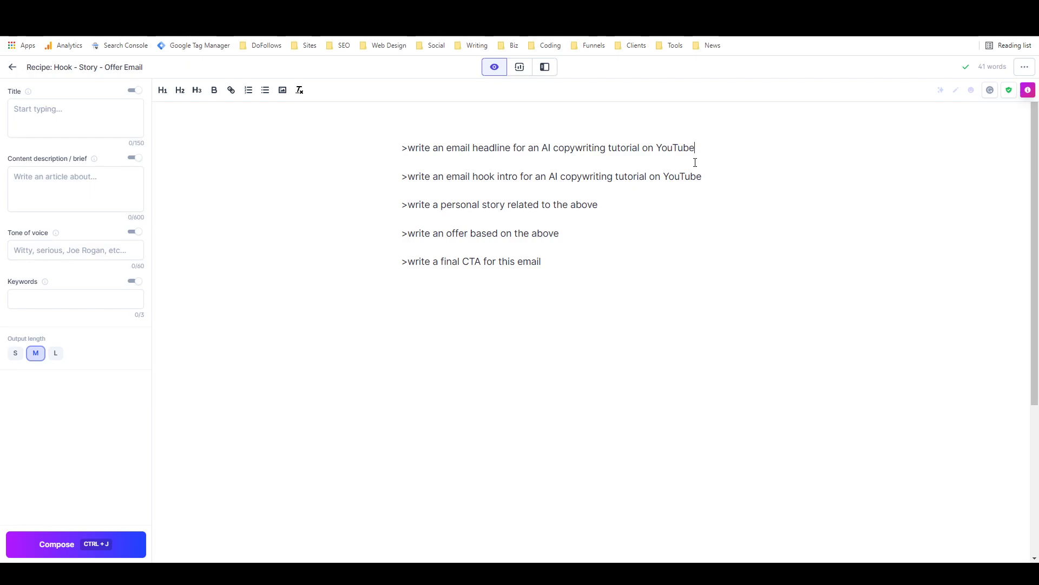
mouse_move(694, 162)
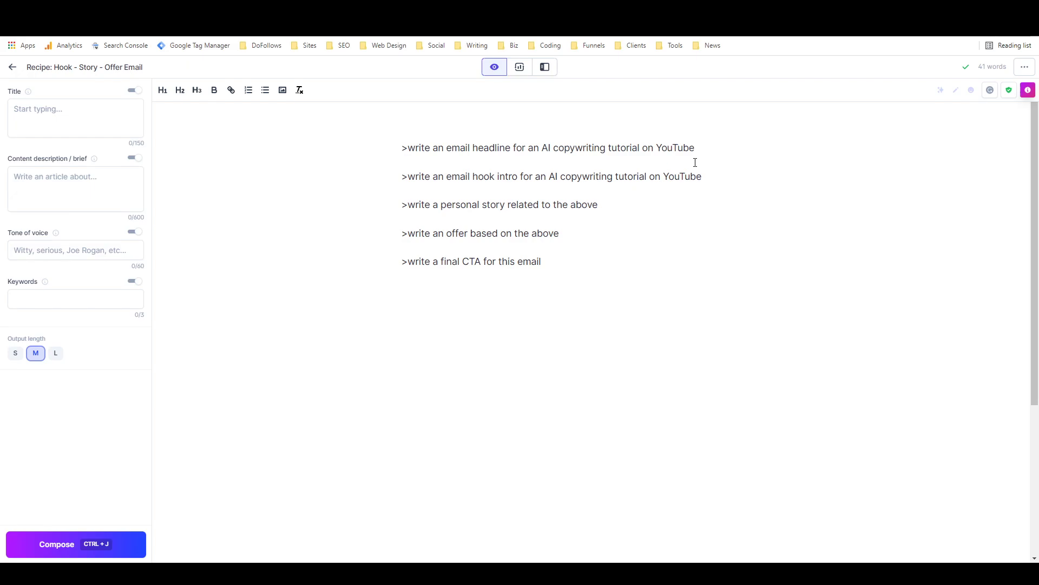
mouse_move(753, 169)
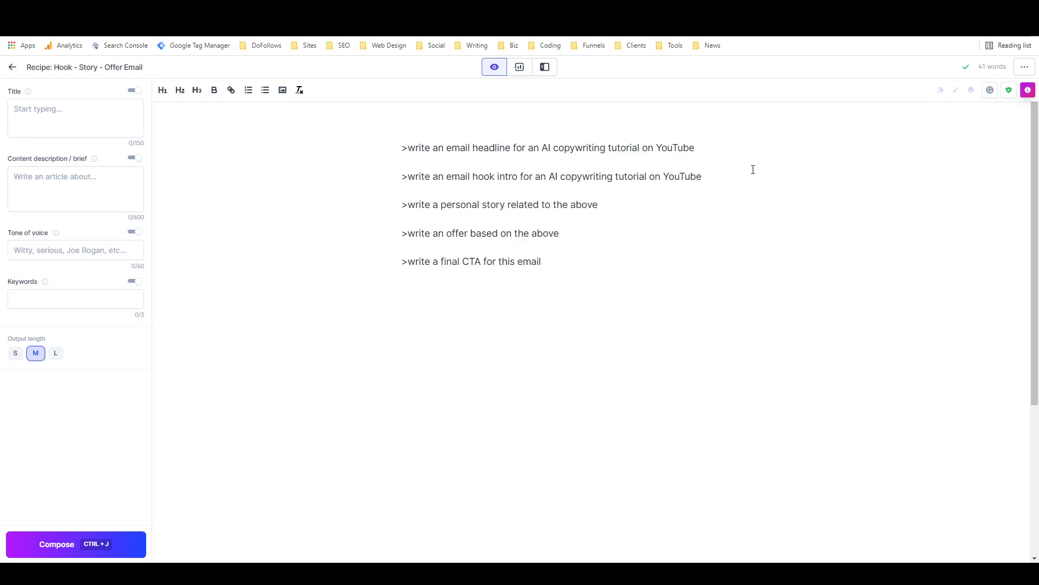
left_click(695, 147)
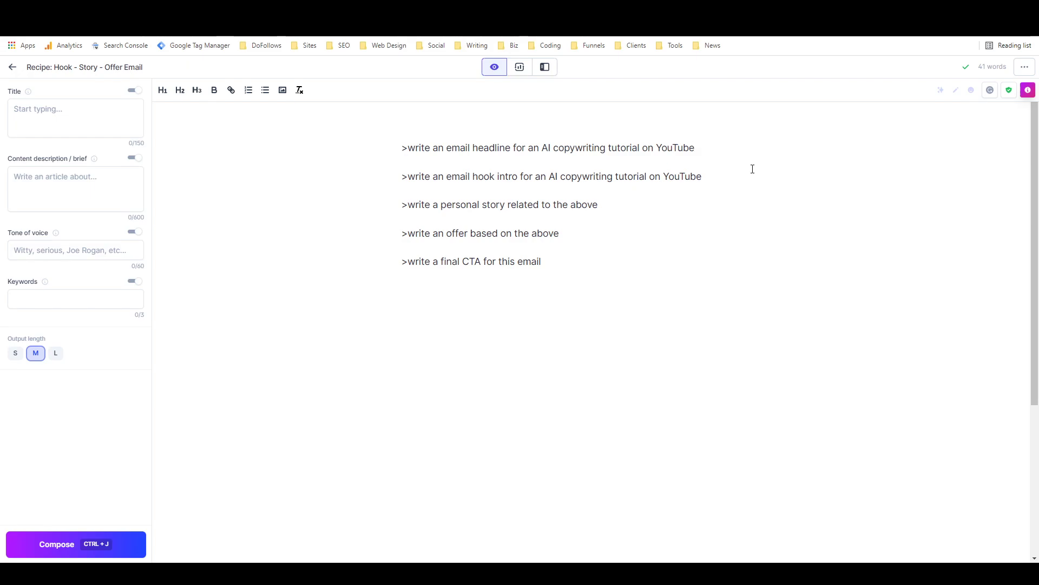
mouse_move(374, 229)
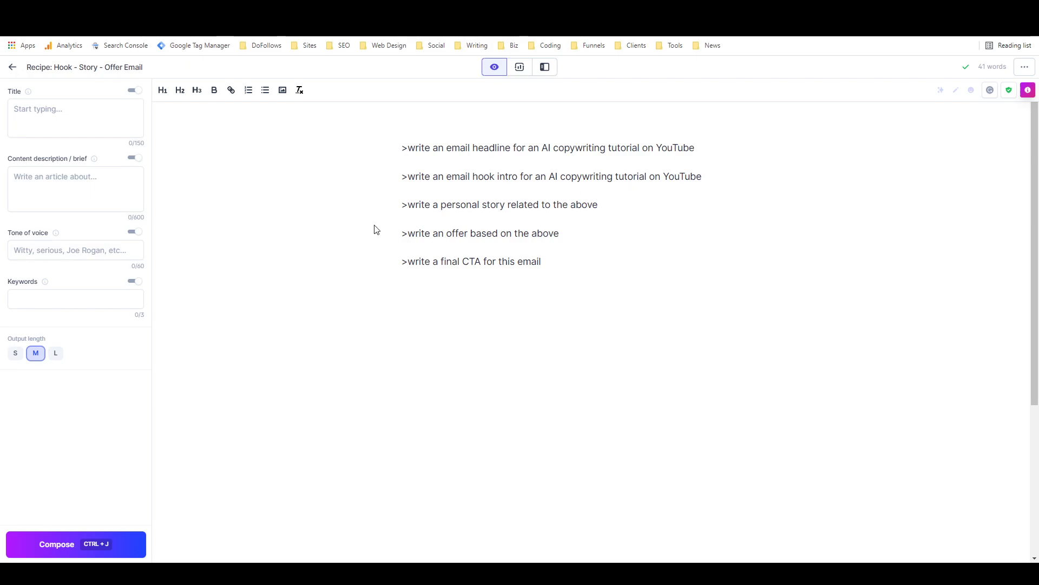
left_click(75, 250)
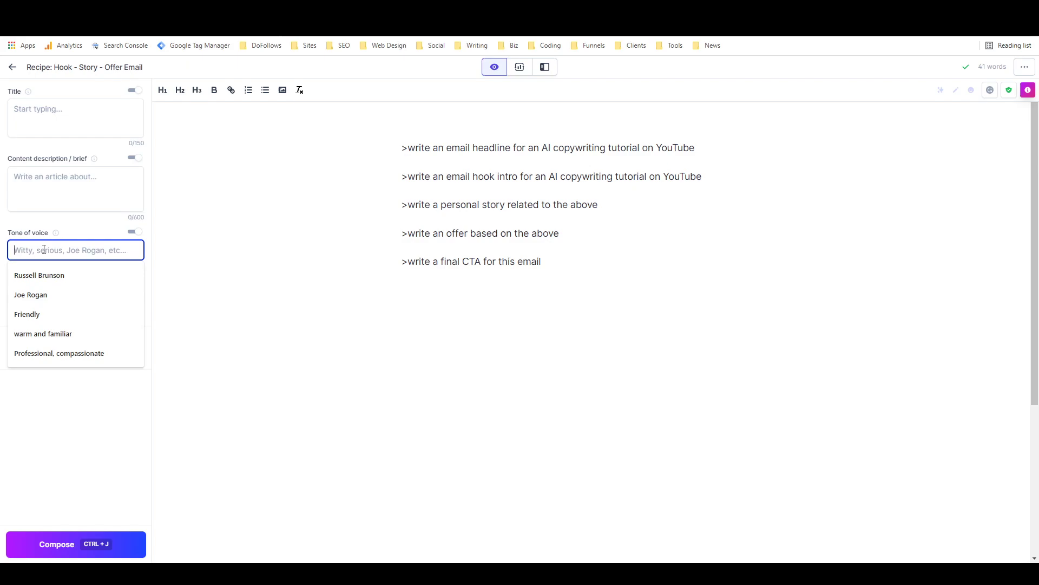
left_click(39, 275)
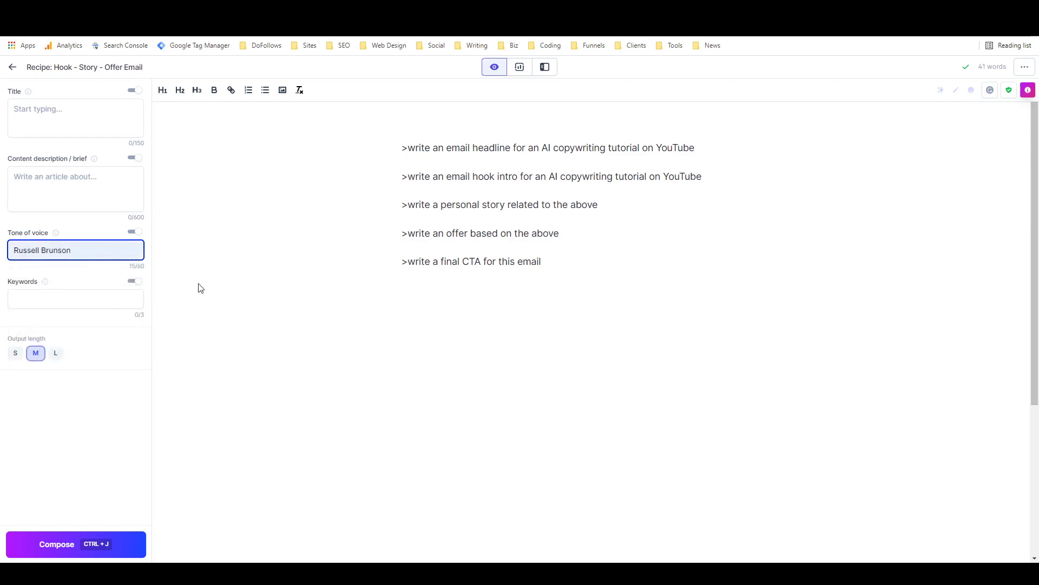
mouse_move(636, 197)
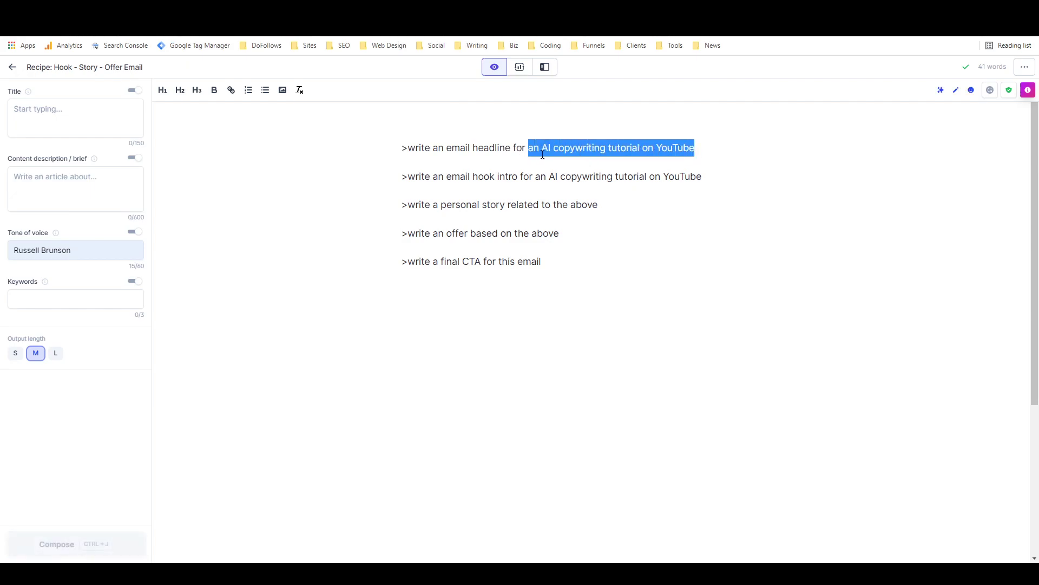
left_click(698, 148)
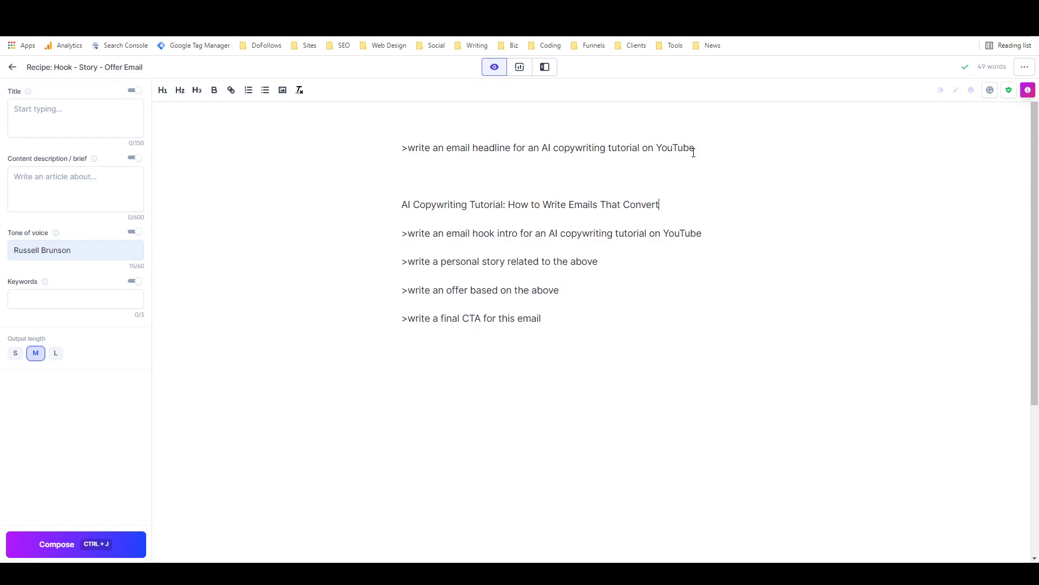
mouse_move(485, 207)
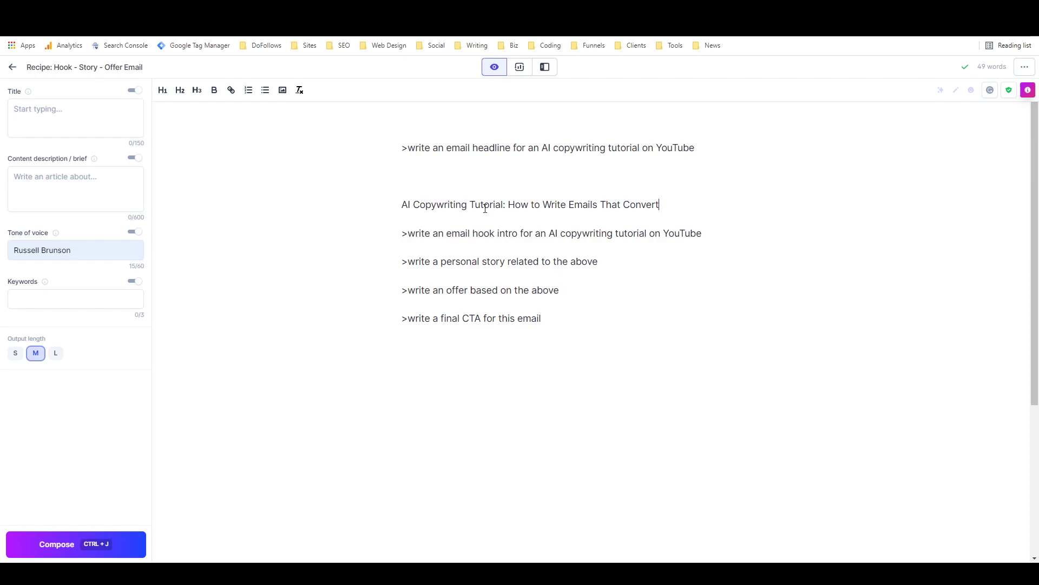
mouse_move(452, 251)
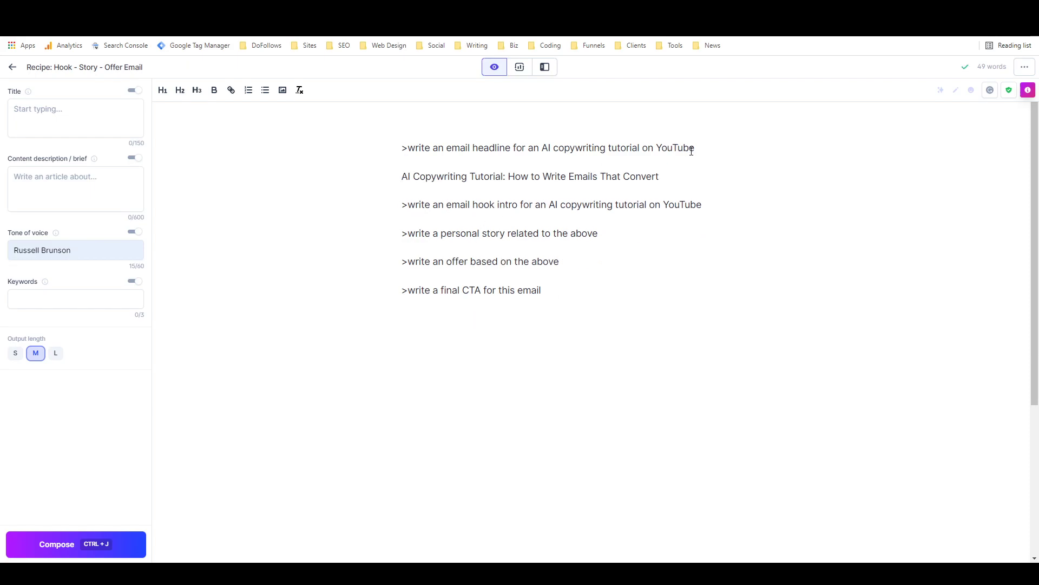
- Delete the headline command line so the generated headline tops the document
triple_click(548, 148)
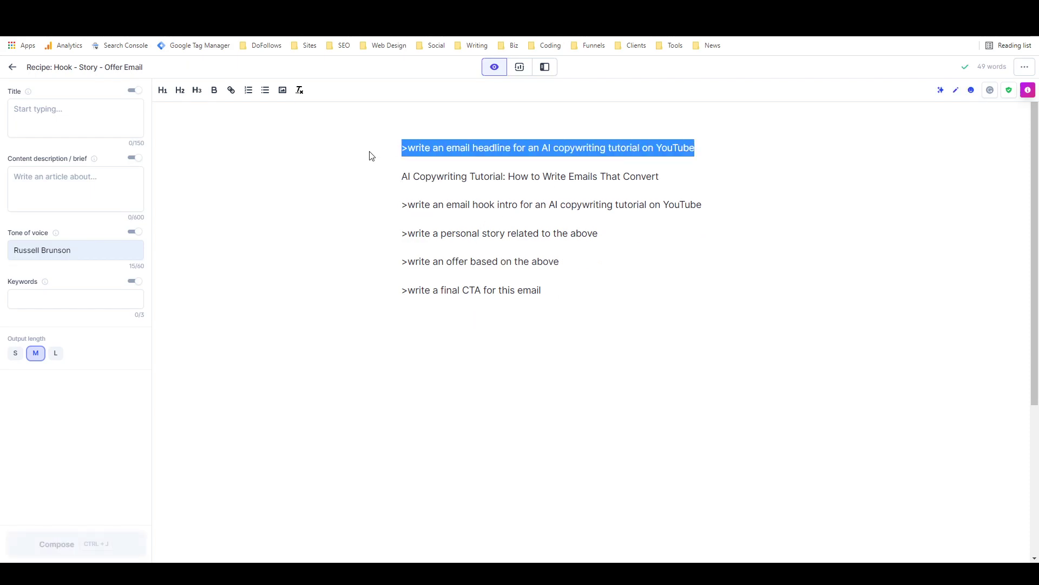
key("Delete")
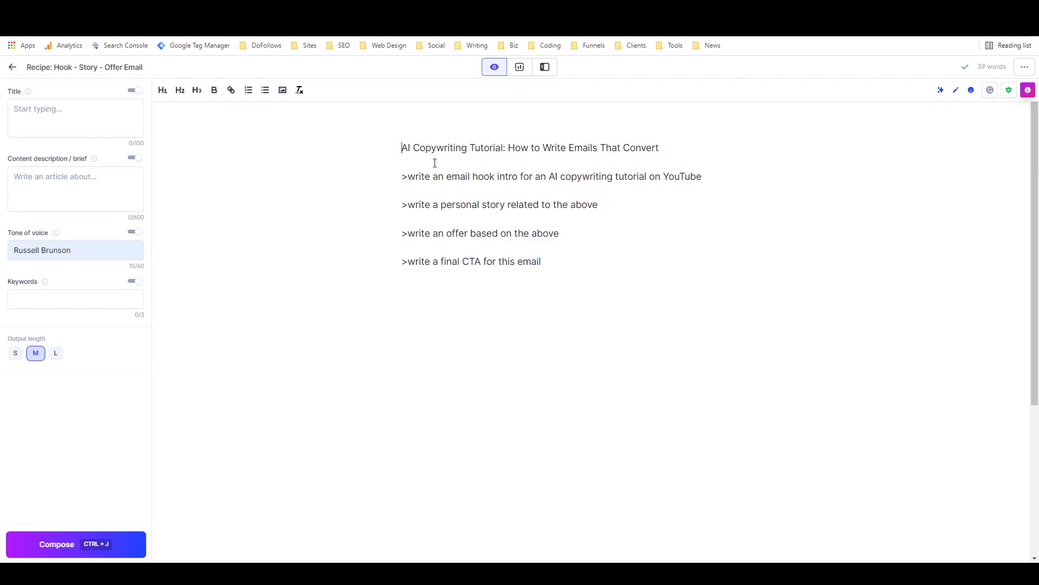
mouse_move(409, 177)
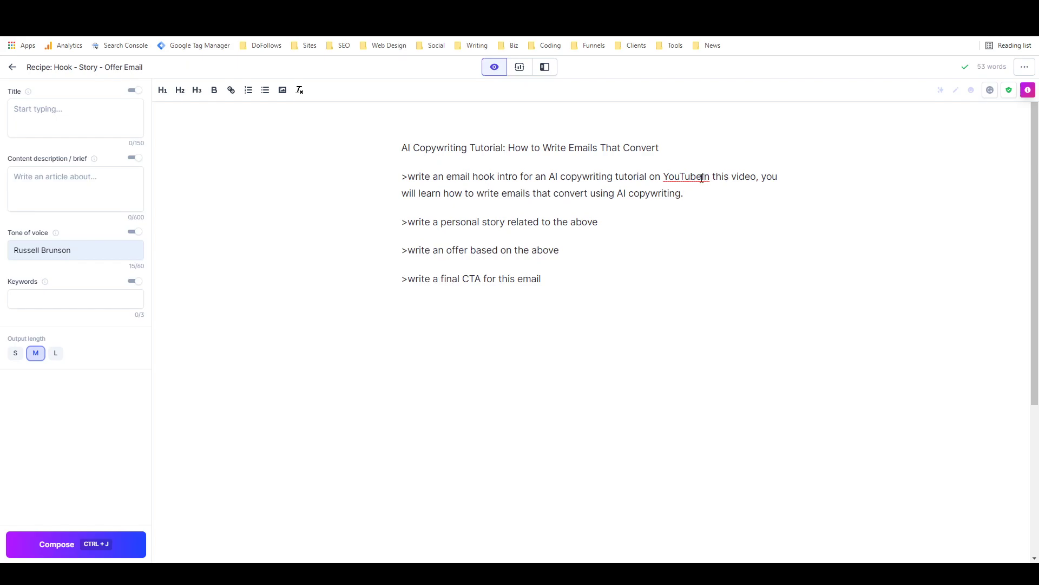
mouse_move(710, 210)
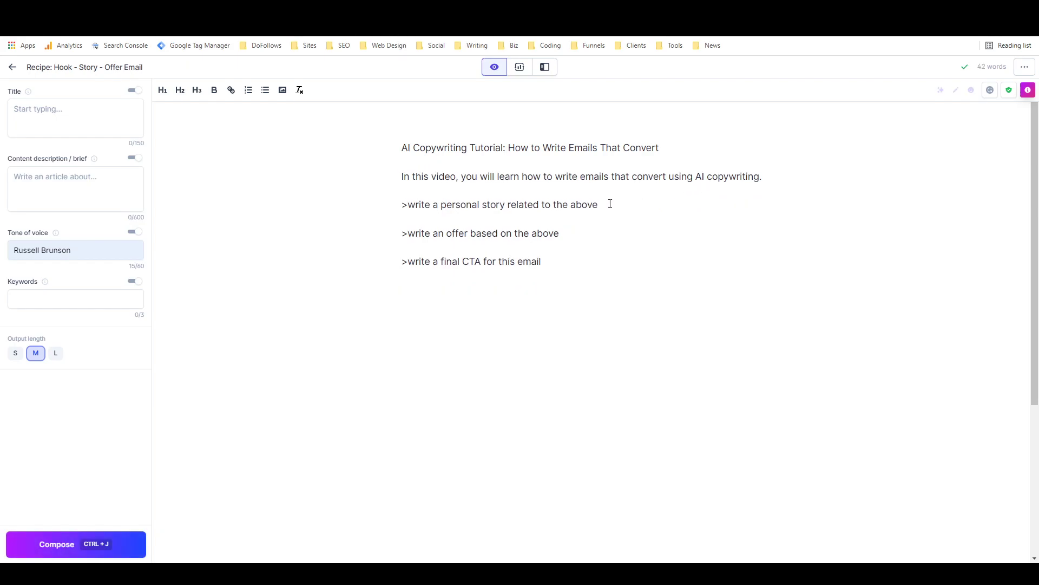
mouse_move(614, 203)
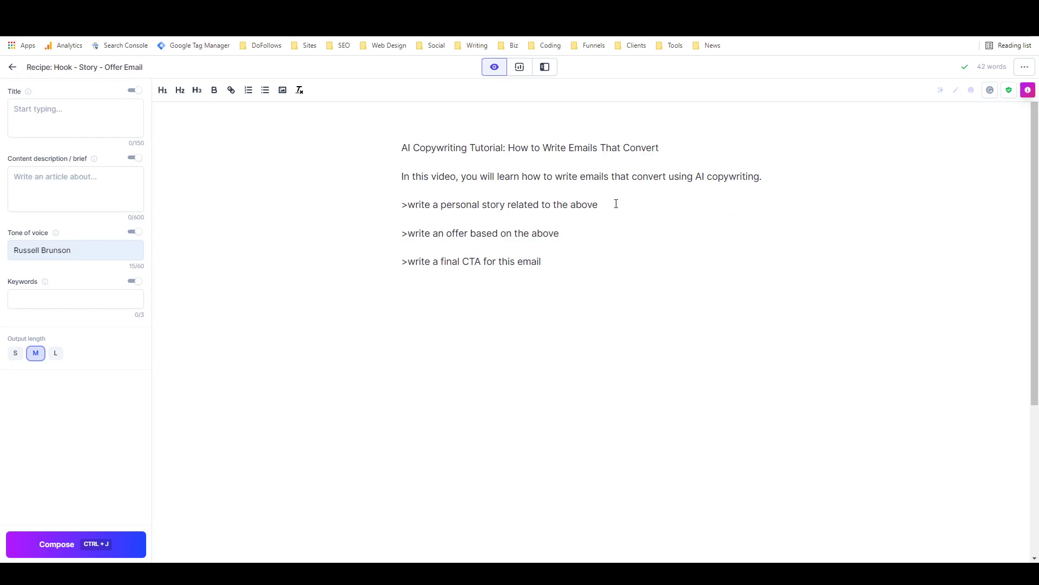
- Finish the intro with 'AI copywriting!' and remove the blank lines above the story paragraph
double_click(498, 204)
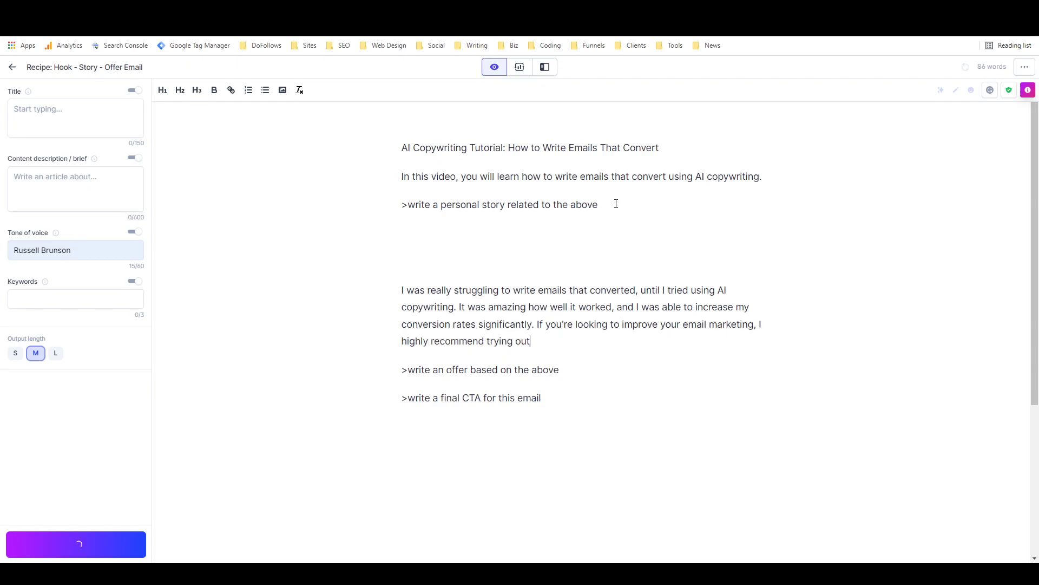
type("AI copywriting!")
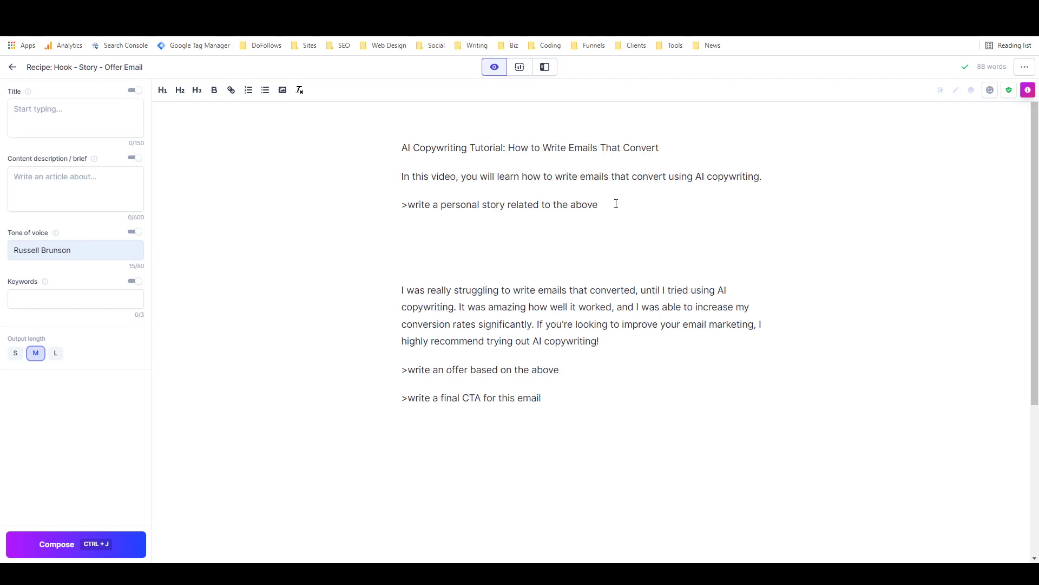
left_click(600, 341)
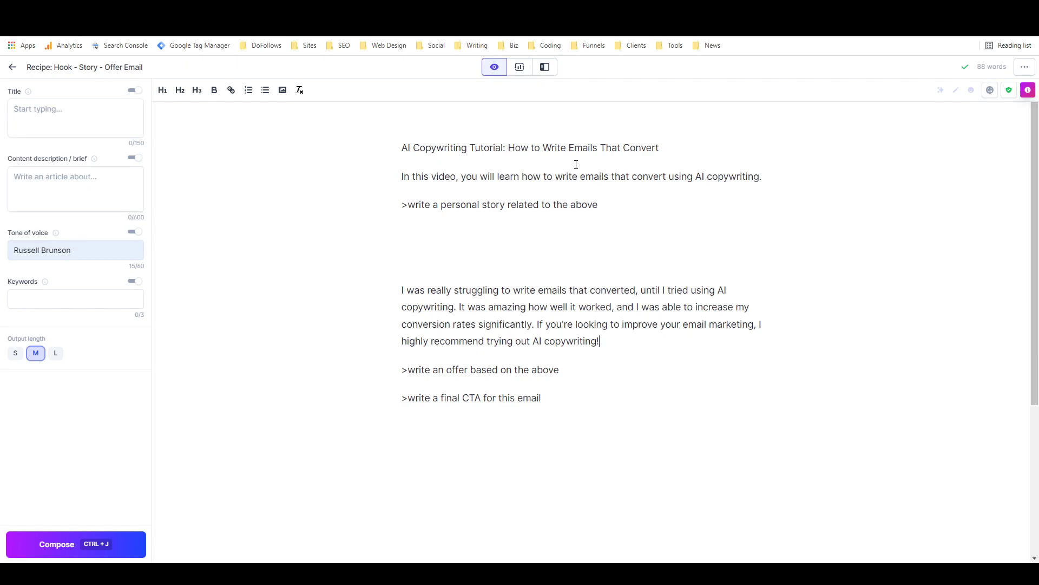
mouse_move(559, 269)
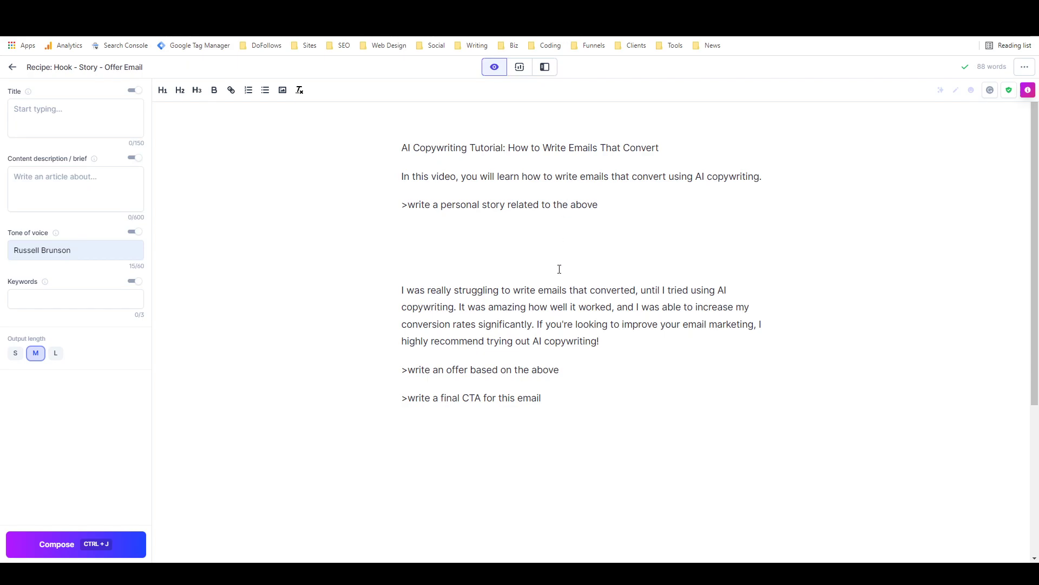
mouse_move(481, 268)
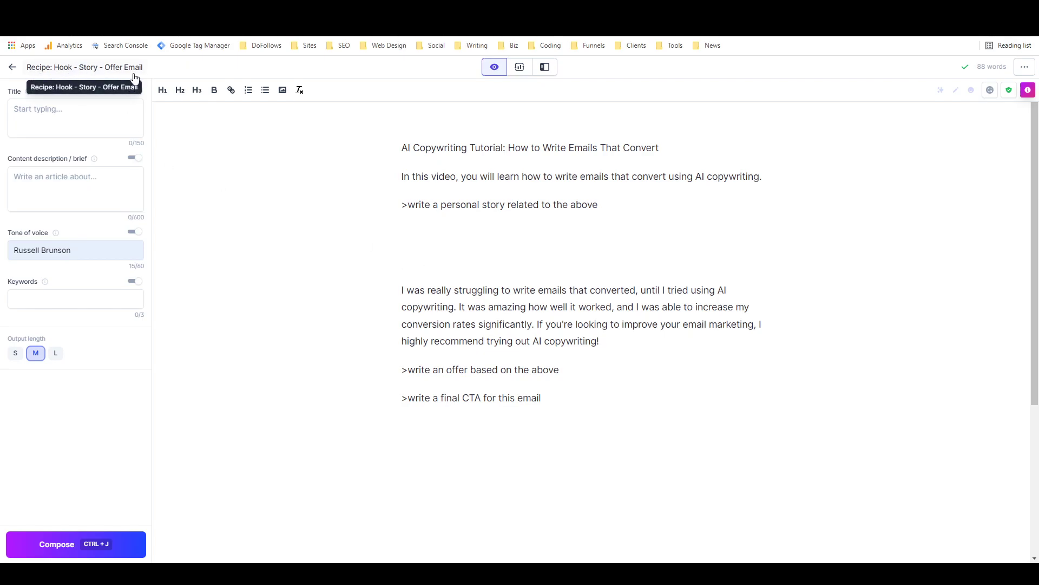
mouse_move(52, 69)
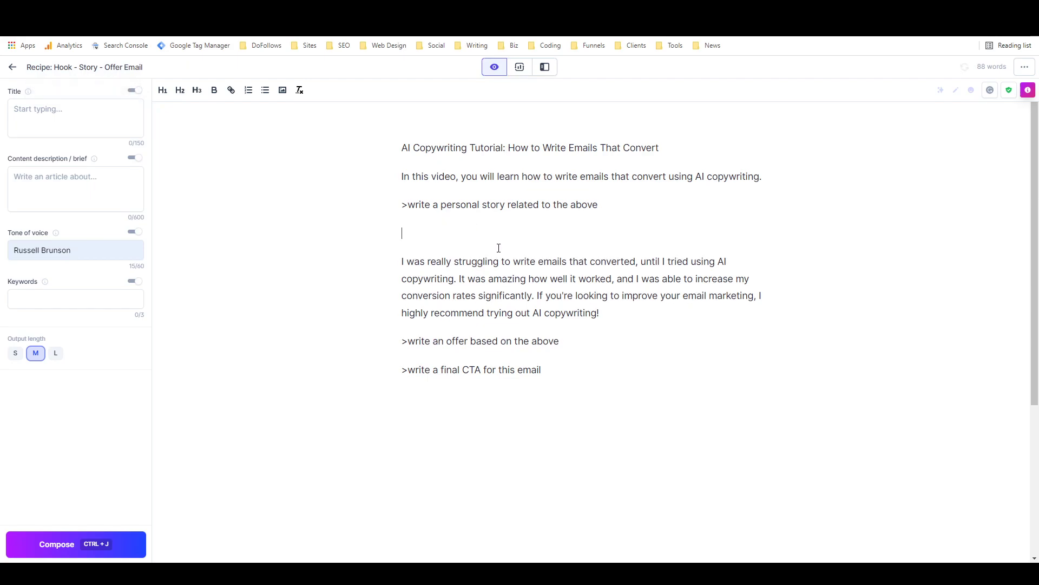
key("backspace")
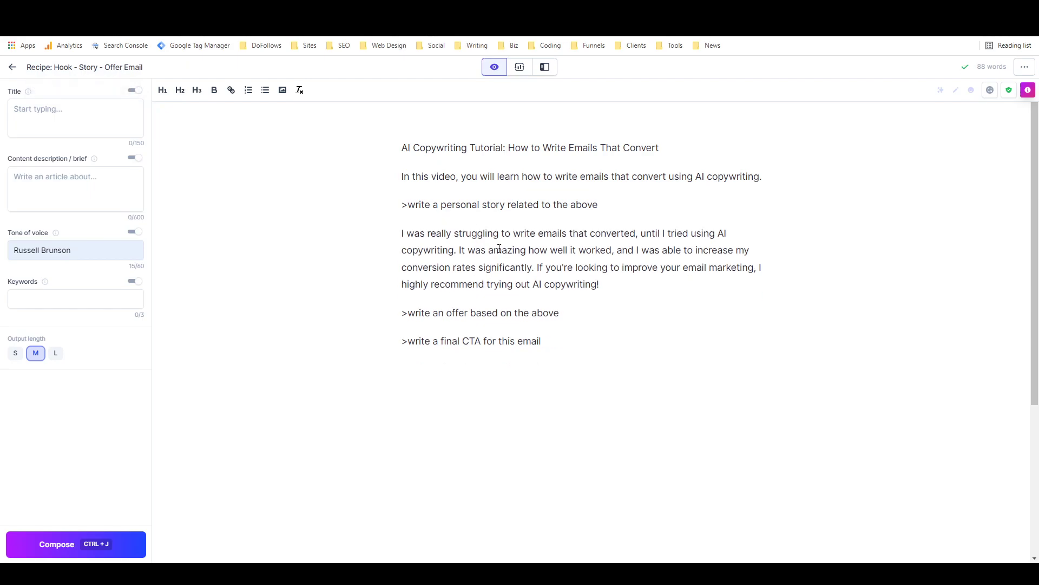
left_click(597, 204)
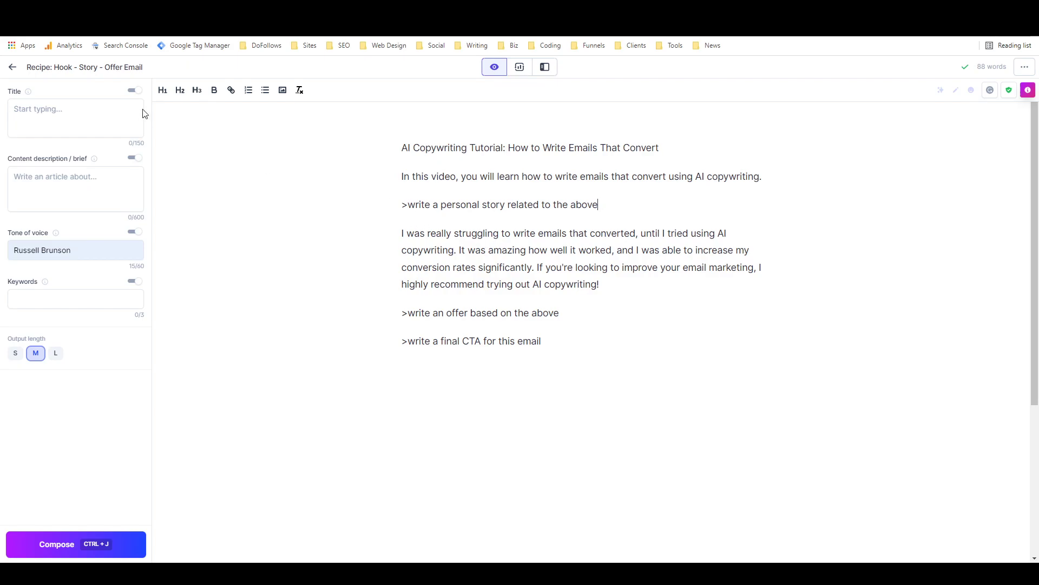
mouse_move(85, 66)
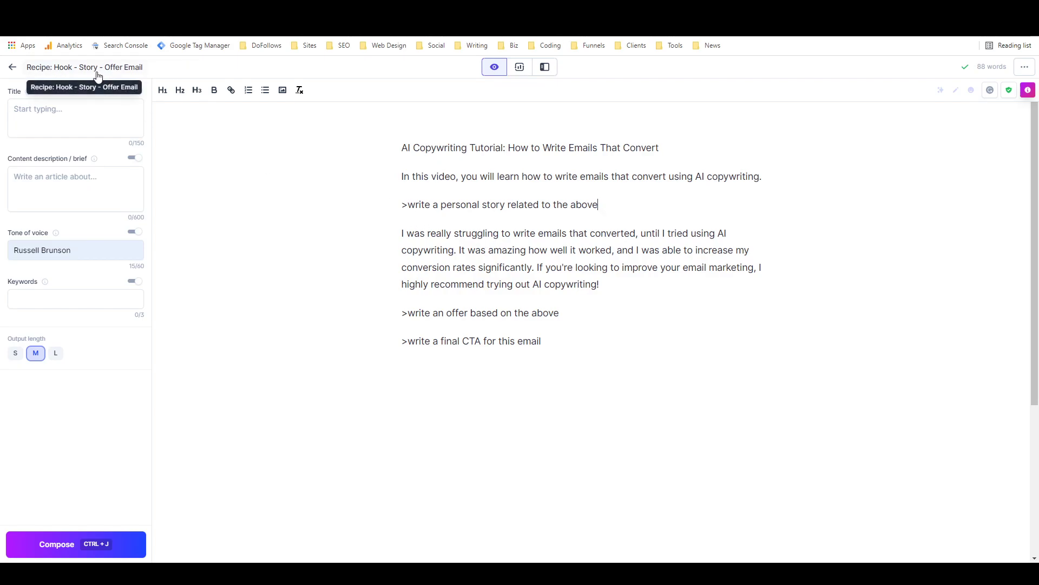
mouse_move(686, 295)
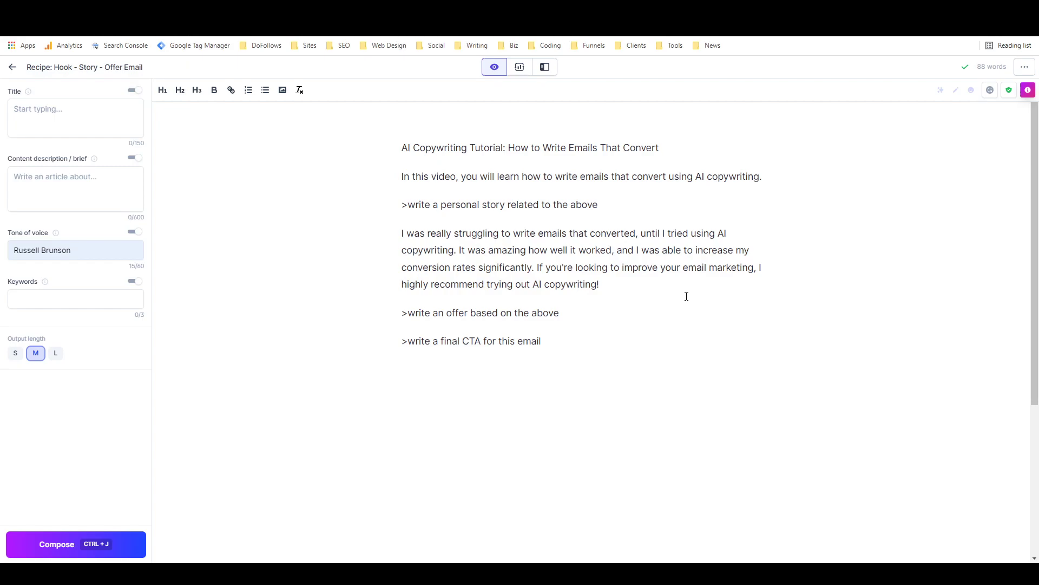
mouse_move(680, 289)
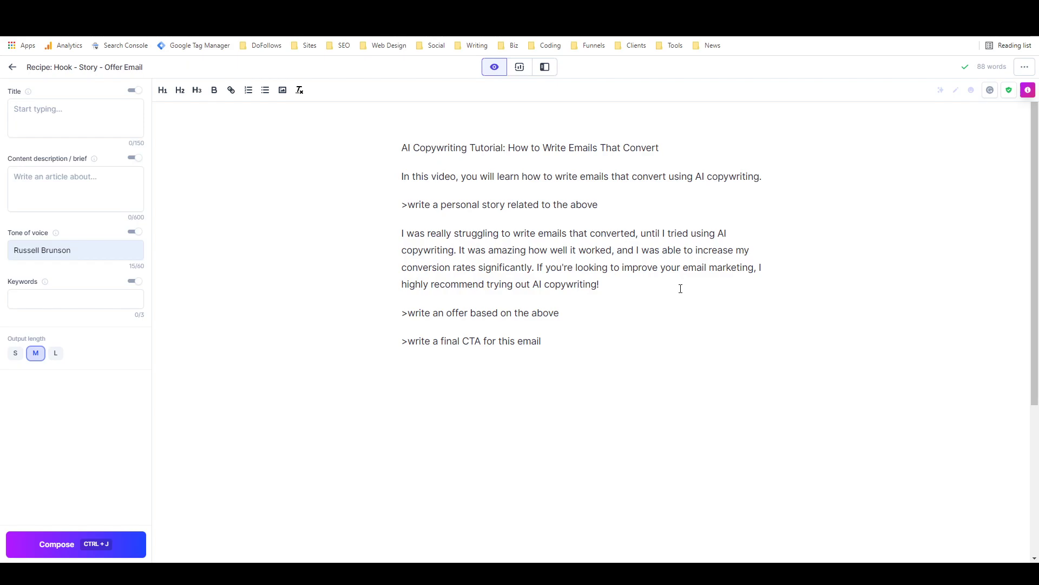
mouse_move(427, 235)
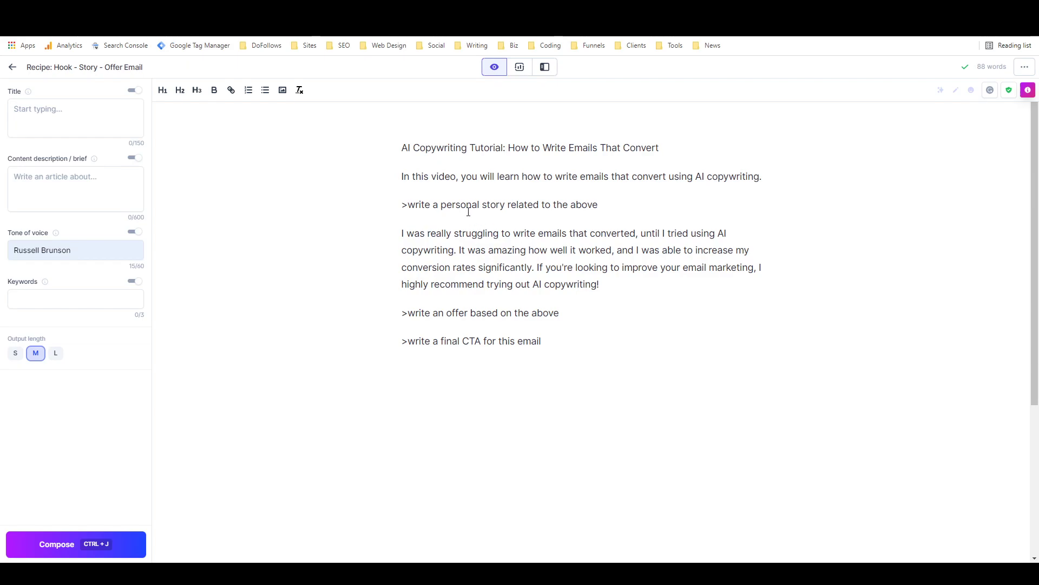
- Compose the offer, delete the numbered offer list and the offer command line
left_click(560, 313)
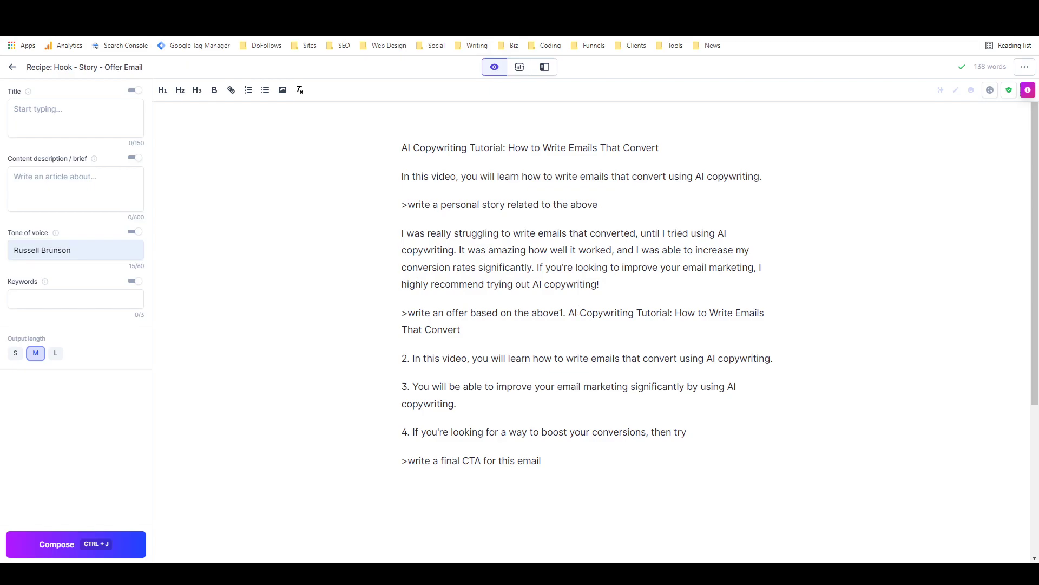
mouse_move(559, 381)
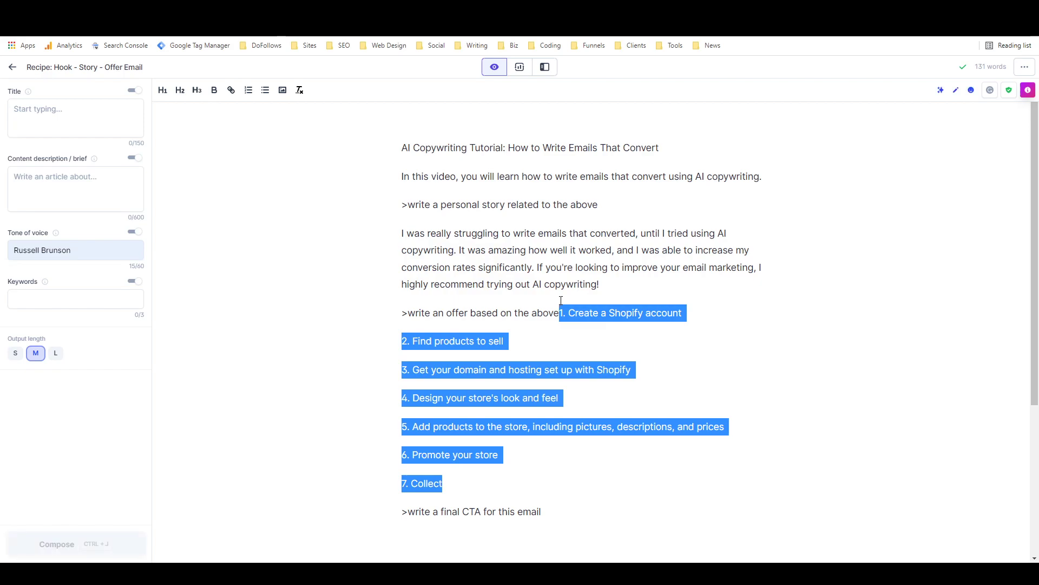
key("Delete")
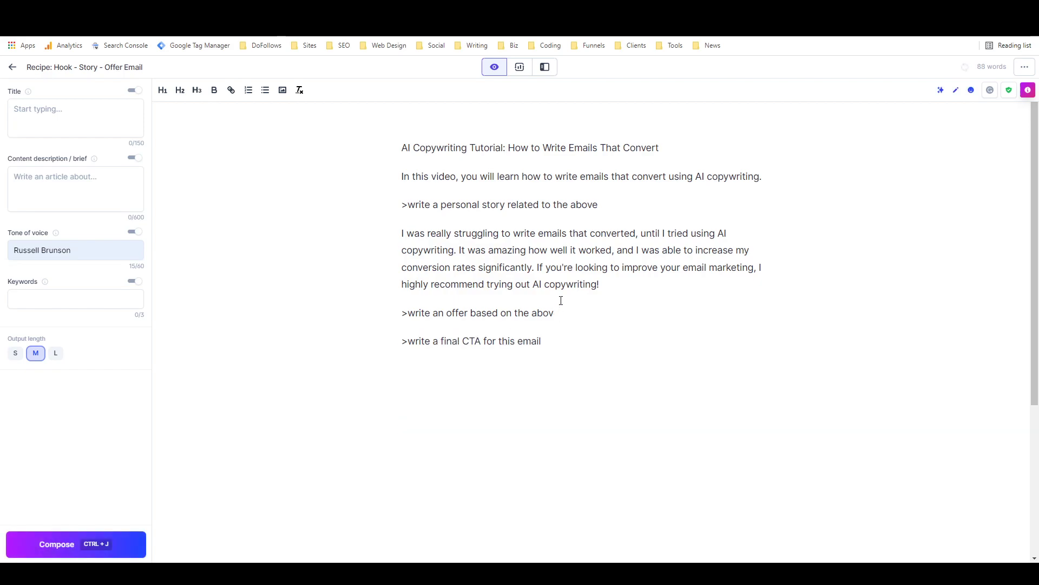
type("for the")
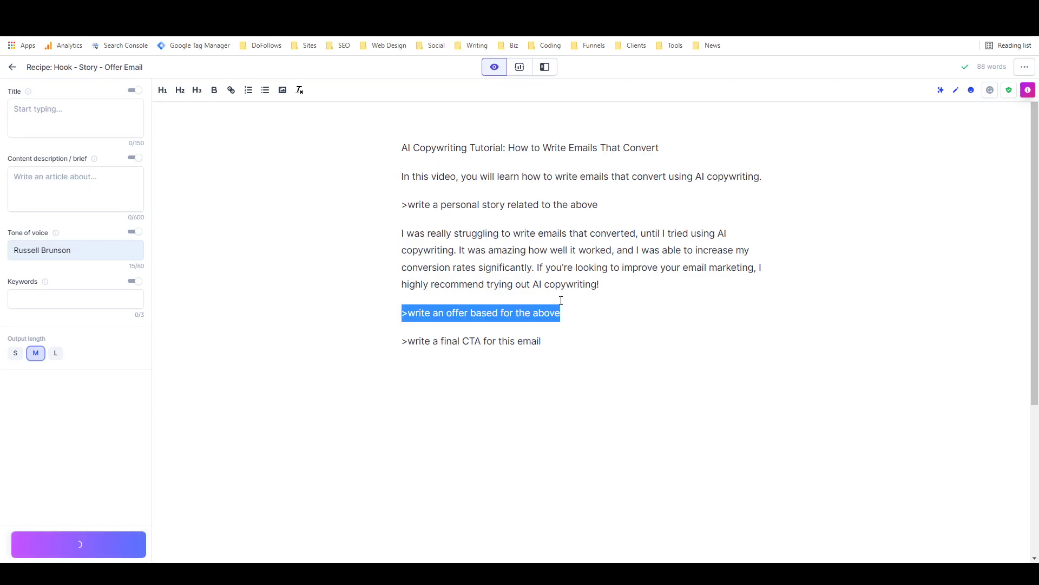
left_click(76, 544)
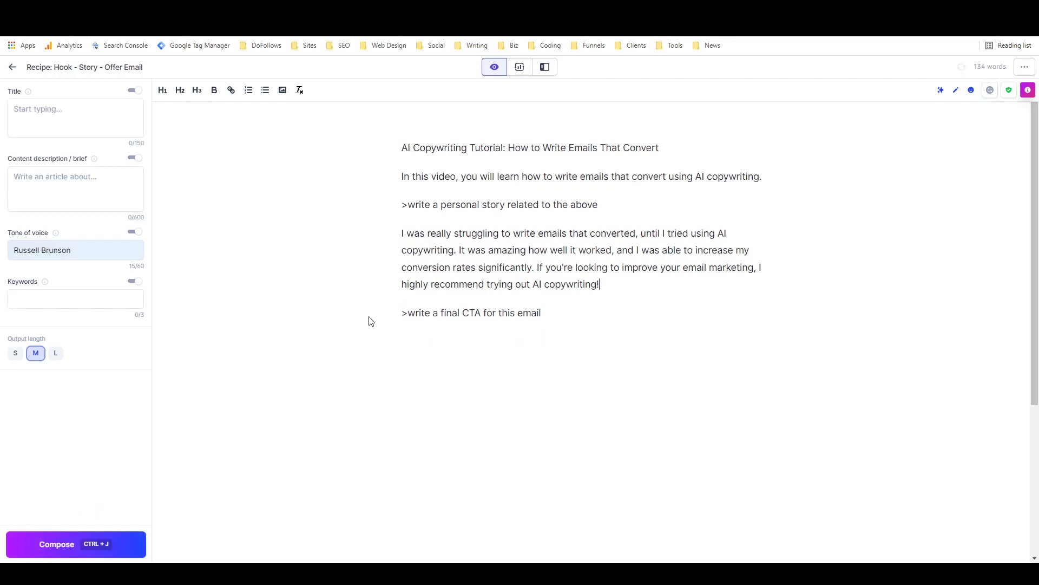
- Generate a closing CTA paragraph in place of the final CTA command
left_click(540, 312)
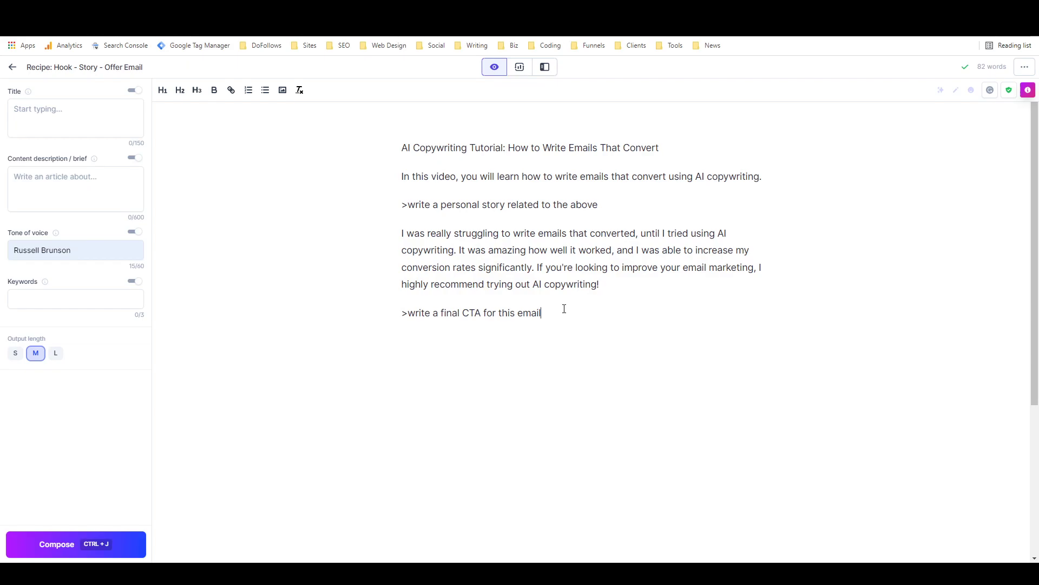
left_click(75, 543)
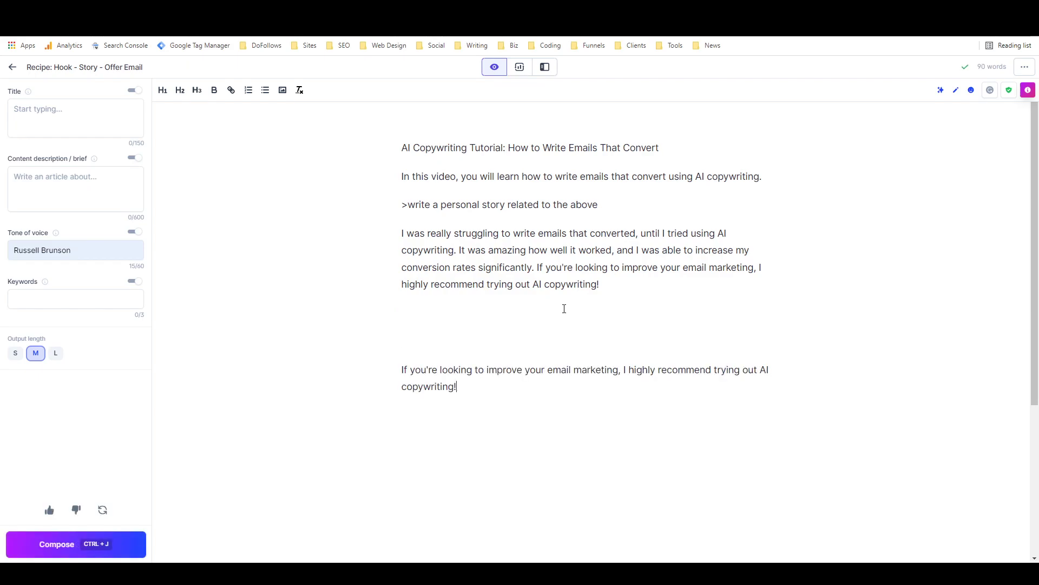
mouse_move(451, 345)
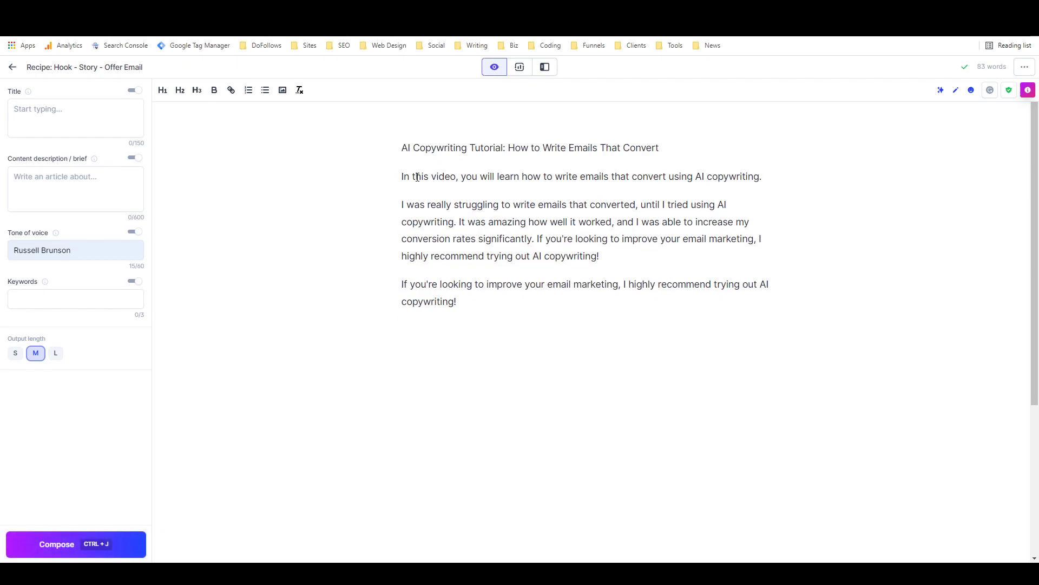
mouse_move(535, 147)
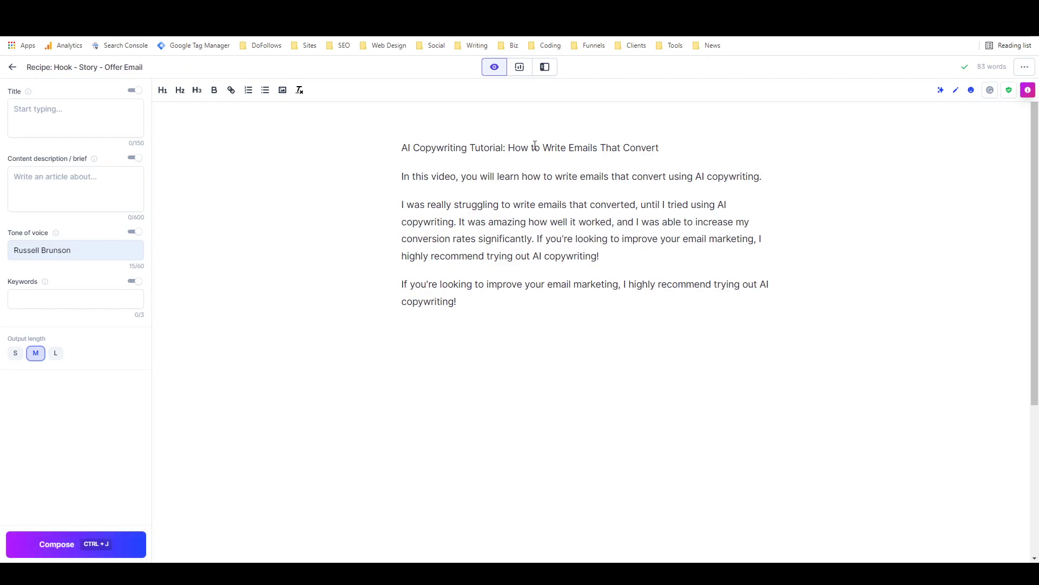
mouse_move(487, 169)
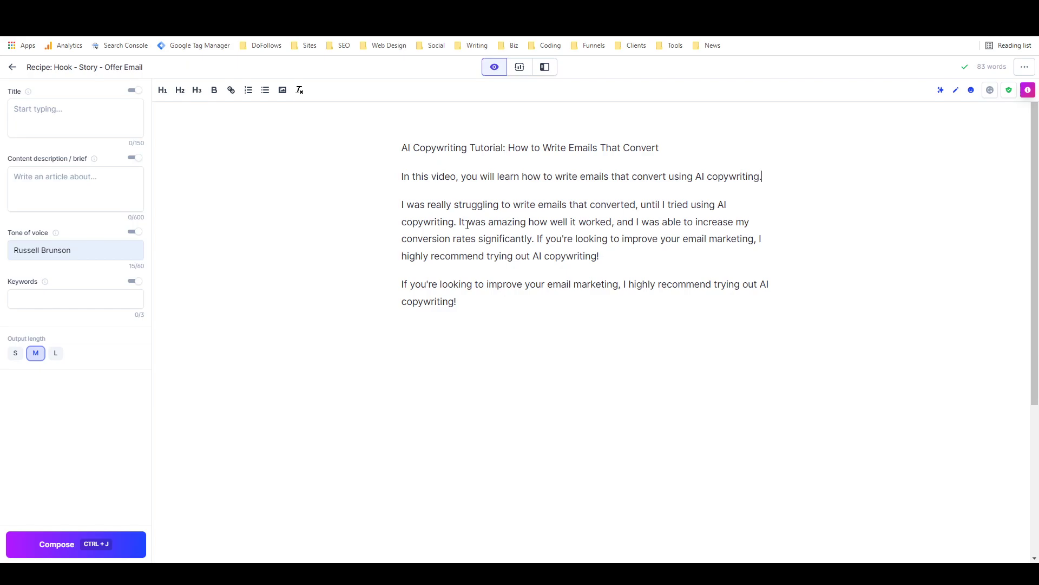
mouse_move(555, 210)
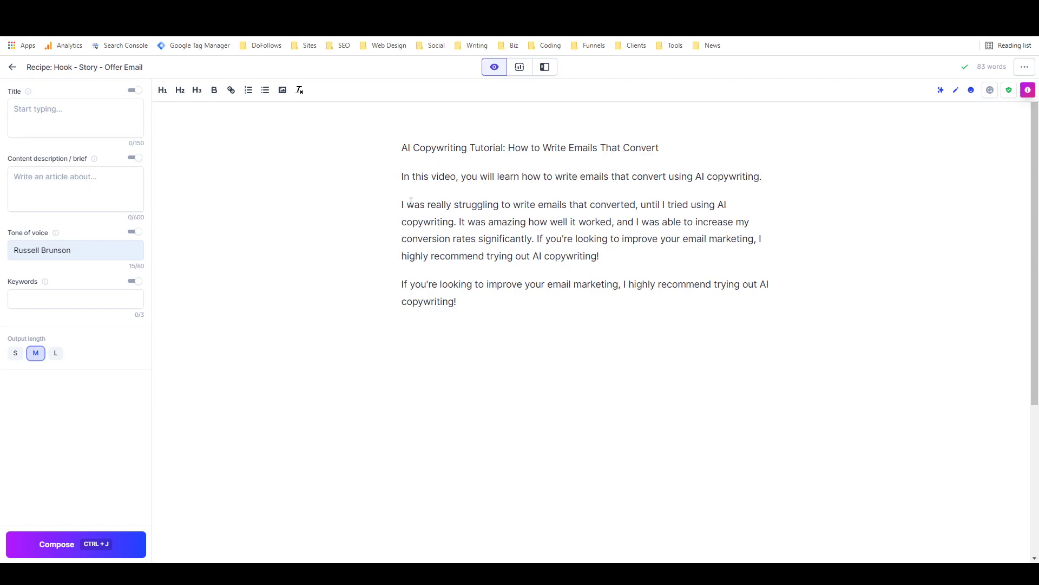
mouse_move(601, 200)
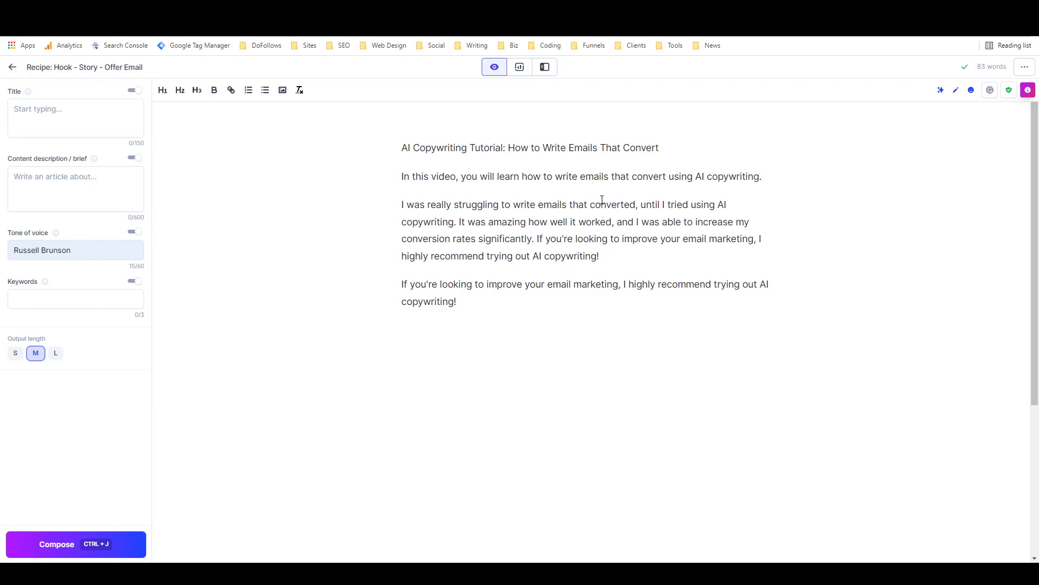
- Rephrase the story's opening to 'I was having a difficult time writing emails that resulted in sales'
left_click(762, 176)
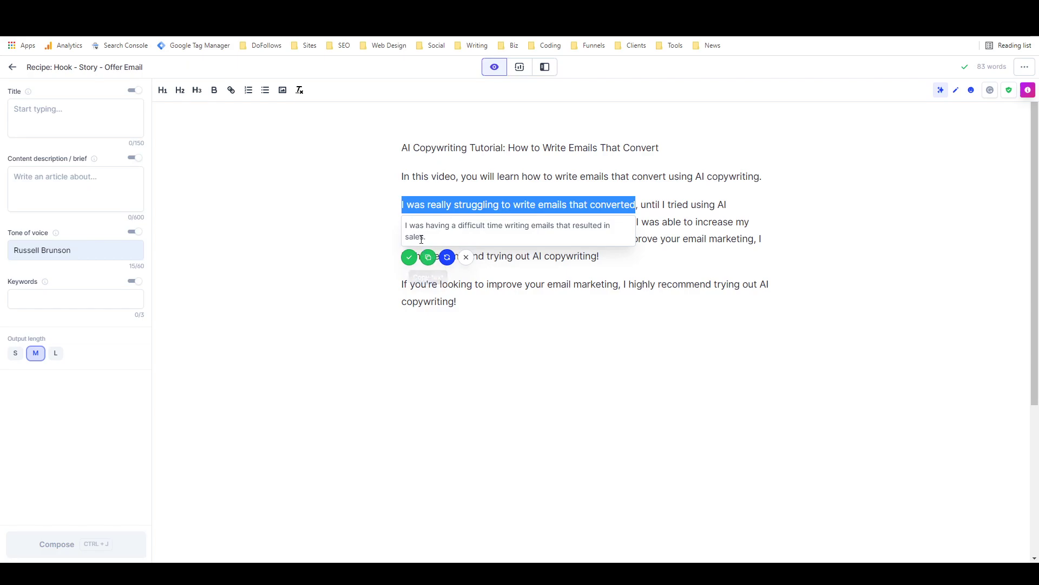
left_click(409, 257)
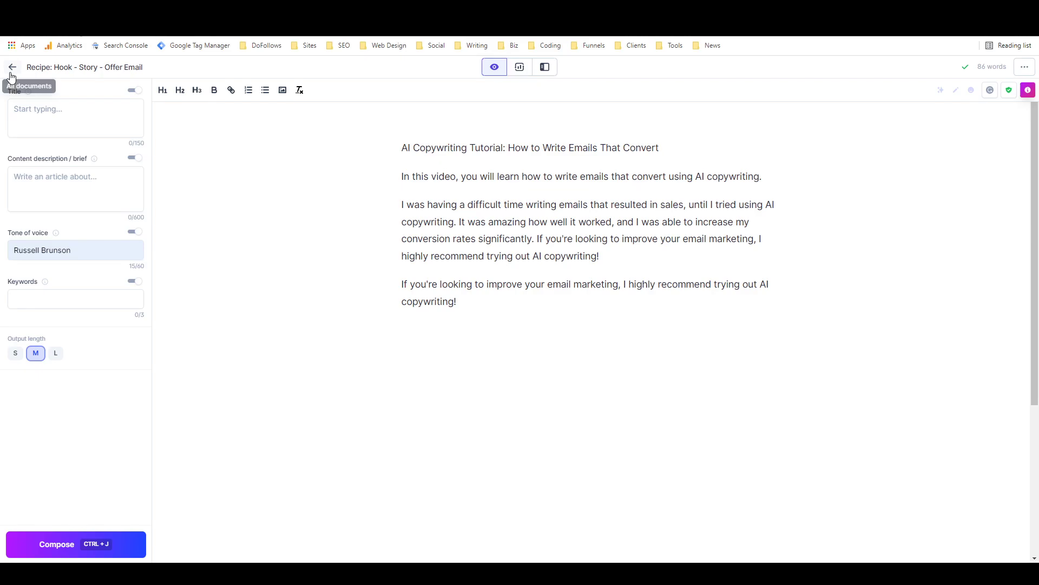
- Start a new document from the Hook - Story - Offer Email recipe
left_click(12, 66)
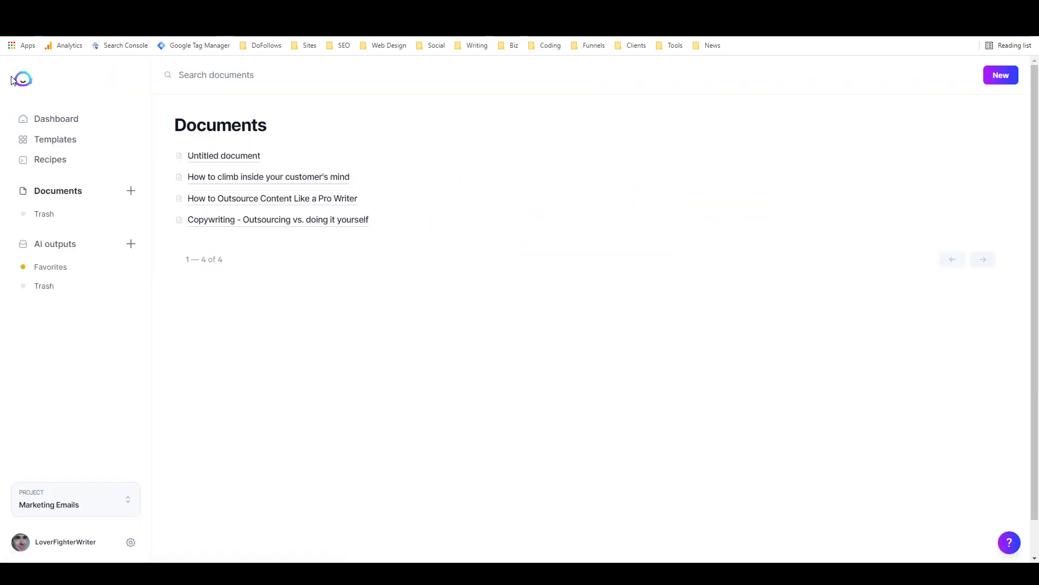
left_click(50, 159)
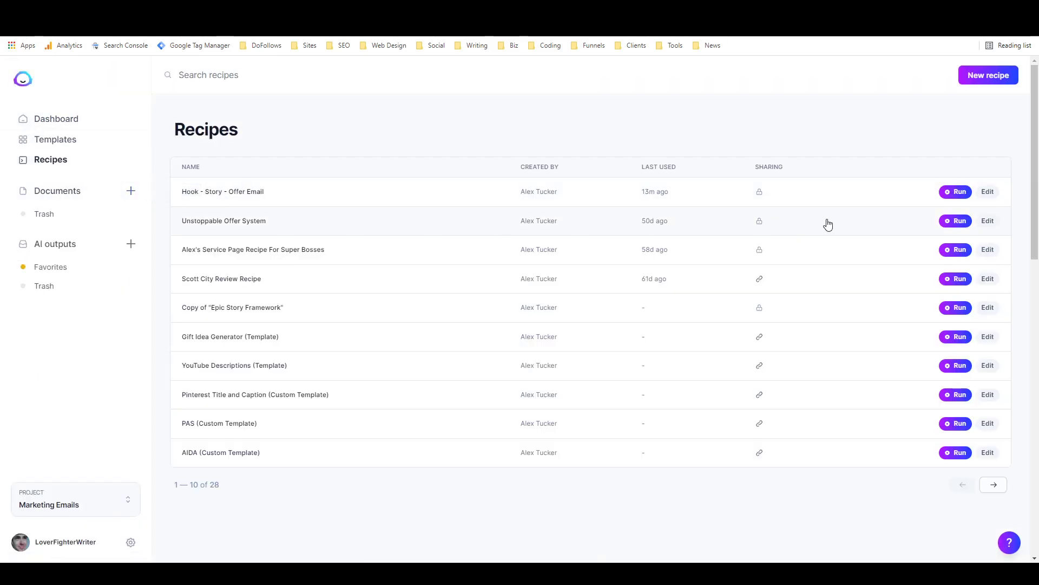
left_click(955, 191)
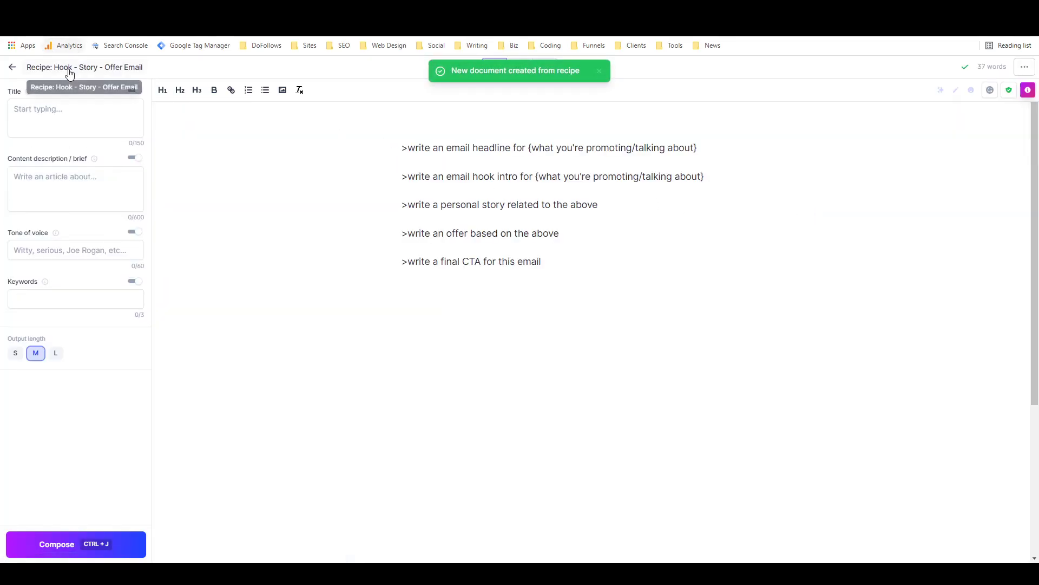
left_click(74, 118)
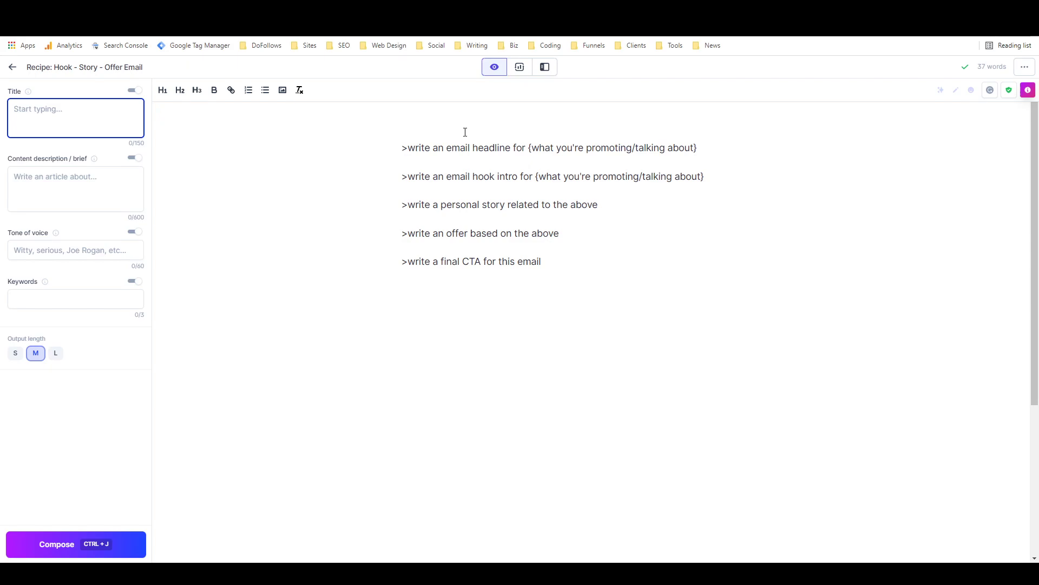
- Title the document 'The Ultimate Copywriter's Resource Pack'
type("The Ultimate")
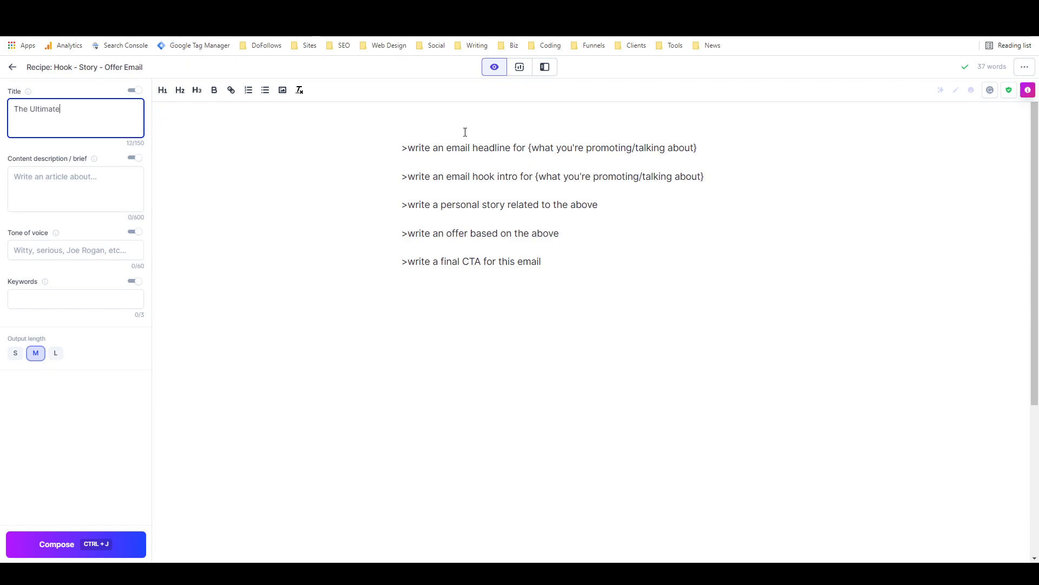
type("Copywriter's Re")
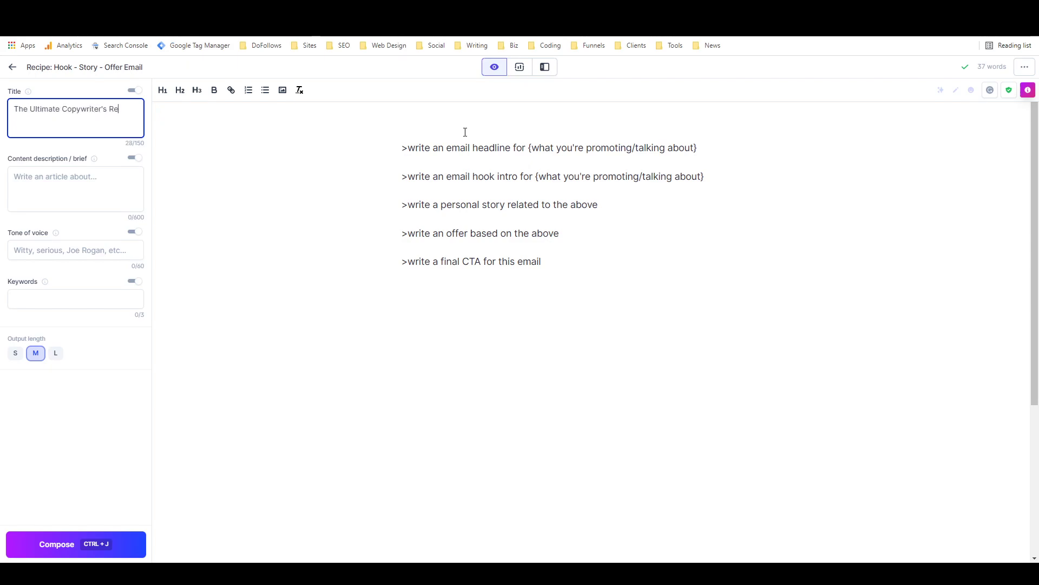
type("source Pack")
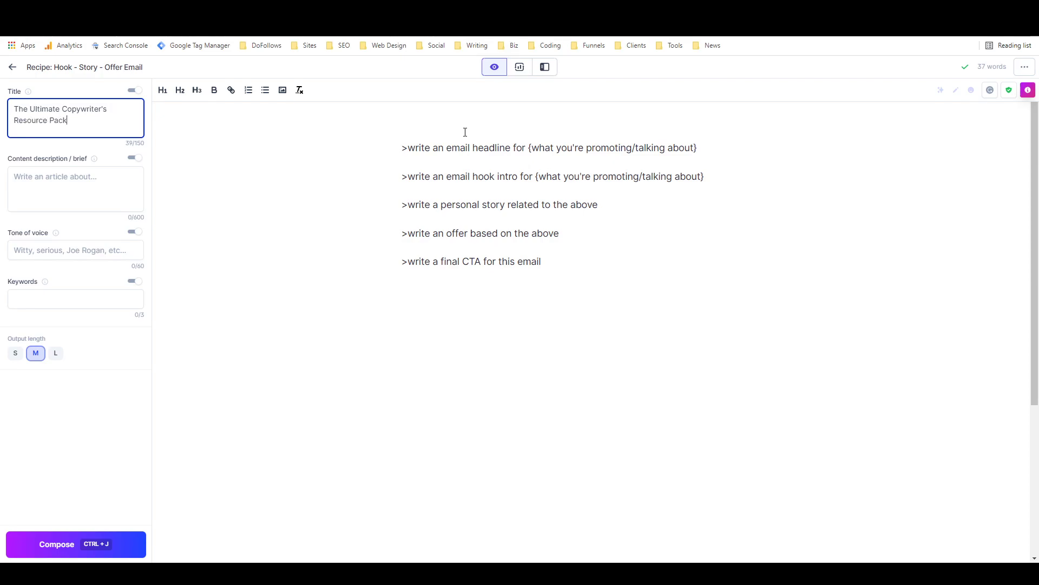
mouse_move(53, 67)
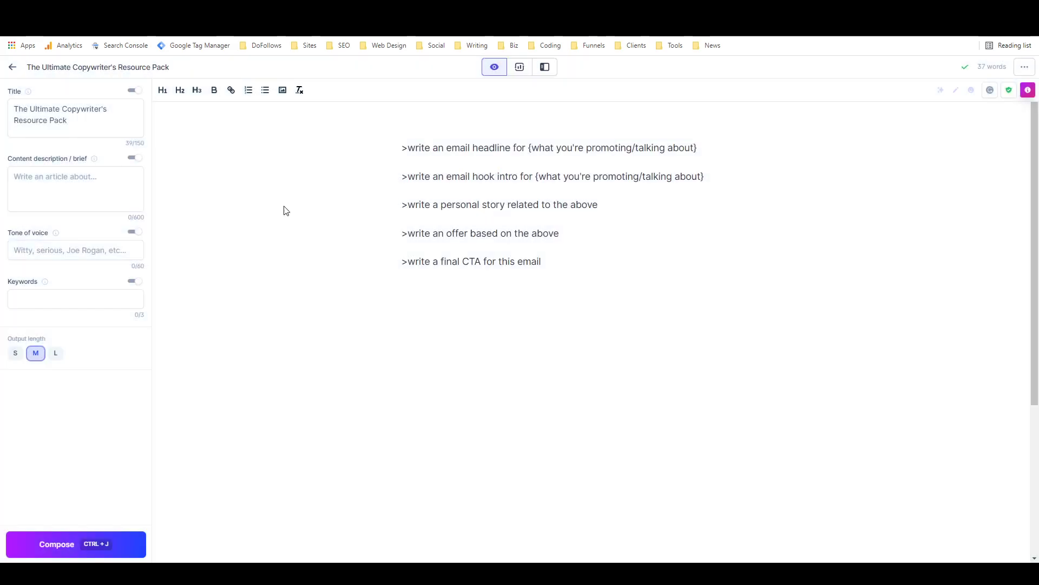
triple_click(60, 114)
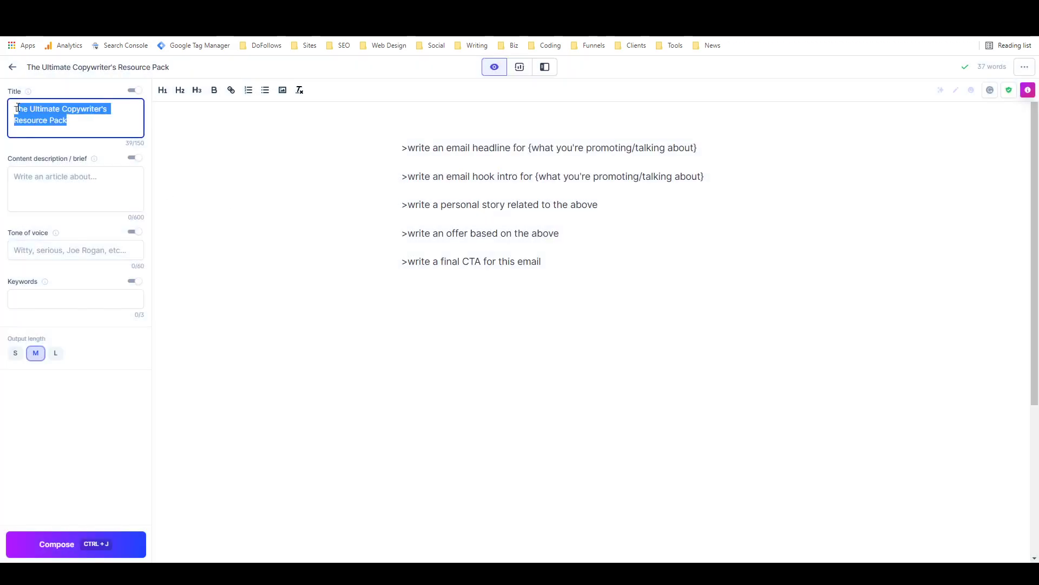
- Enter a brief promoting the Resource Pack to beginner copywriters and entrepreneurs, with Russell Brunson tone
left_click(75, 189)
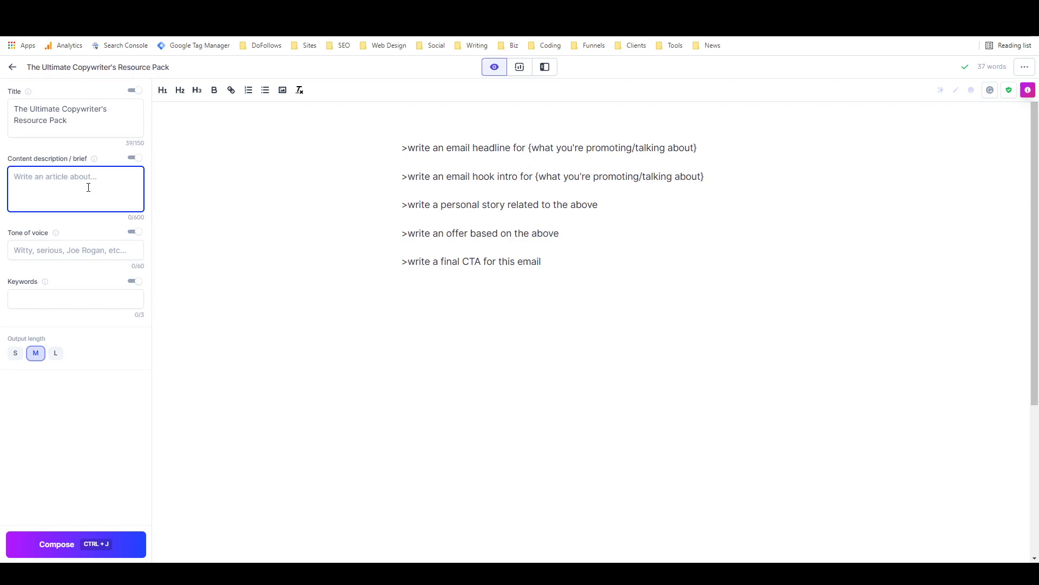
type("write")
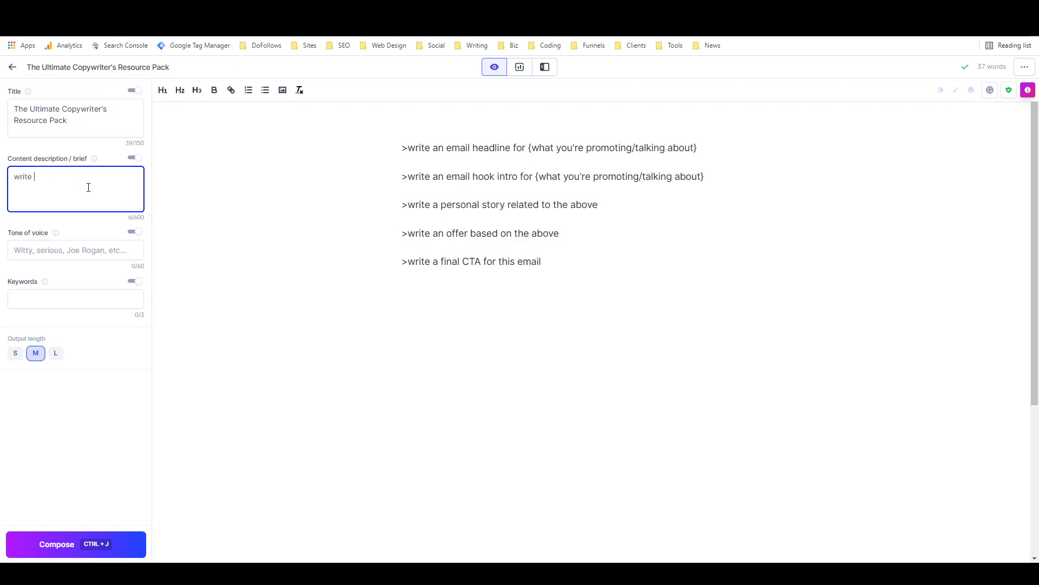
type("an e")
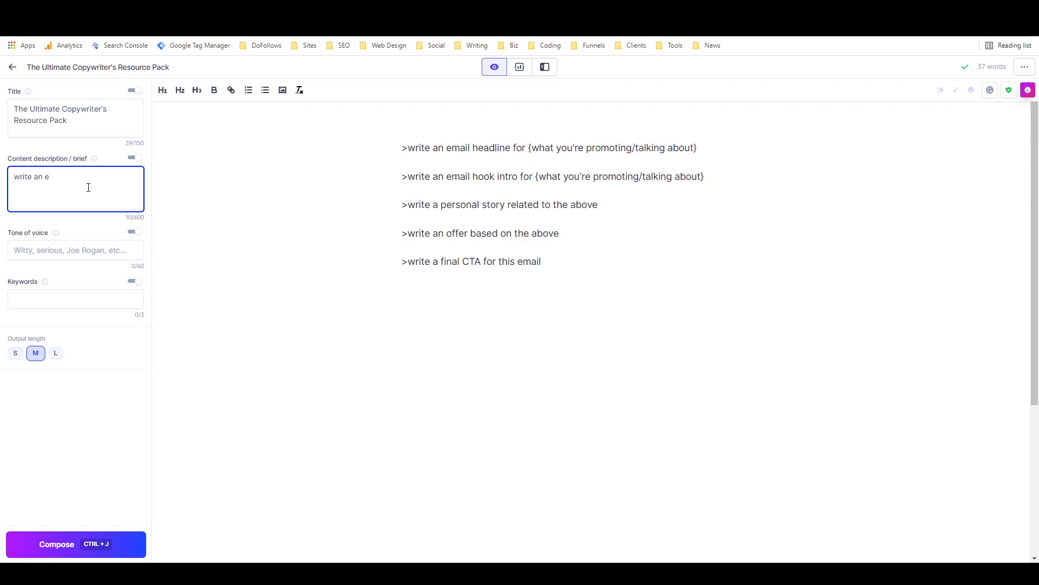
key("Backspace")
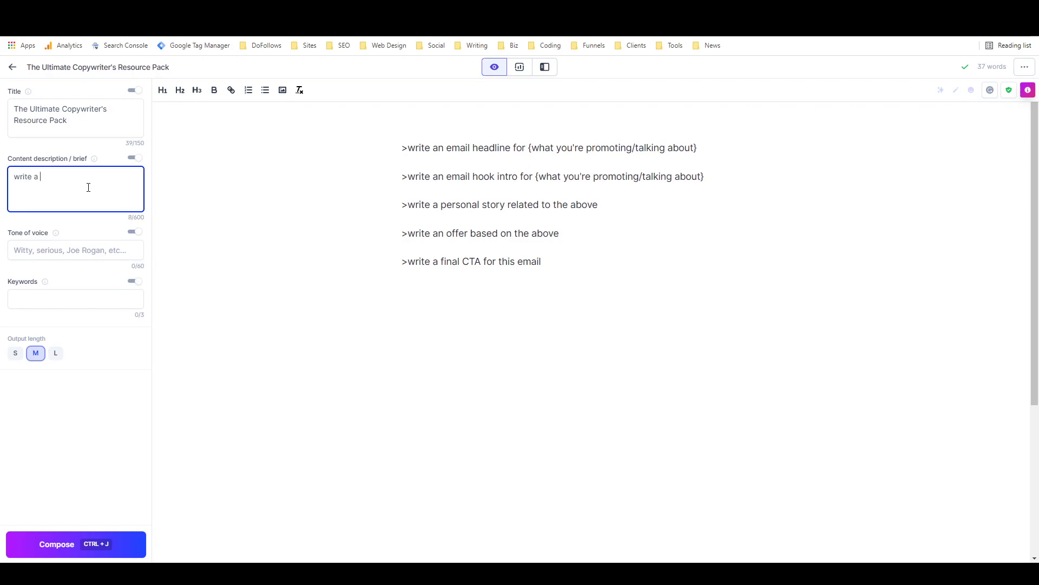
type("n email about the")
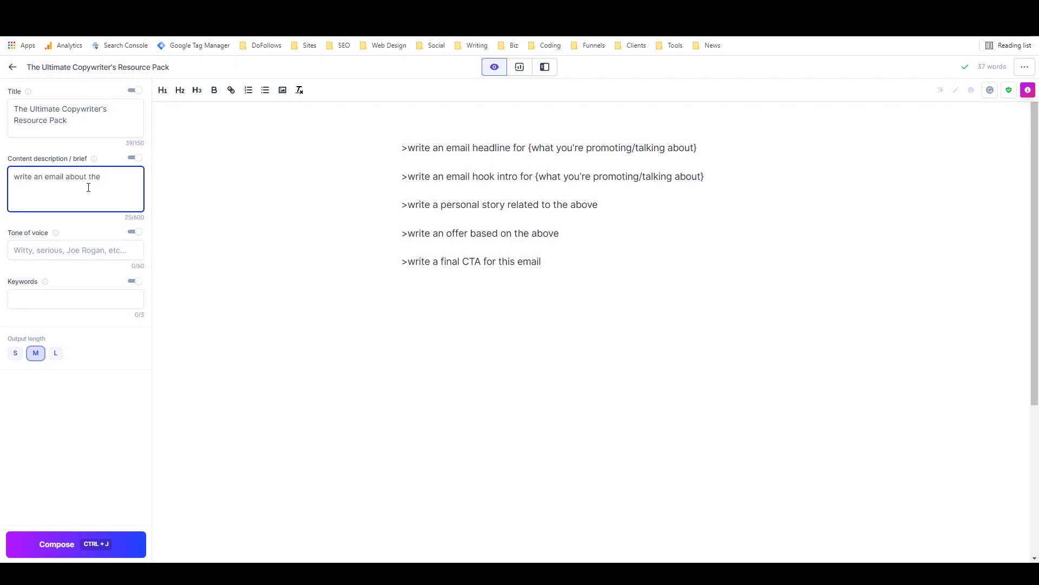
key("Backspace")
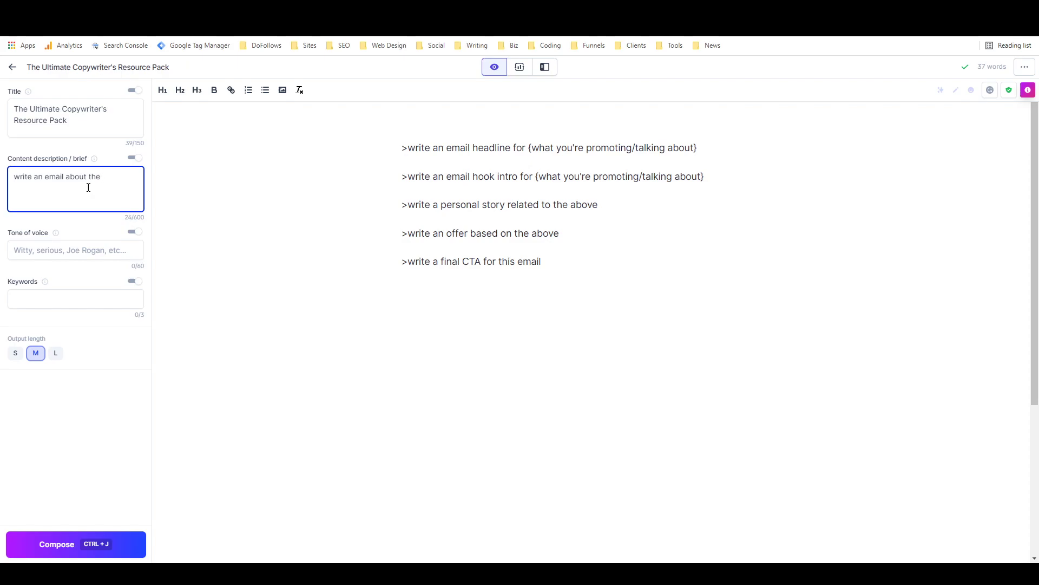
type("promoting")
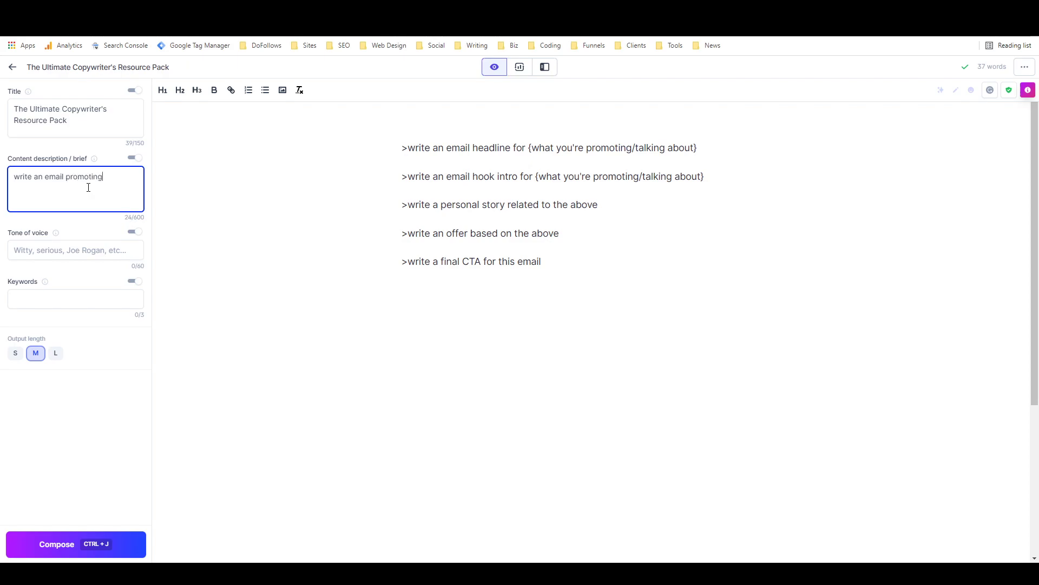
type("the")
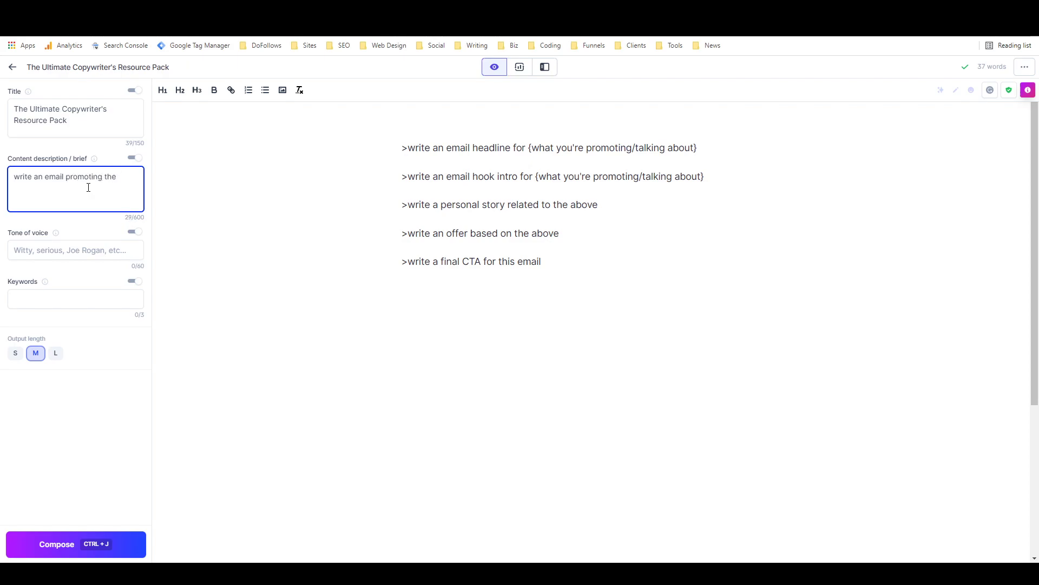
type("Ultimate Copywriter's Resource")
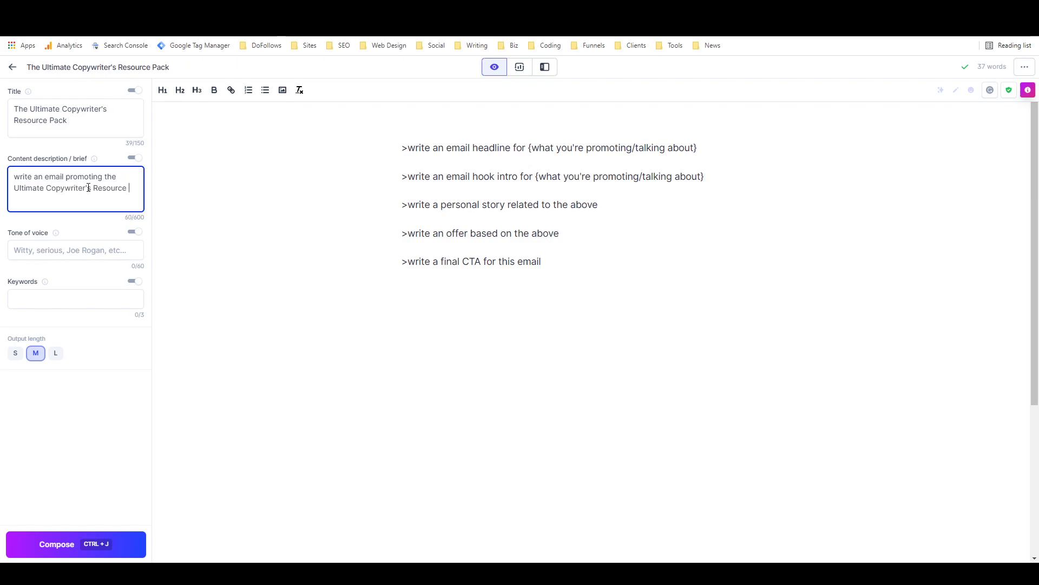
type("Pack to")
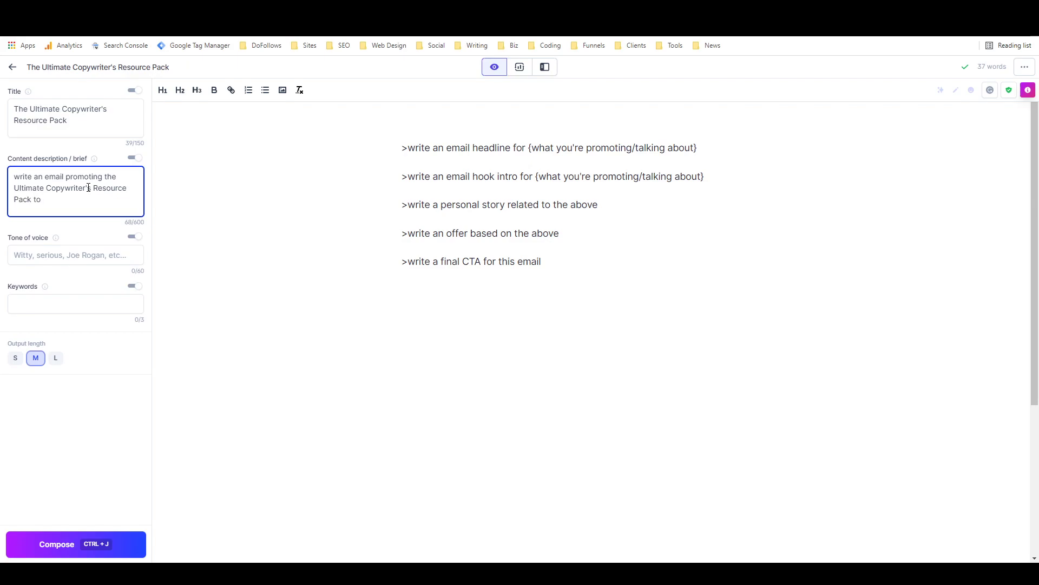
type("b")
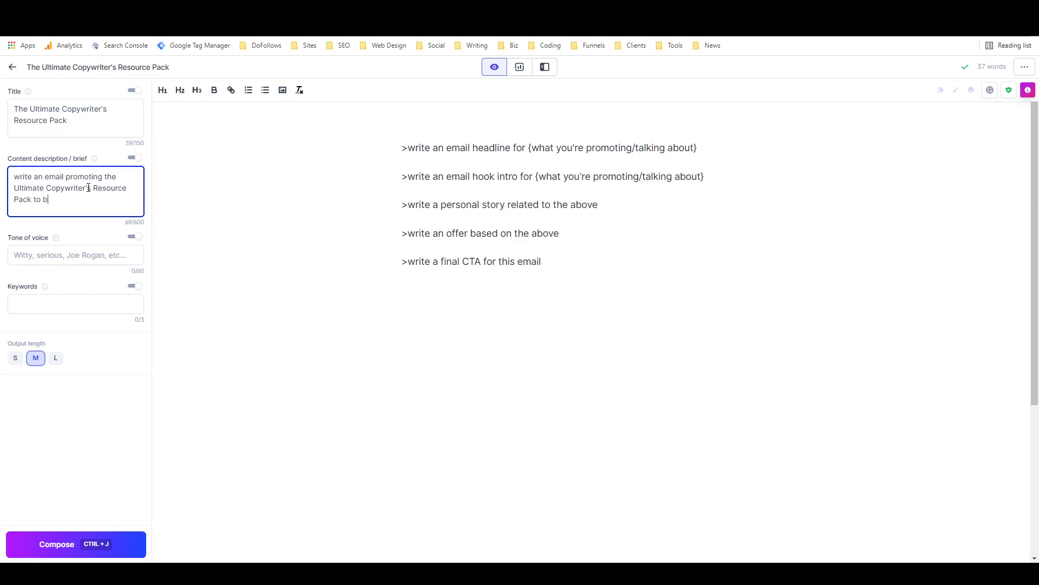
type("eginner copywriters")
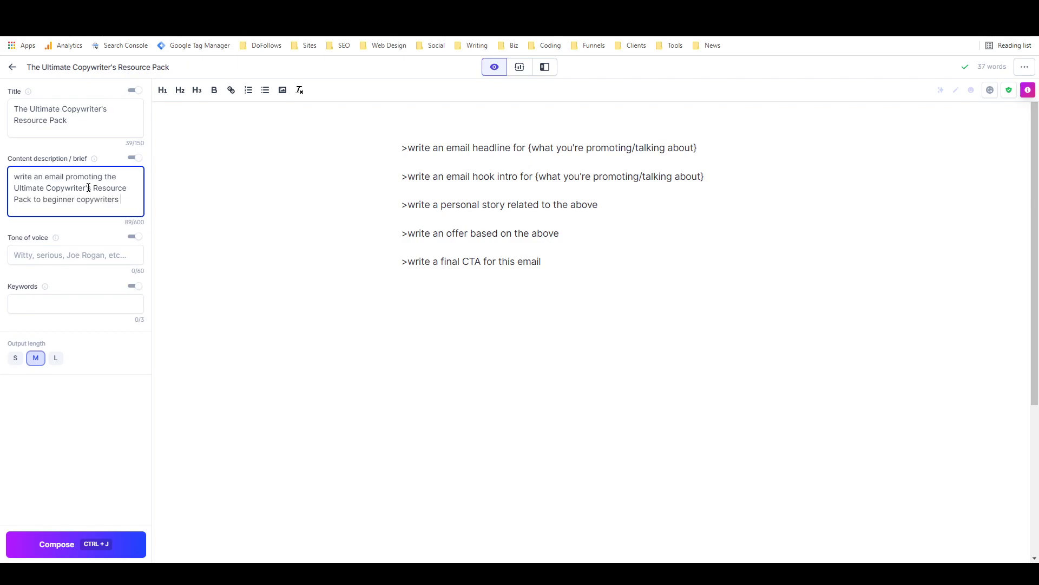
type("and entrepreneur")
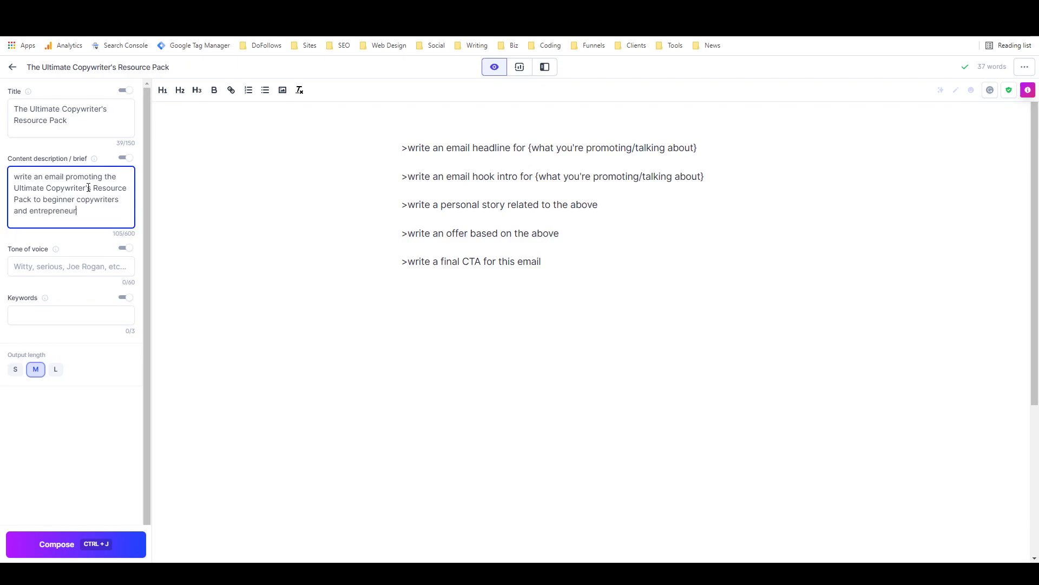
type("s.")
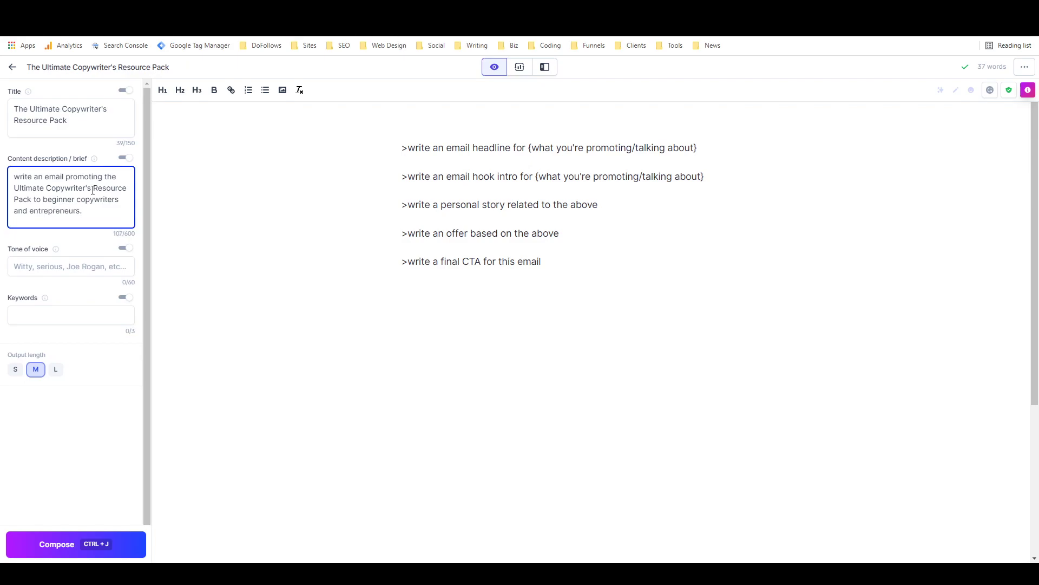
type("Russell Brunson")
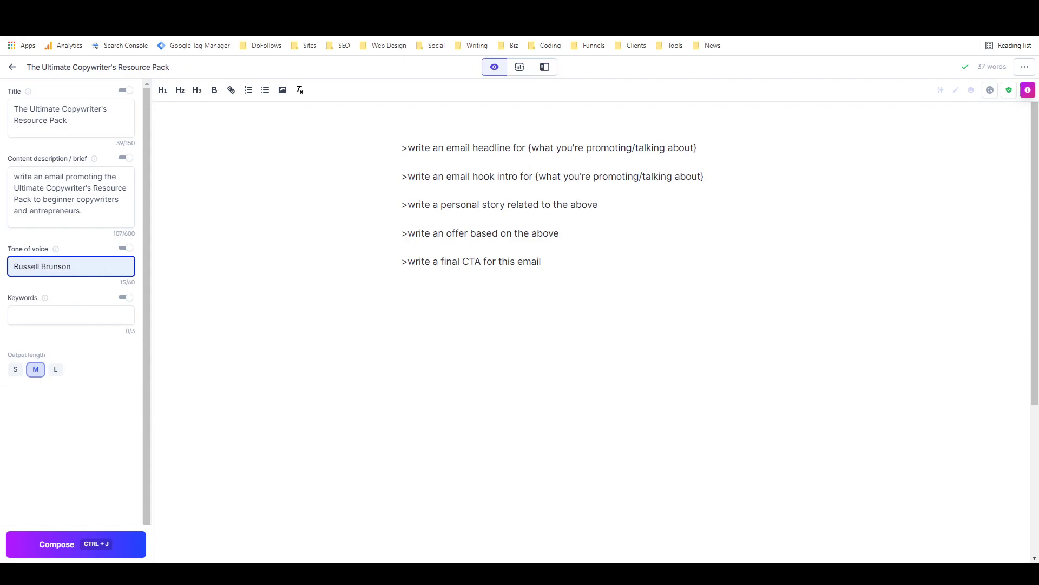
mouse_move(171, 139)
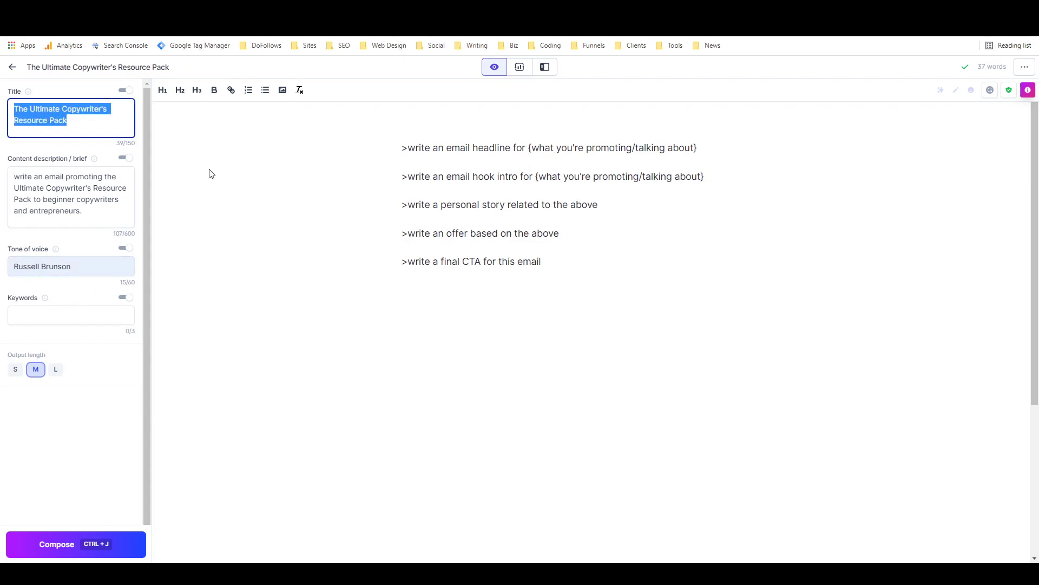
- Replace the headline placeholder with the product name and generate a first headline
double_click(582, 147)
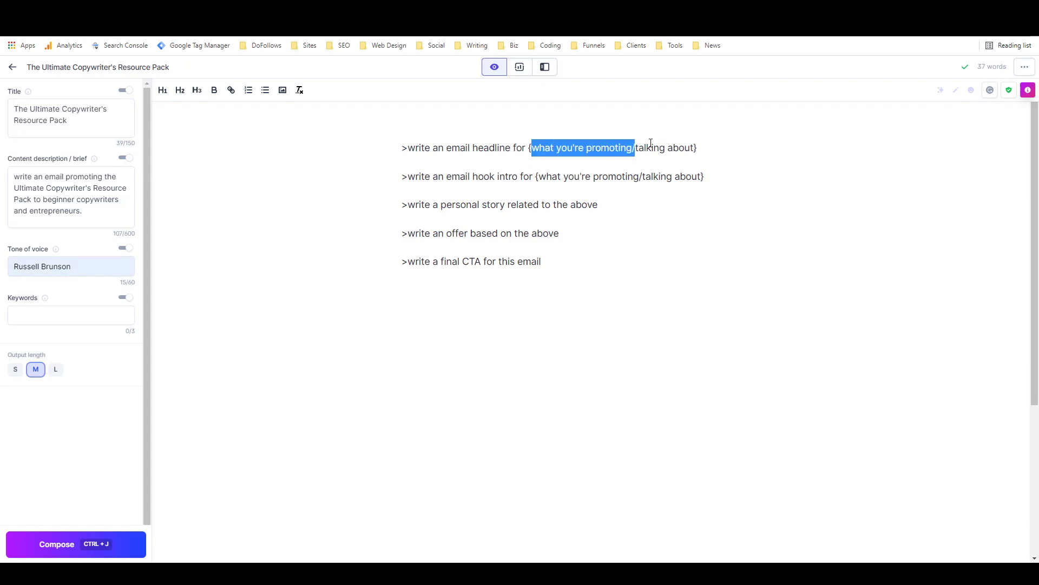
type("The Ultimate Copywriter's Resource Pack")
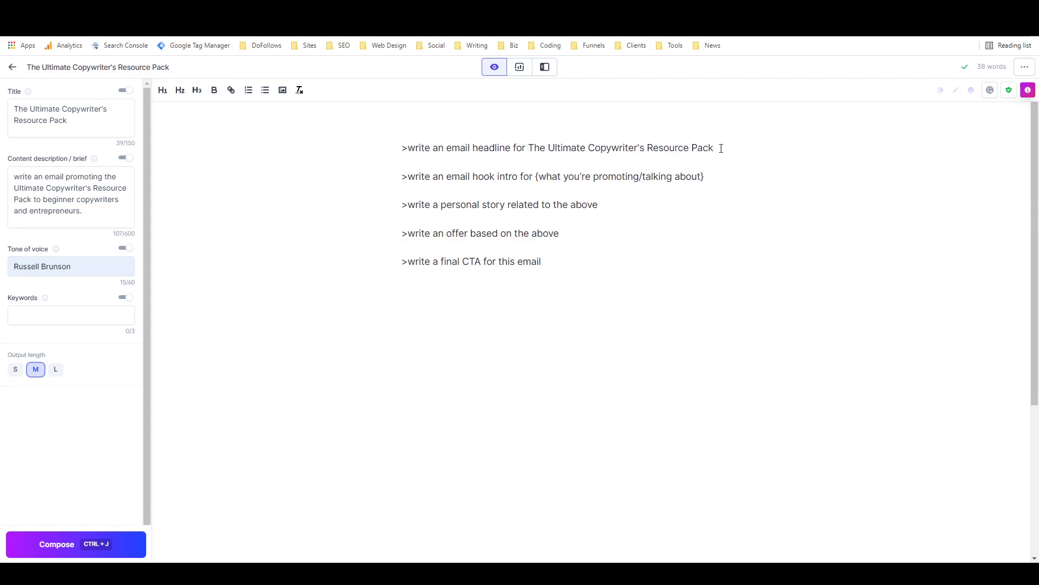
left_click(76, 544)
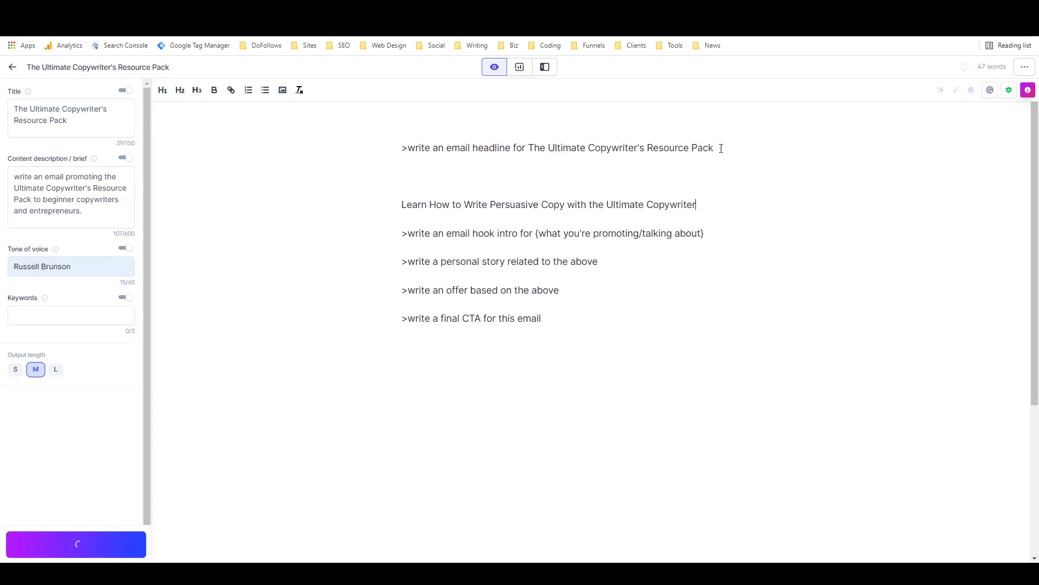
type("s Resource Pack!")
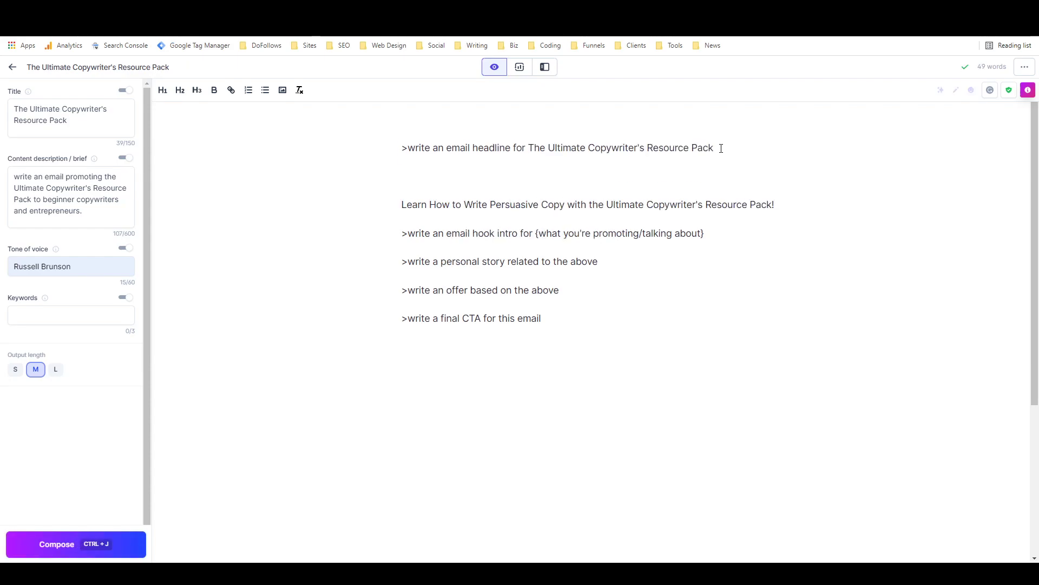
mouse_move(592, 175)
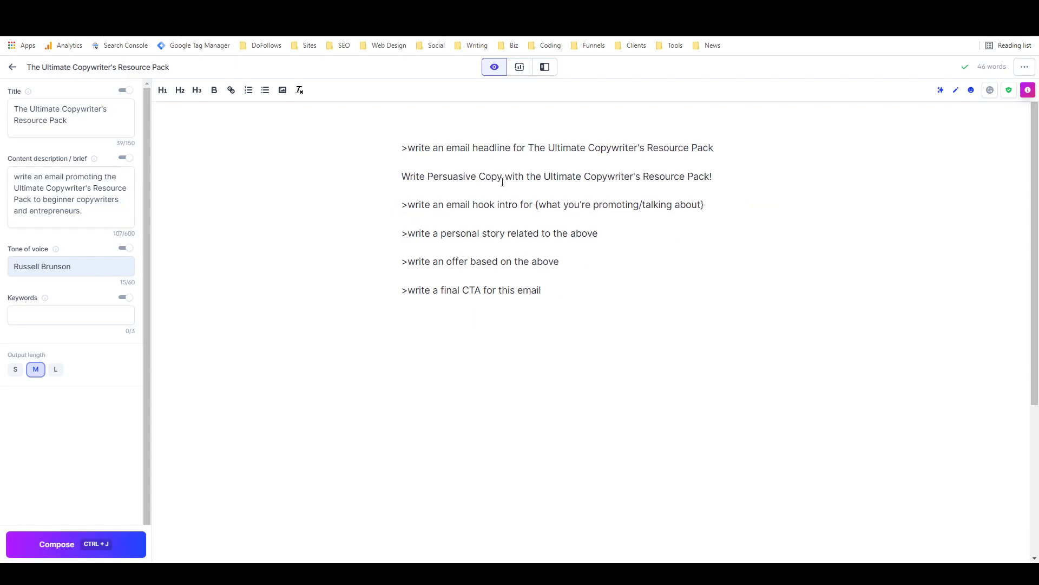
- Generate a second headline, 'Get the tools you need to succeed!', and delete the command
left_click(714, 147)
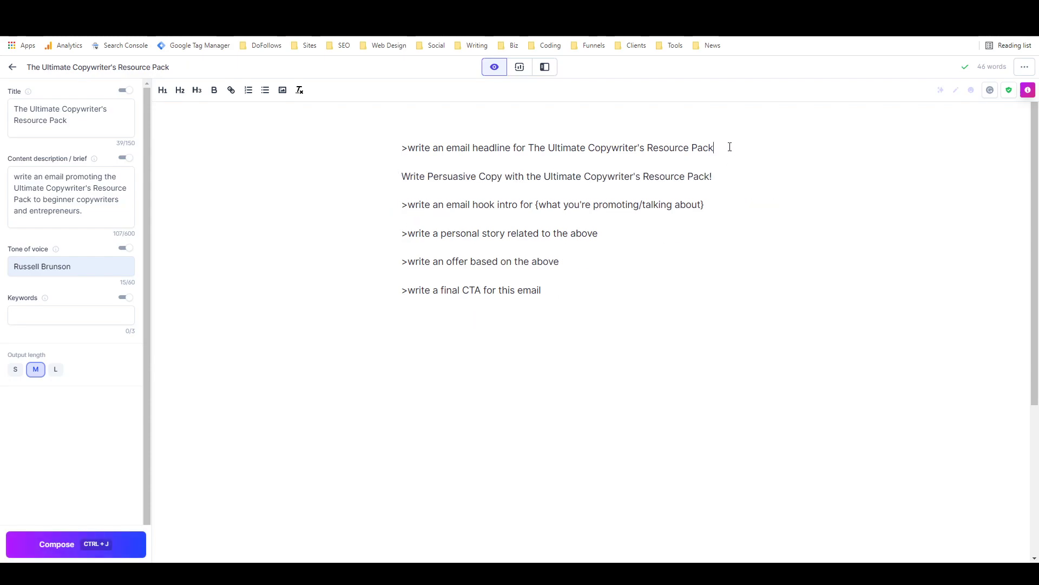
left_click(76, 544)
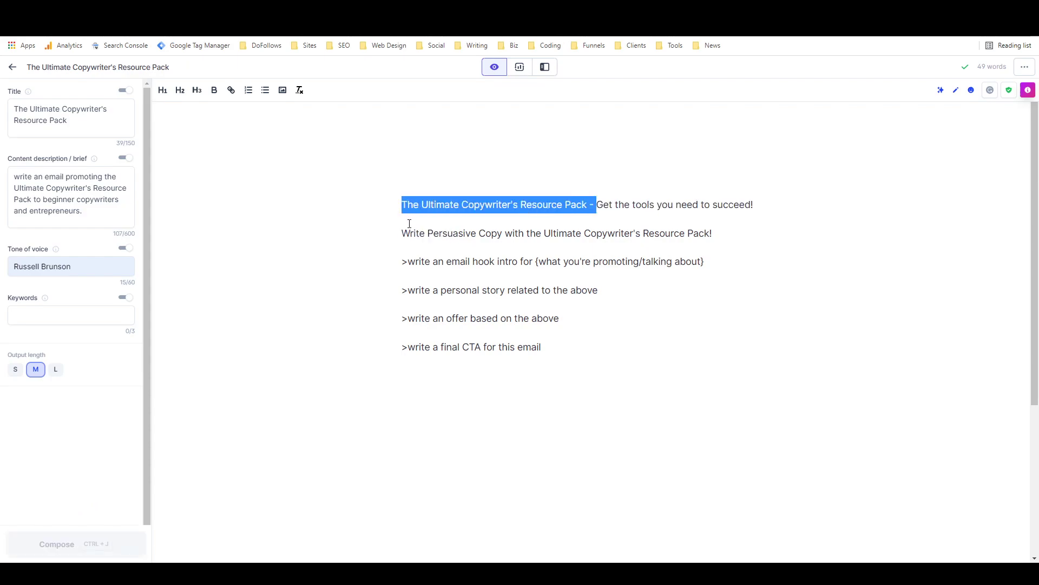
key("Delete")
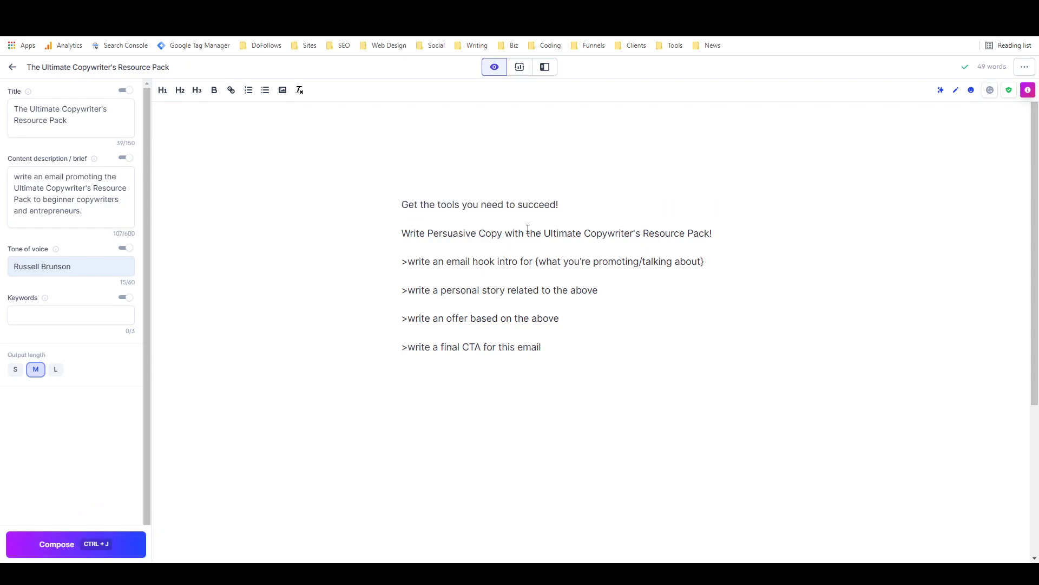
- Reword the headline to 'Get the copywriting resources you need to succeed' and remove the second headline
left_click(435, 204)
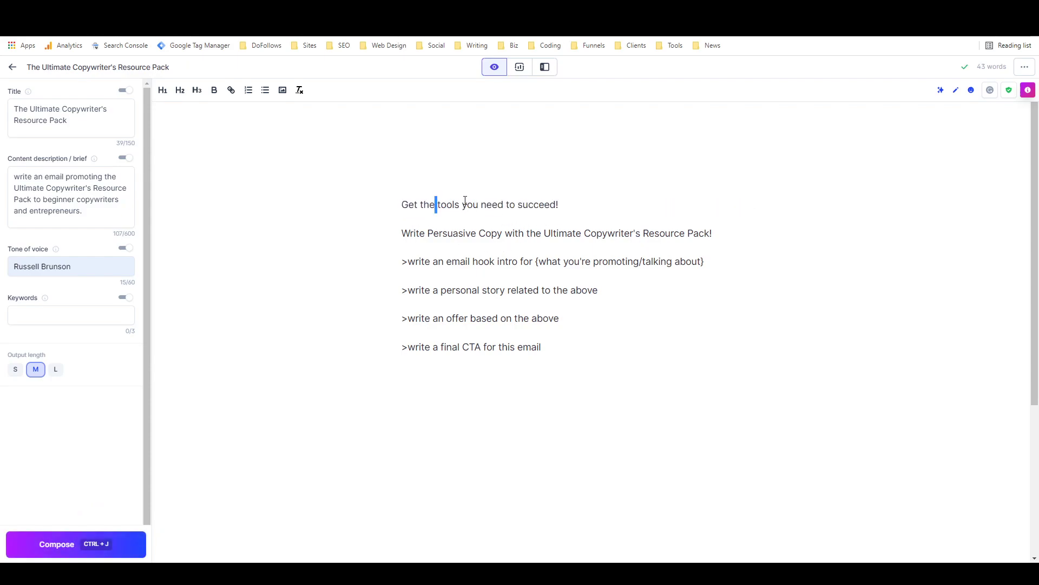
type("copywriting")
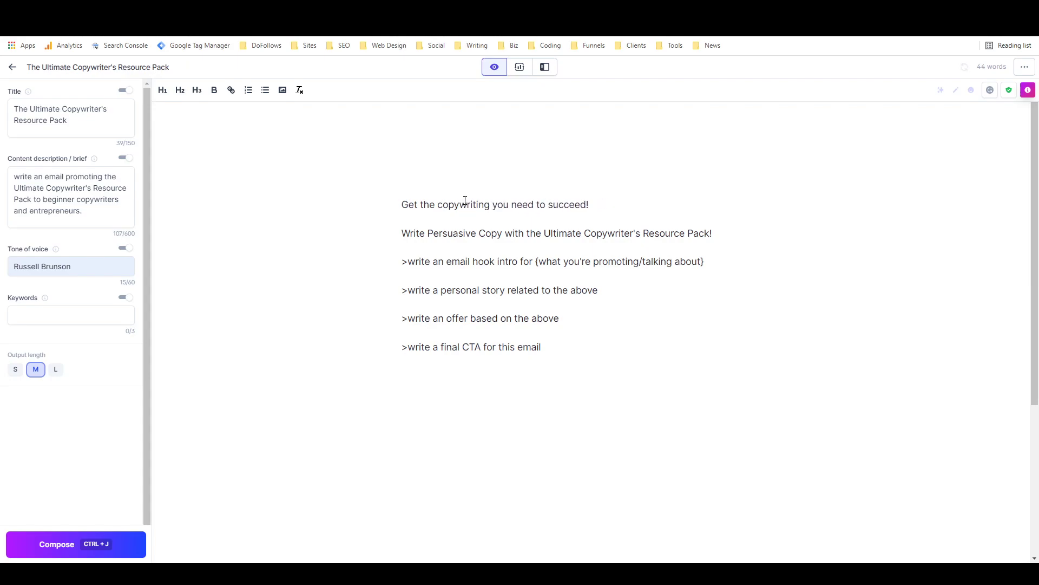
type("resources")
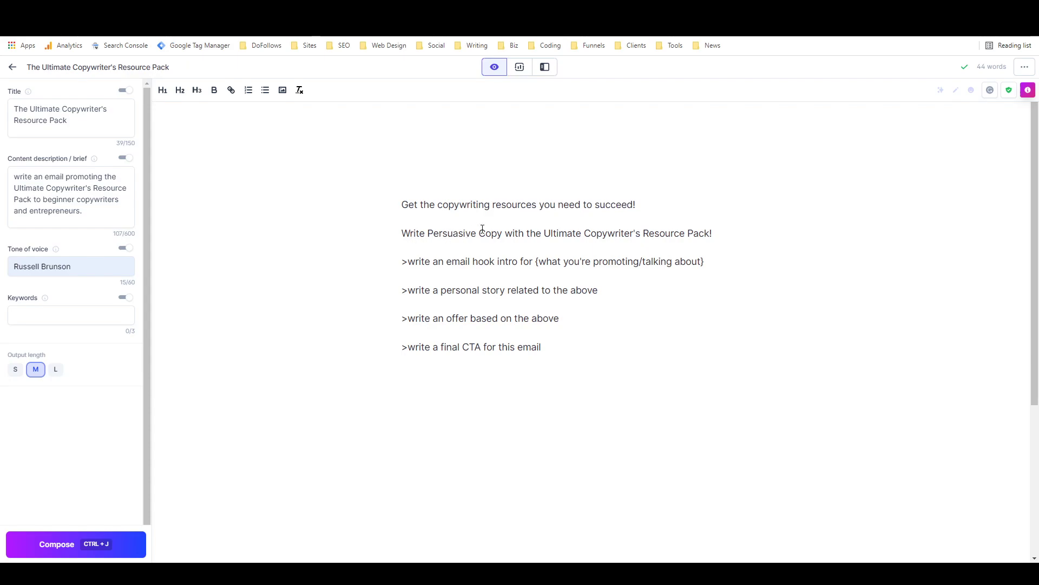
key("Backspace")
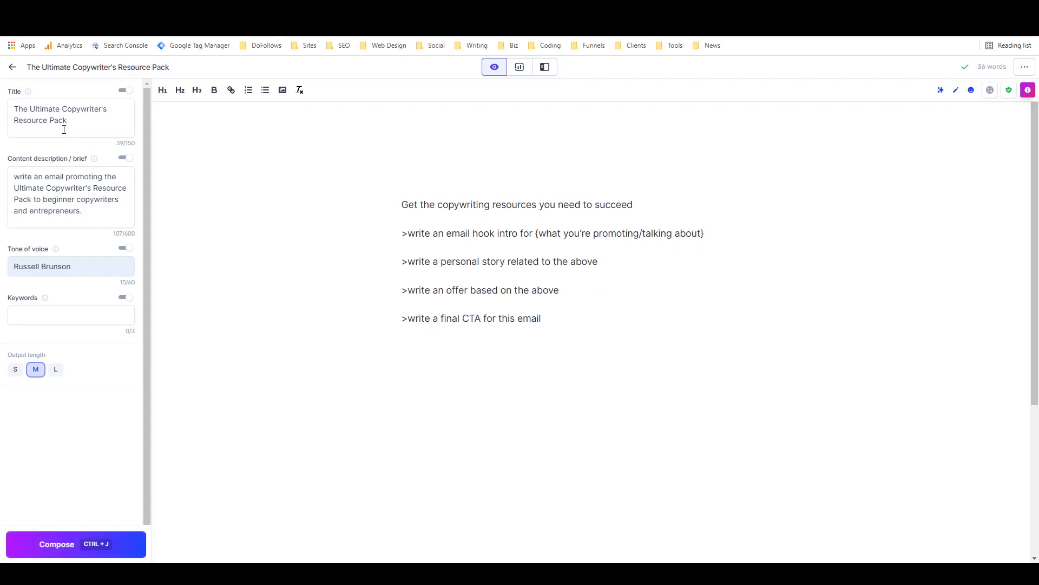
- Name The Ultimate Copywriter's Resource Pack in the hook command and compose from it, yielding an off-topic spaghetti intro
left_click(632, 204)
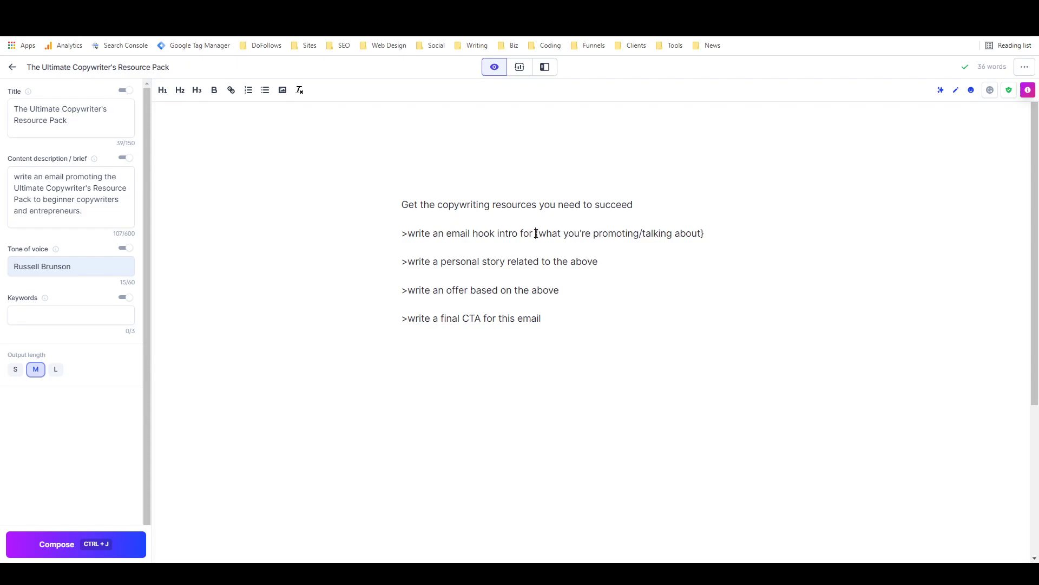
type("The Ultimate Copywriter's Resource Pack")
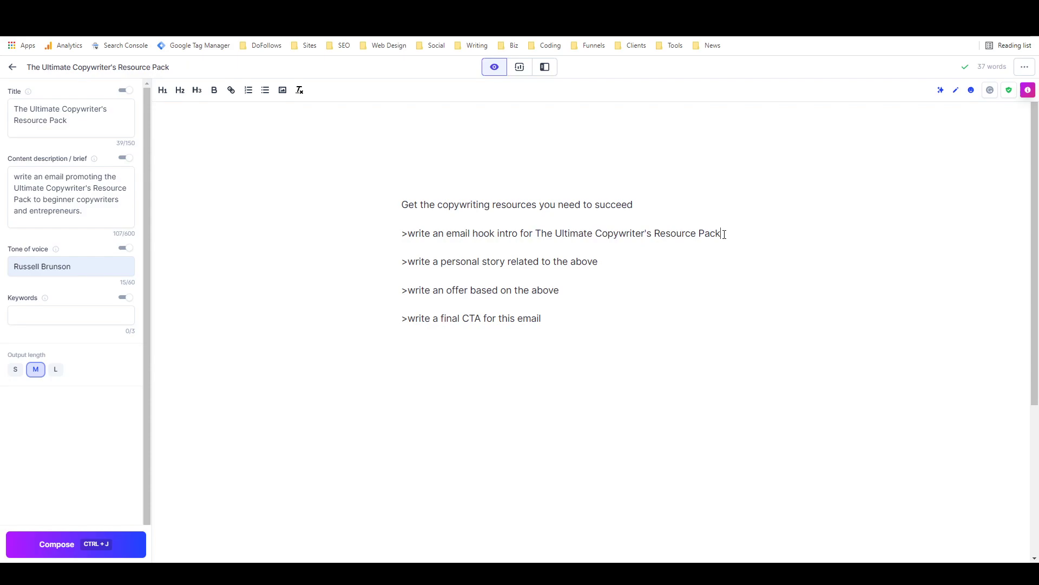
left_click(56, 544)
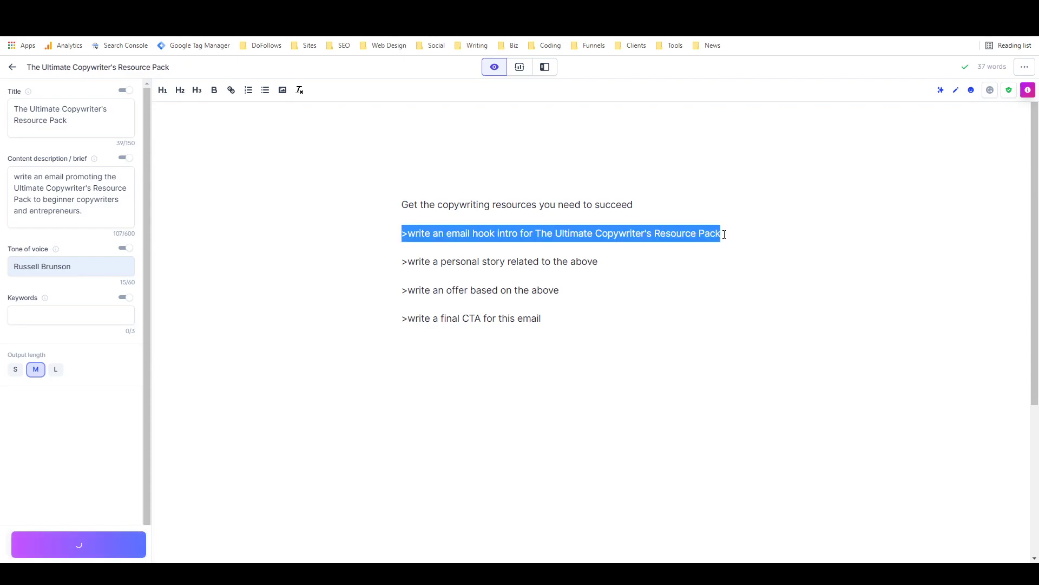
left_click(76, 543)
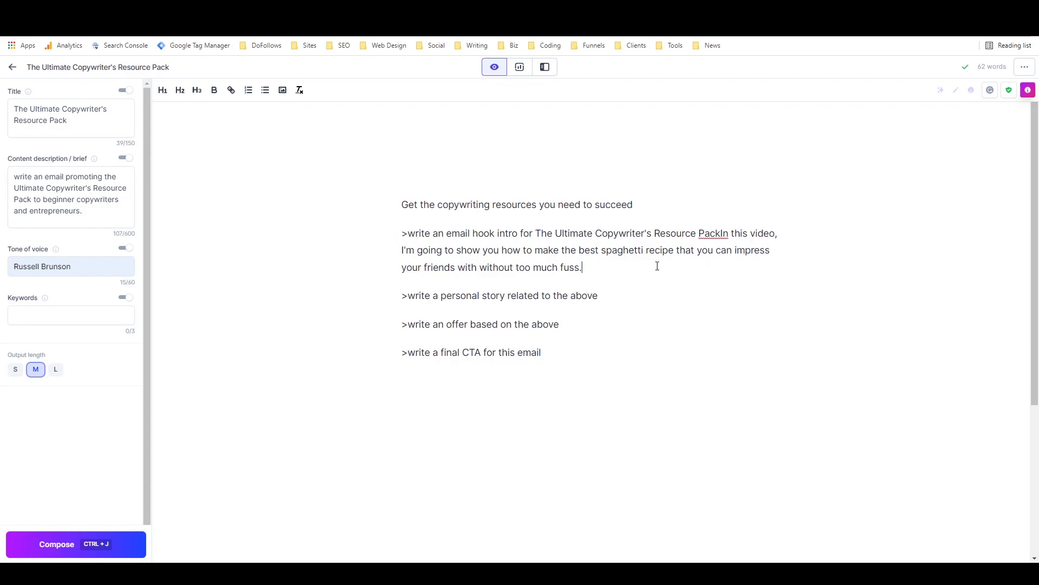
mouse_move(615, 266)
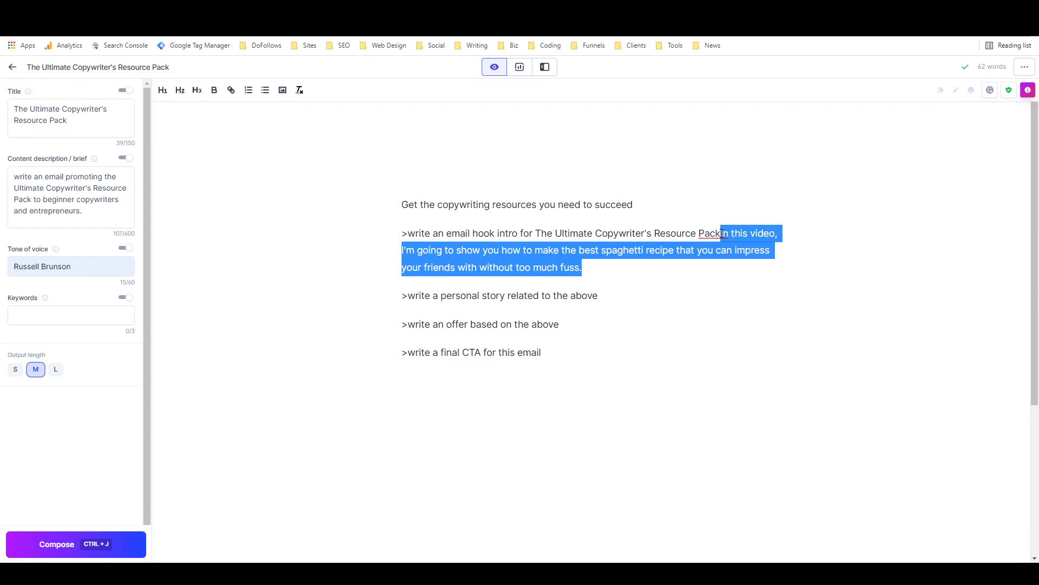
- Delete the spaghetti intro, regenerate a copywriter hook, and edit it to 'over 3 years' and 'had given me'
key("delete")
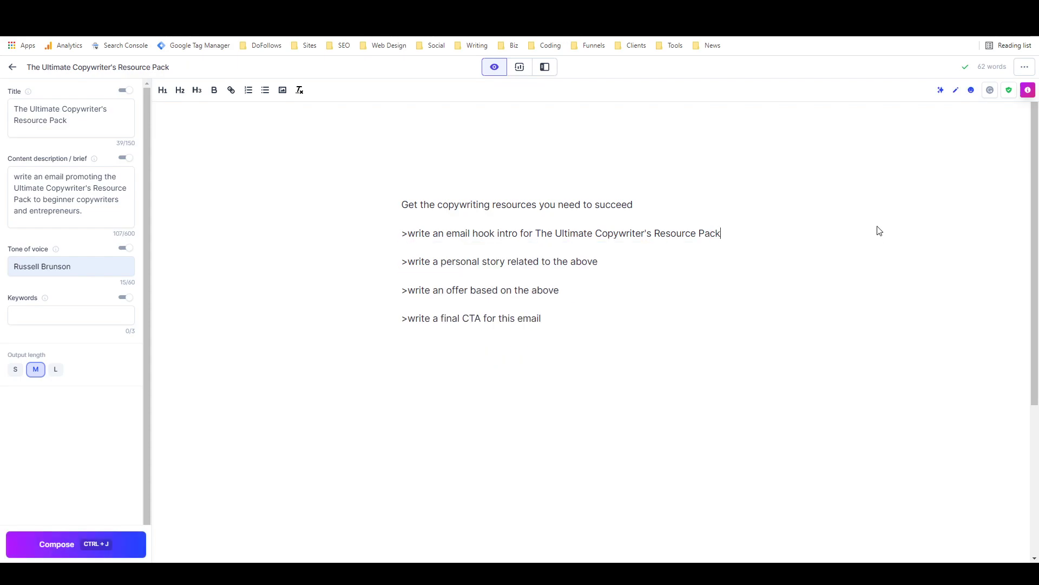
triple_click(561, 233)
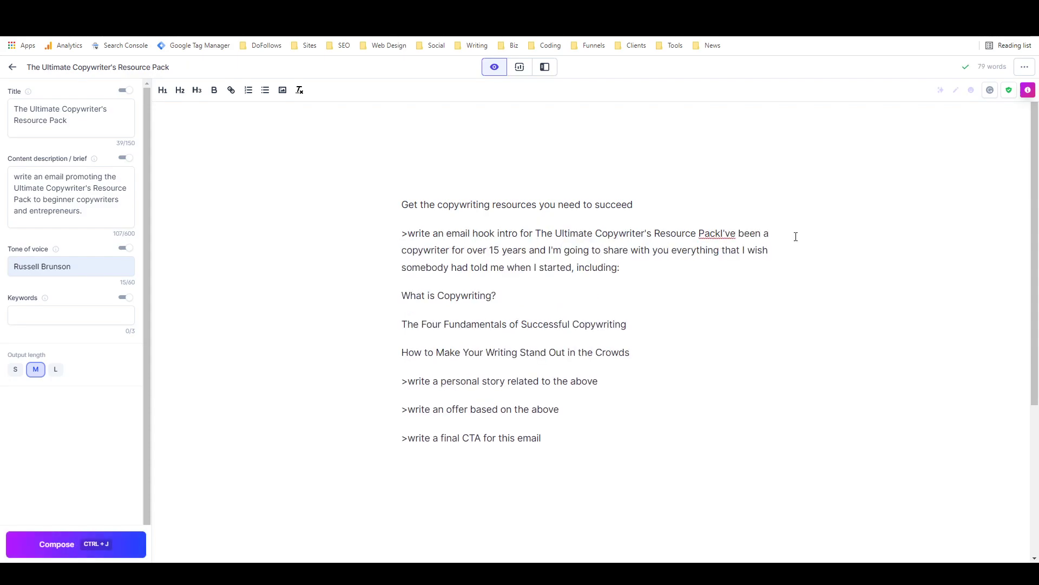
mouse_move(775, 300)
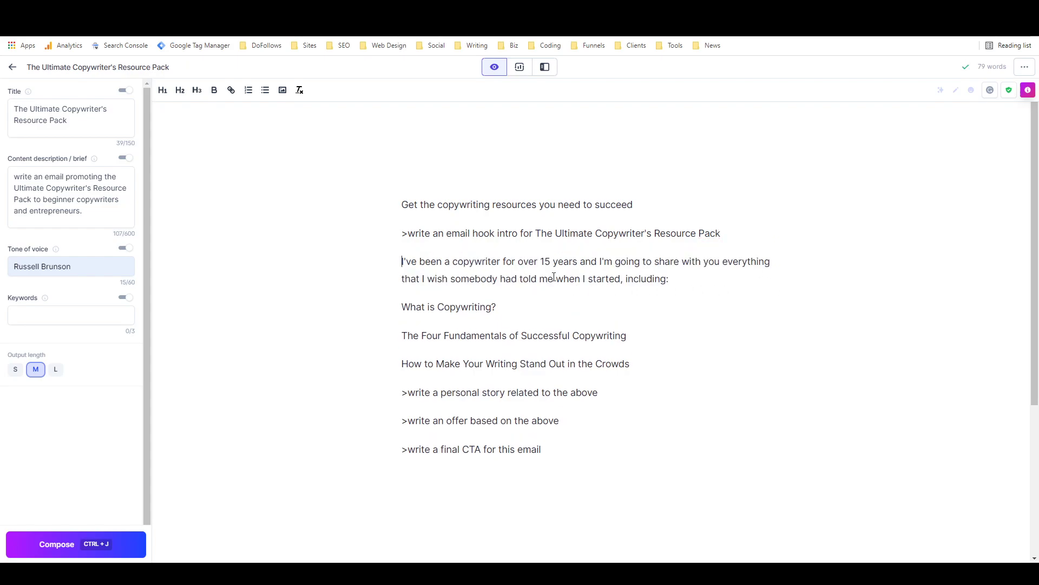
double_click(546, 261)
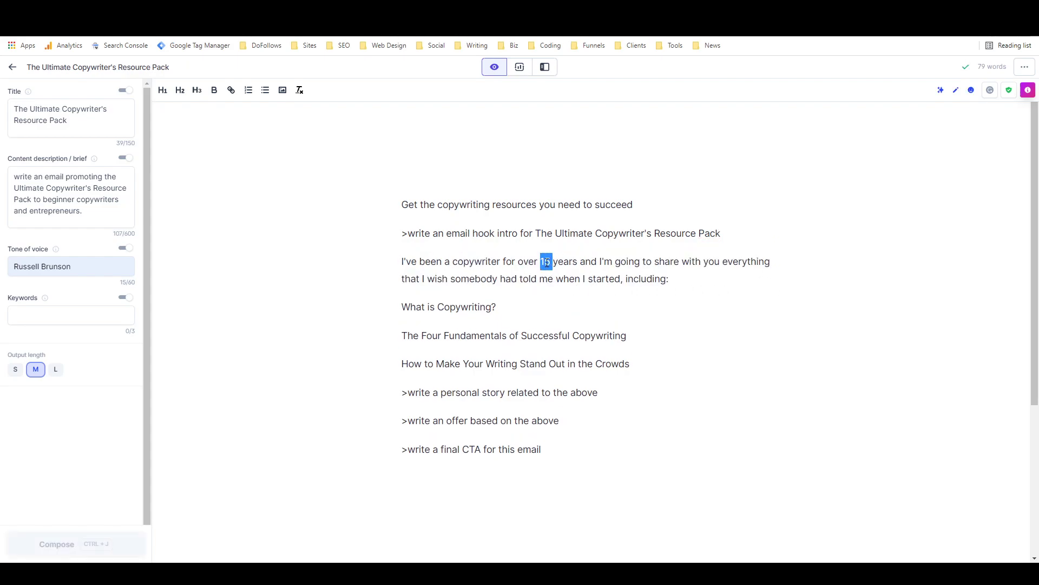
type("3")
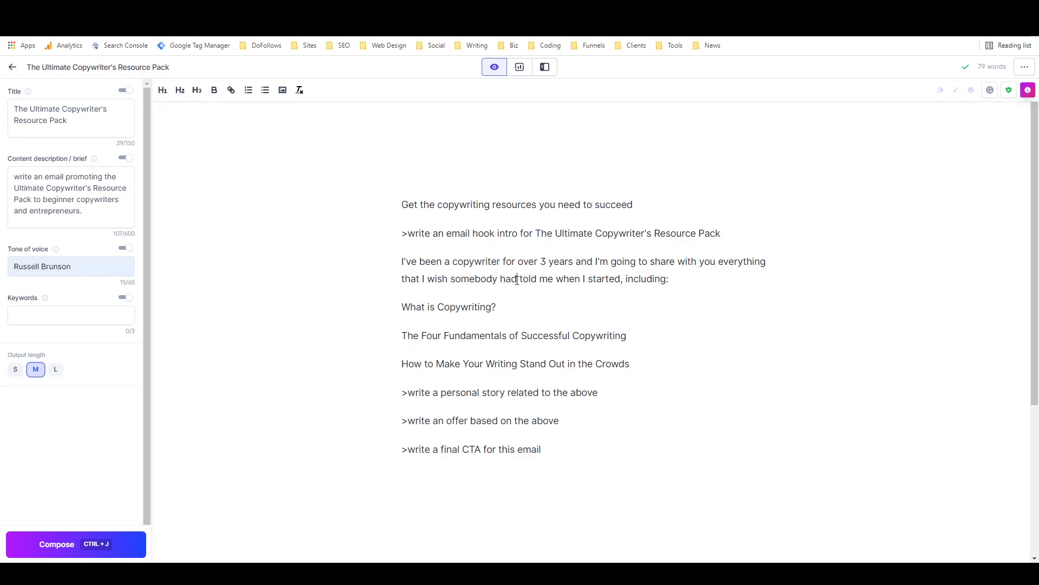
double_click(526, 278)
type("given")
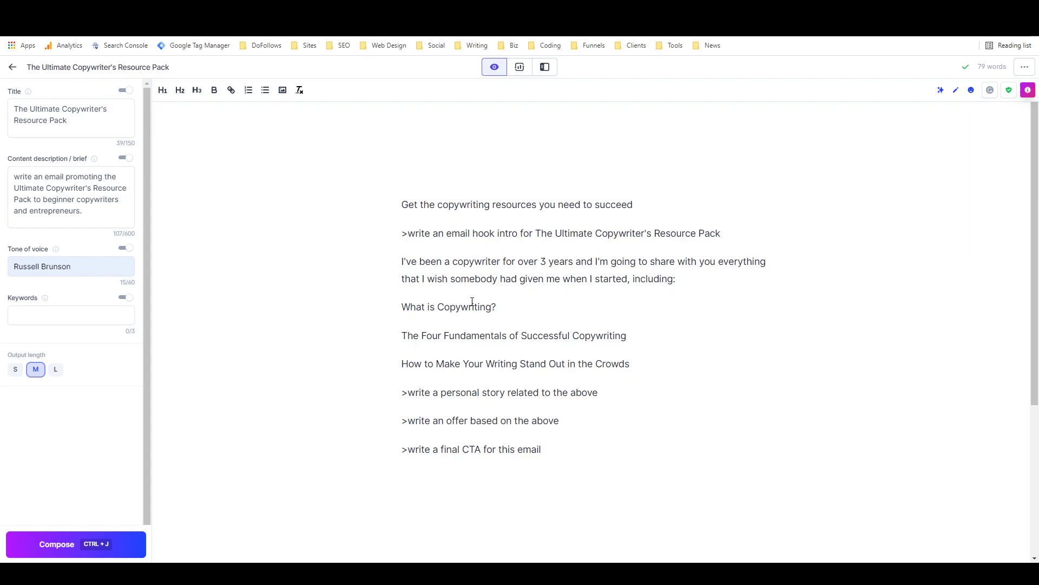
double_click(448, 307)
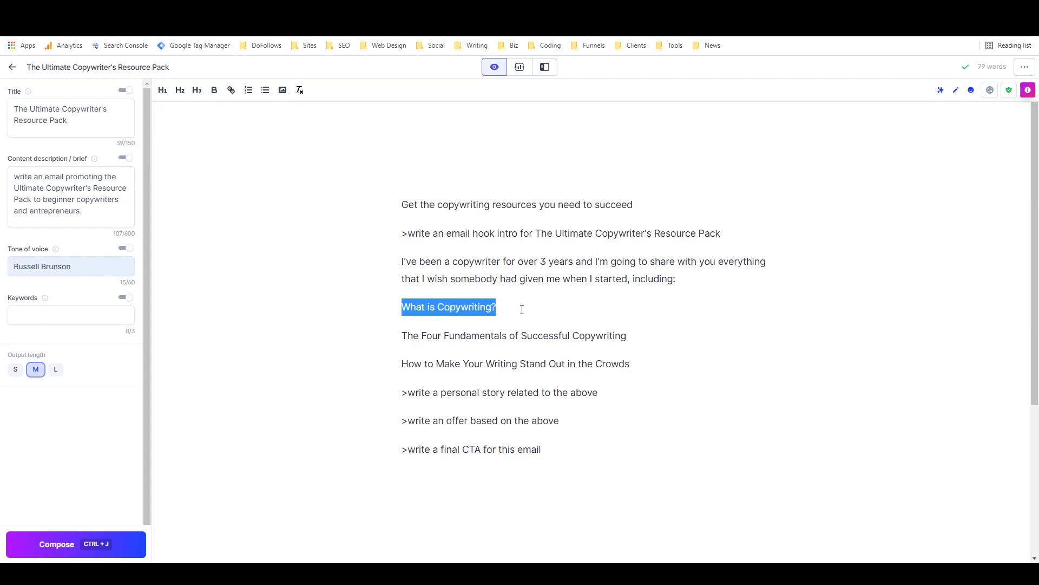
- Rewrite the list as bullets 'copywriting frameworks and formulas' and 'an understanding of customer avatars', removing the Four Fundamentals heading
type("-")
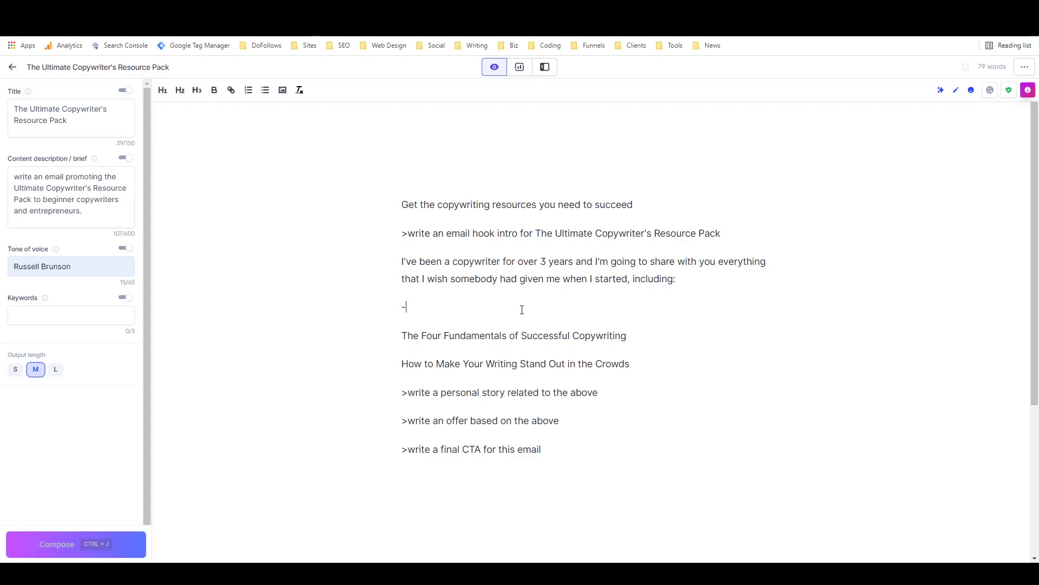
type("copywrit")
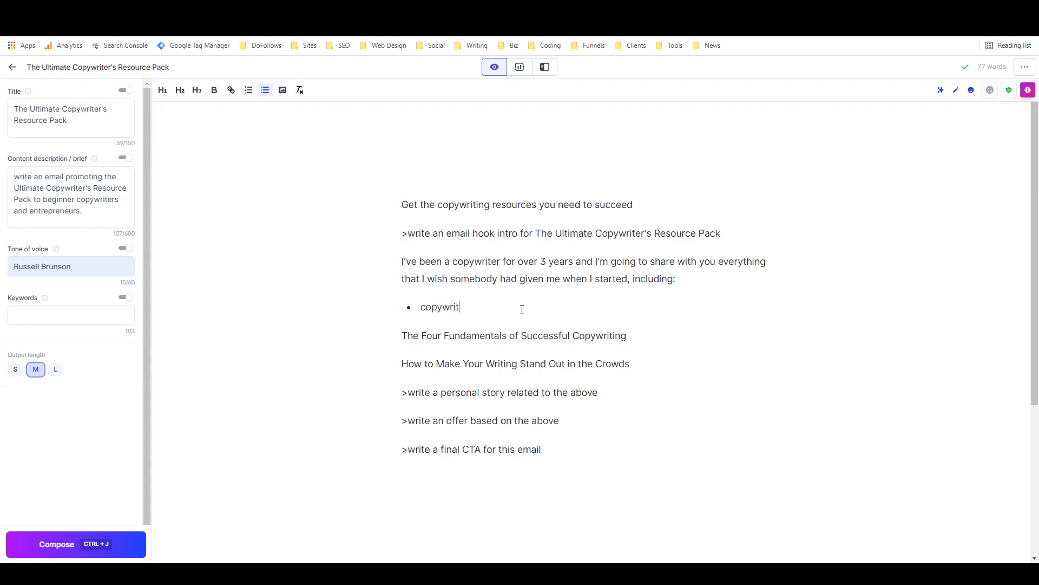
type("ing frameworks and fromulas")
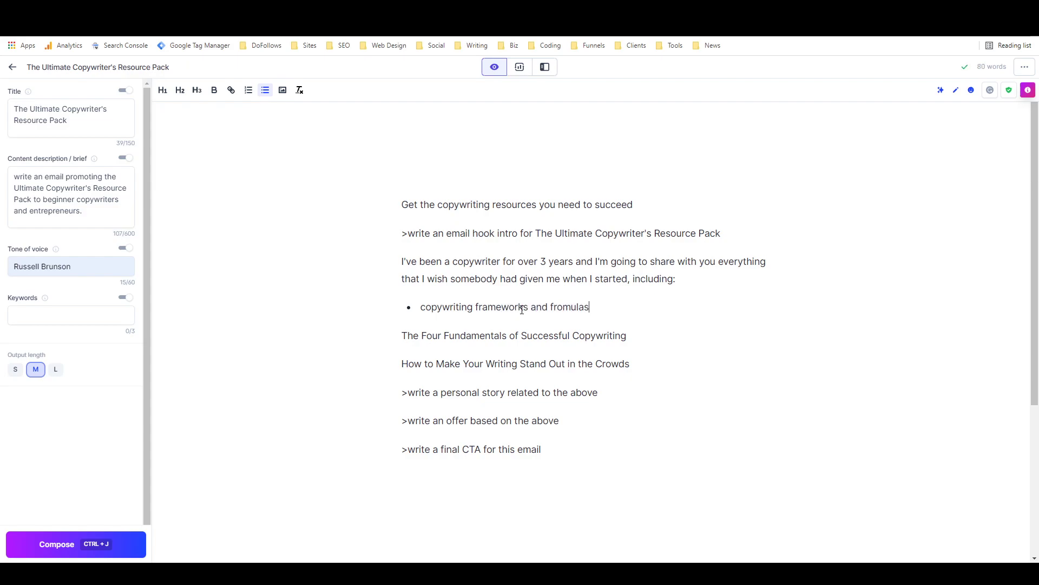
double_click(409, 335)
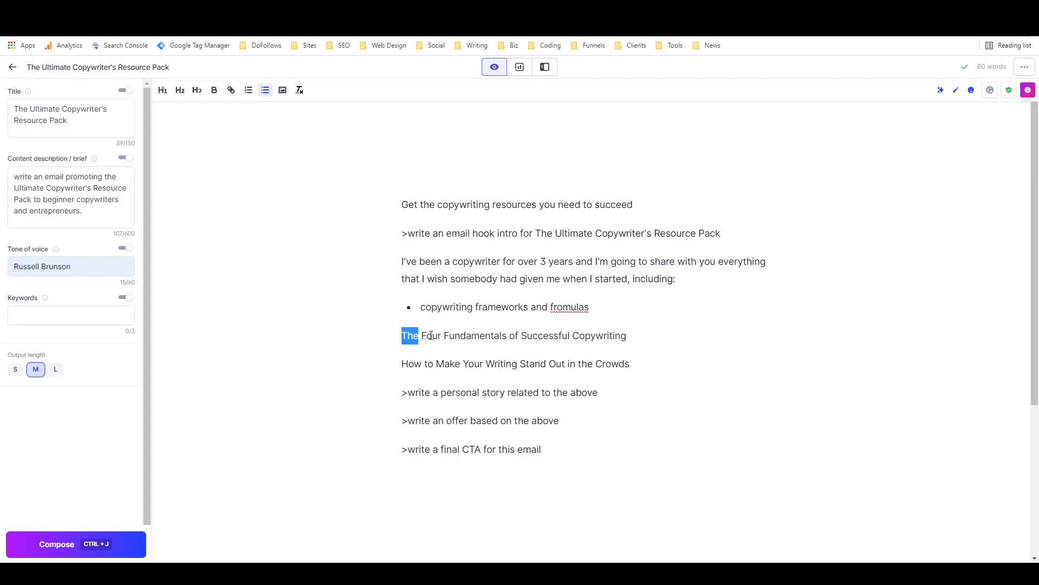
double_click(569, 307)
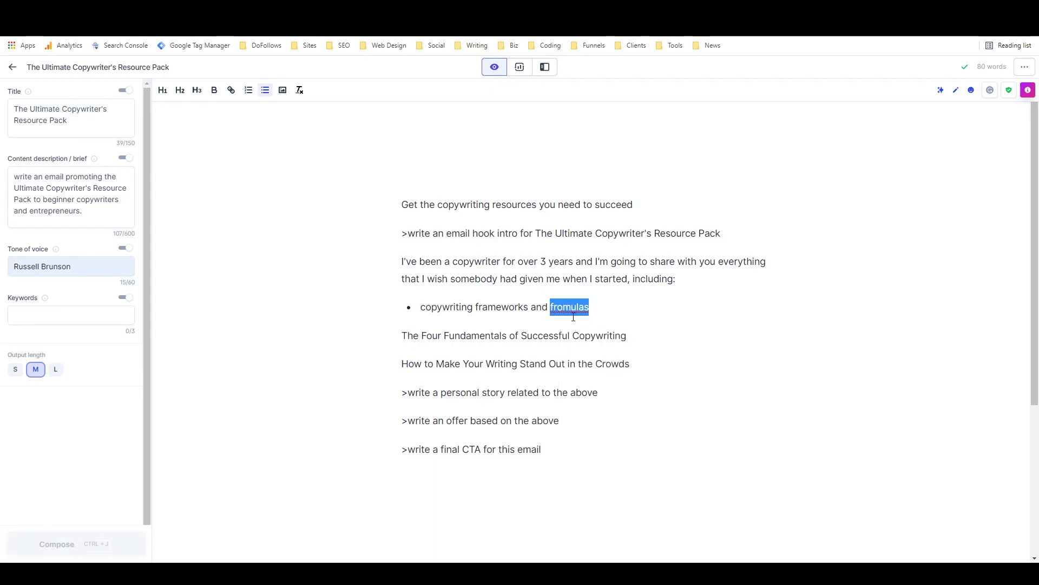
triple_click(514, 336)
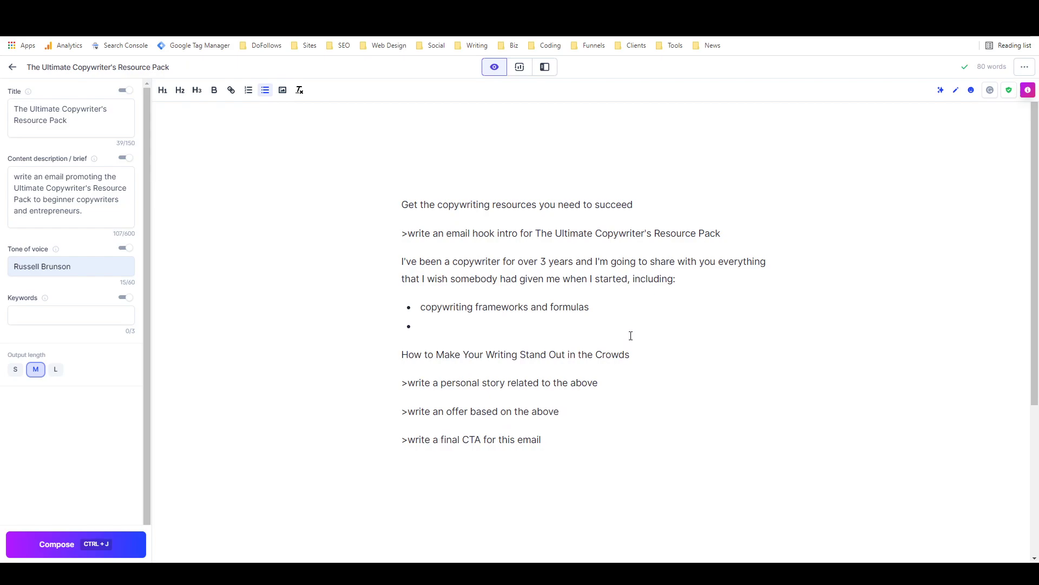
type("an")
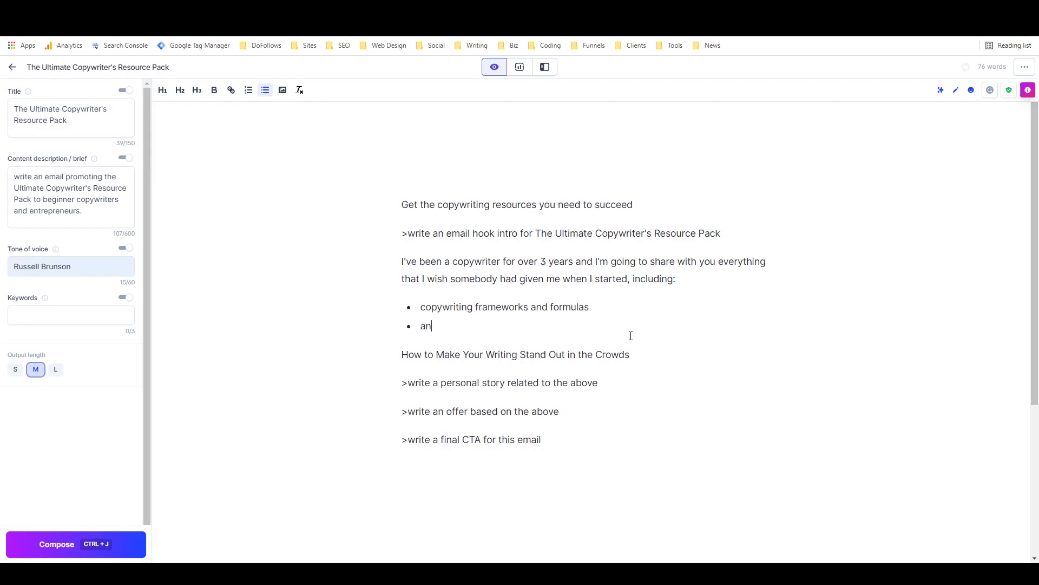
type("unders")
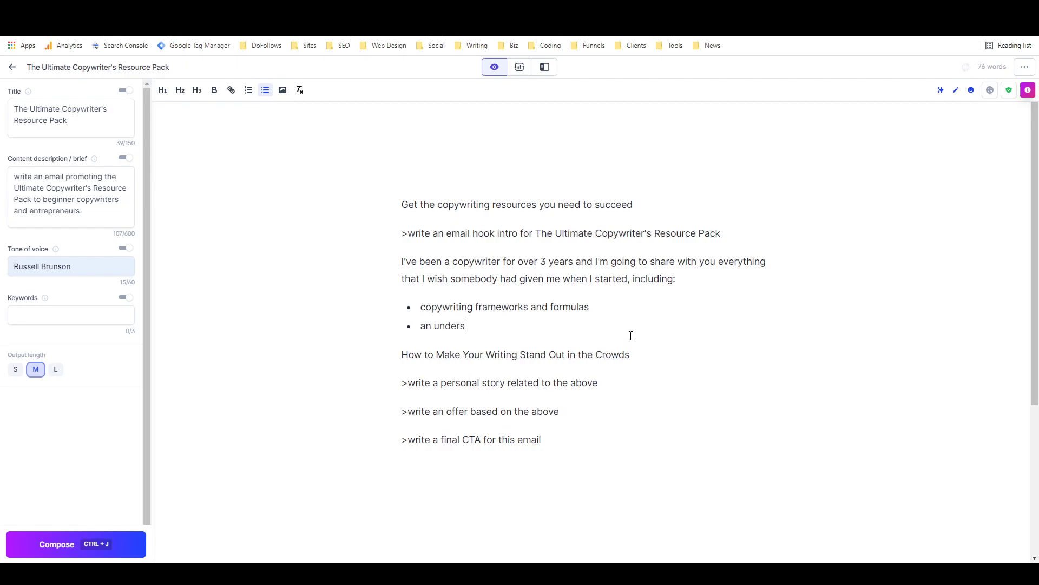
type("tanding of c")
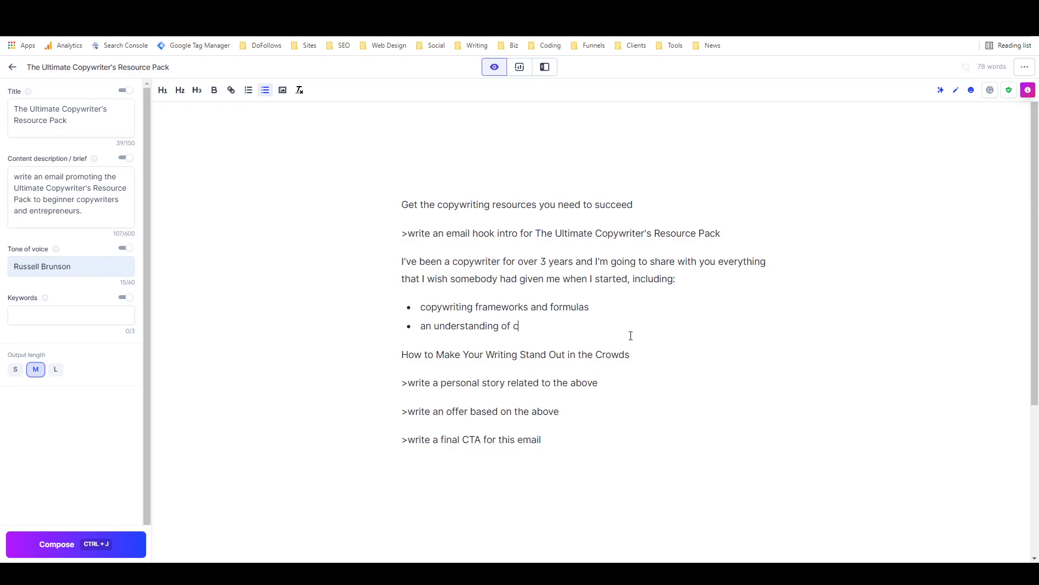
type("ustomer avatars")
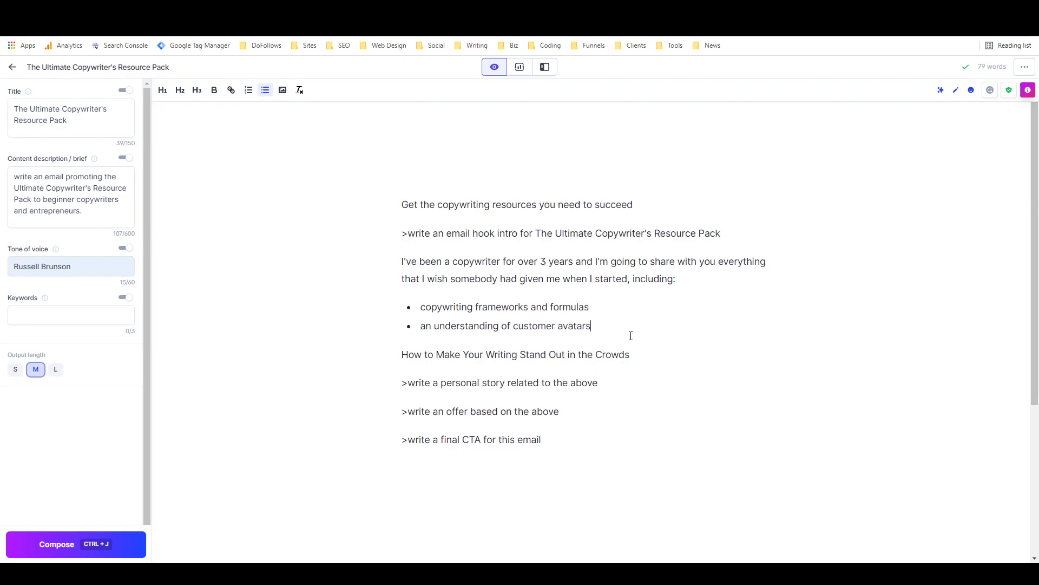
- Add a third bullet, 'an expertise in niche selection'
key("enter")
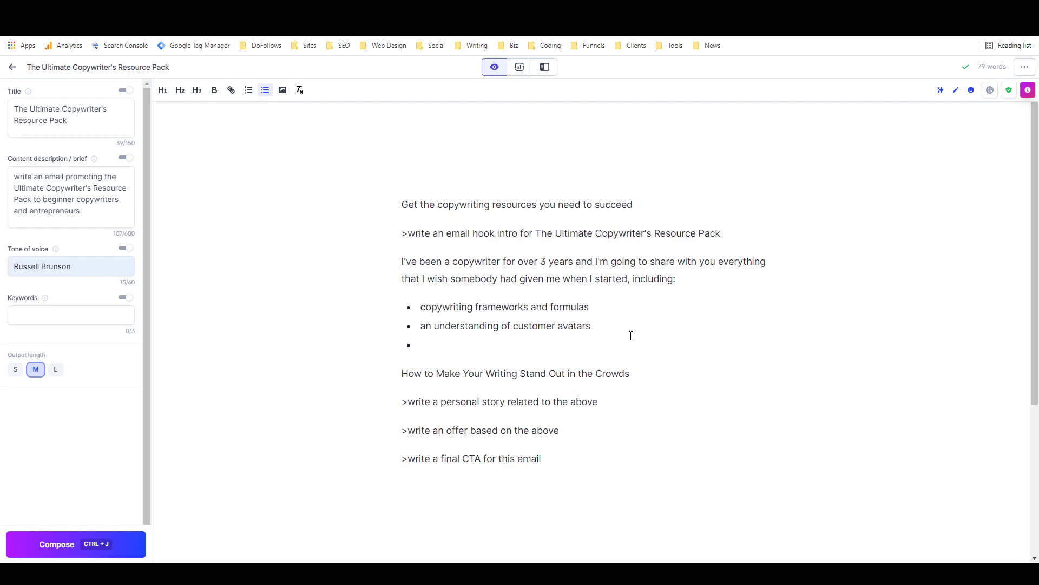
type("an e")
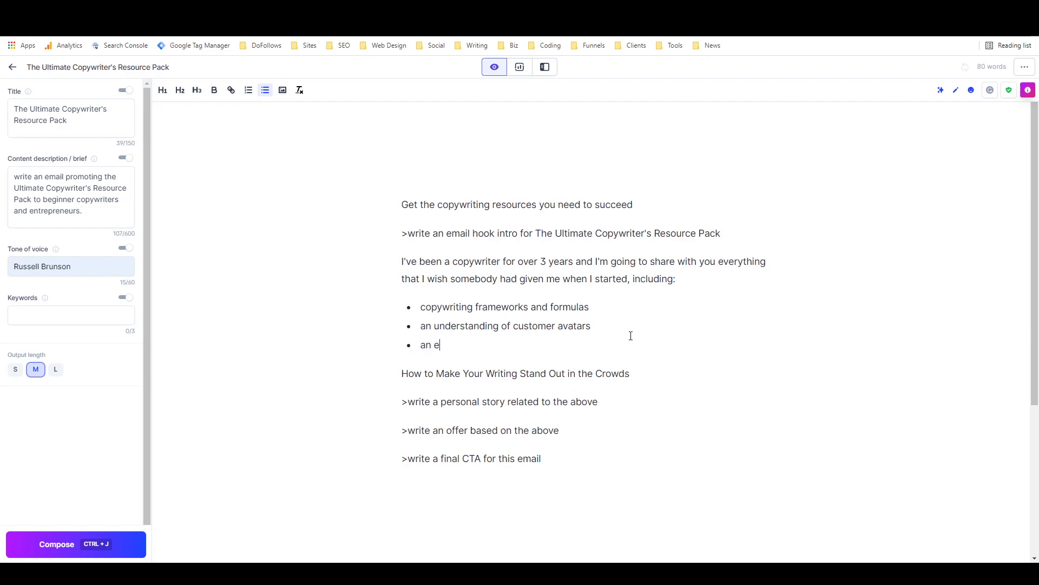
type("xpertise i")
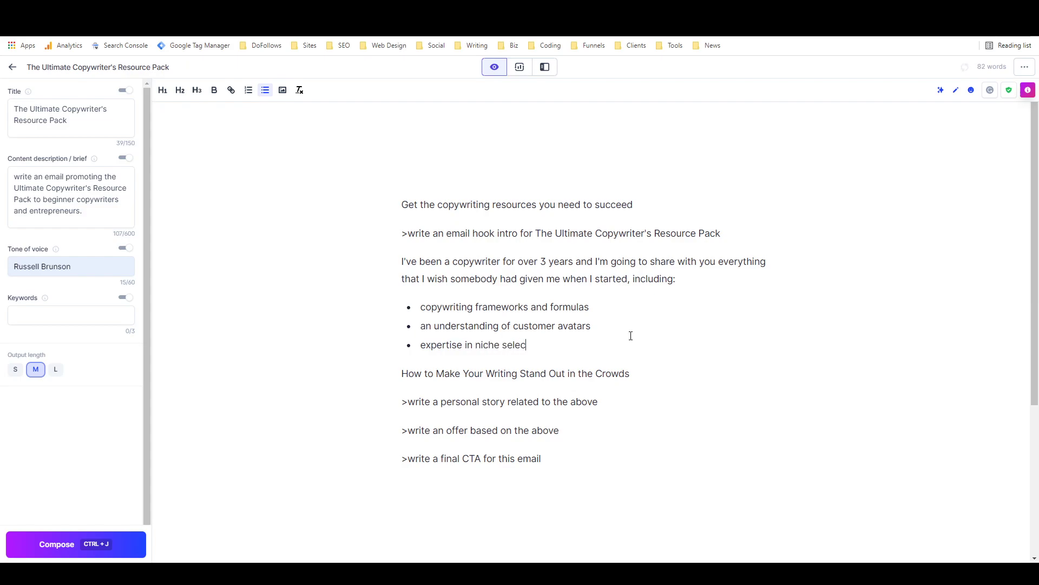
type("tion")
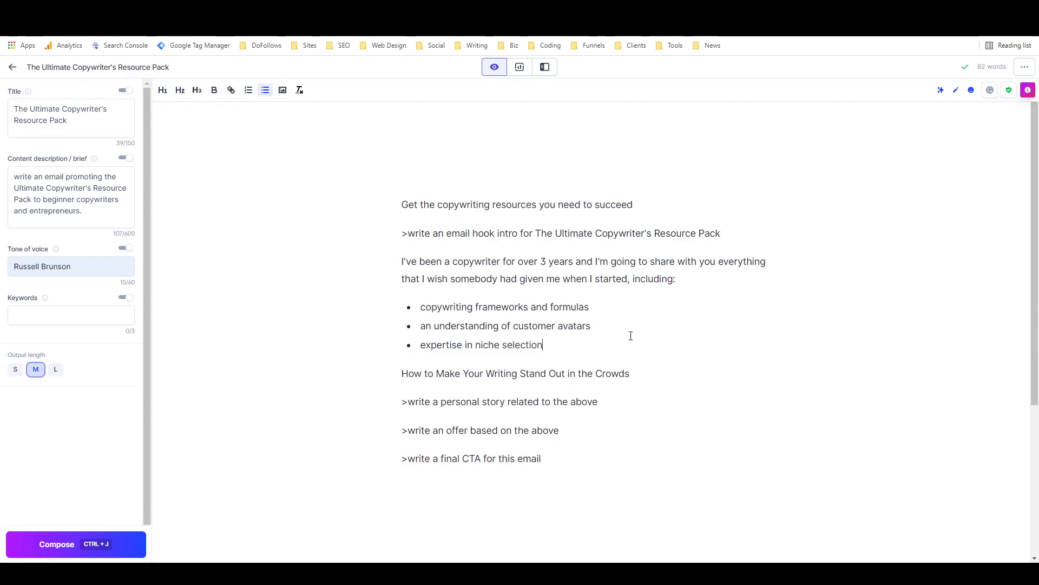
mouse_move(528, 305)
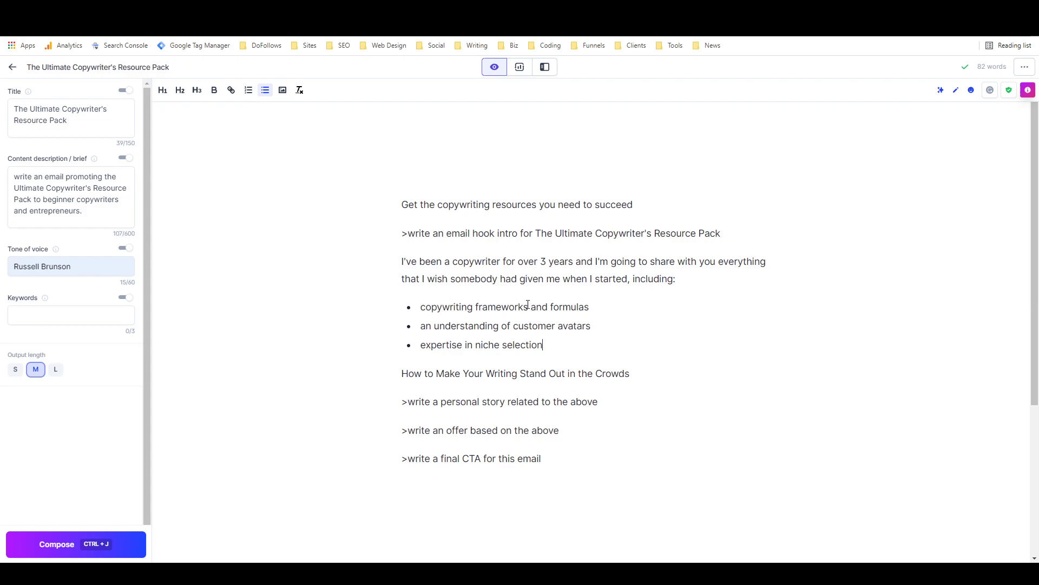
mouse_move(461, 354)
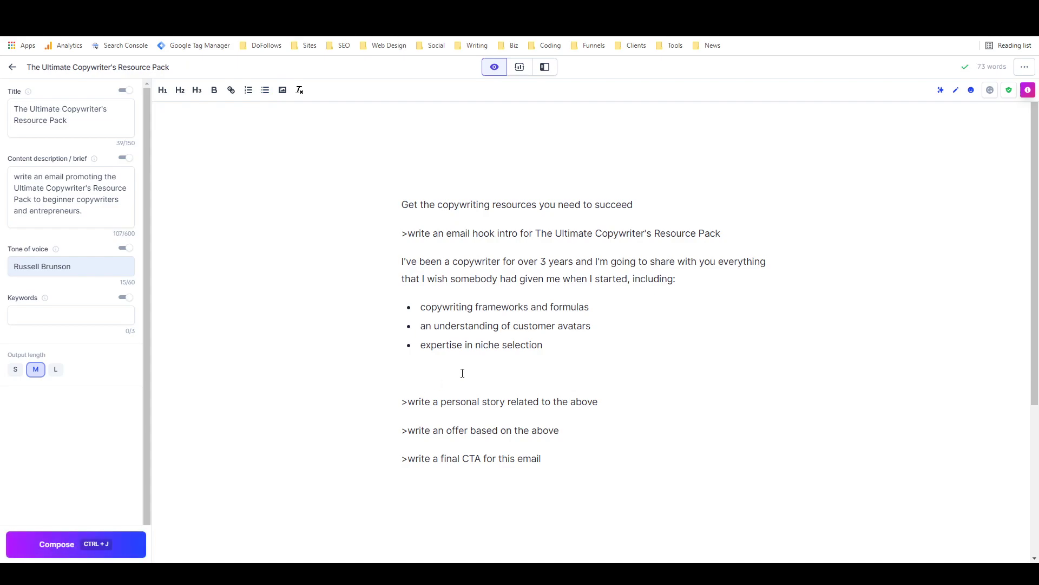
mouse_move(475, 371)
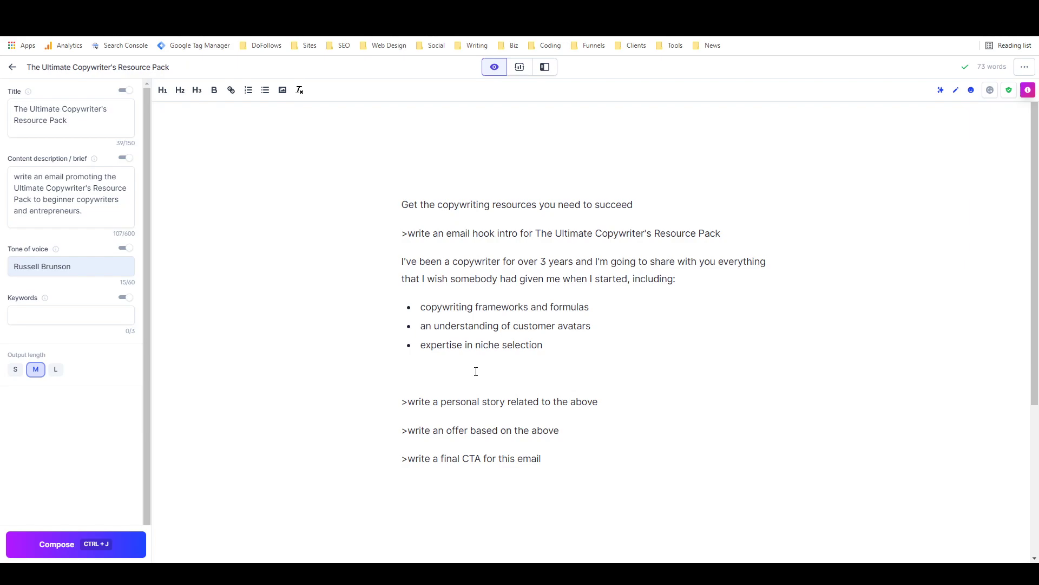
mouse_move(471, 371)
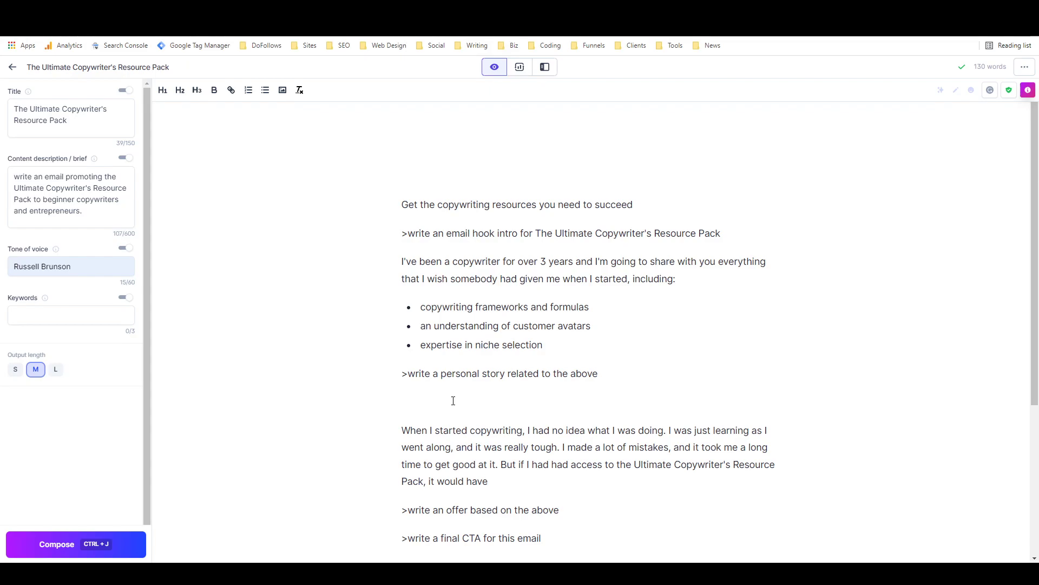
- Continue the generated story from its end, adding a paragraph pitching the Resource Pack
left_click(489, 481)
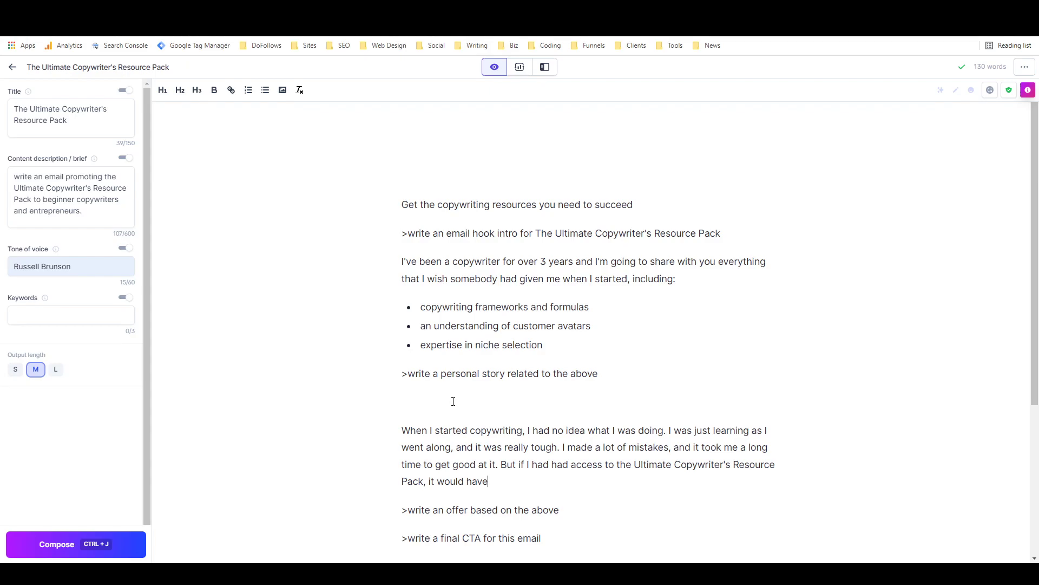
mouse_move(56, 544)
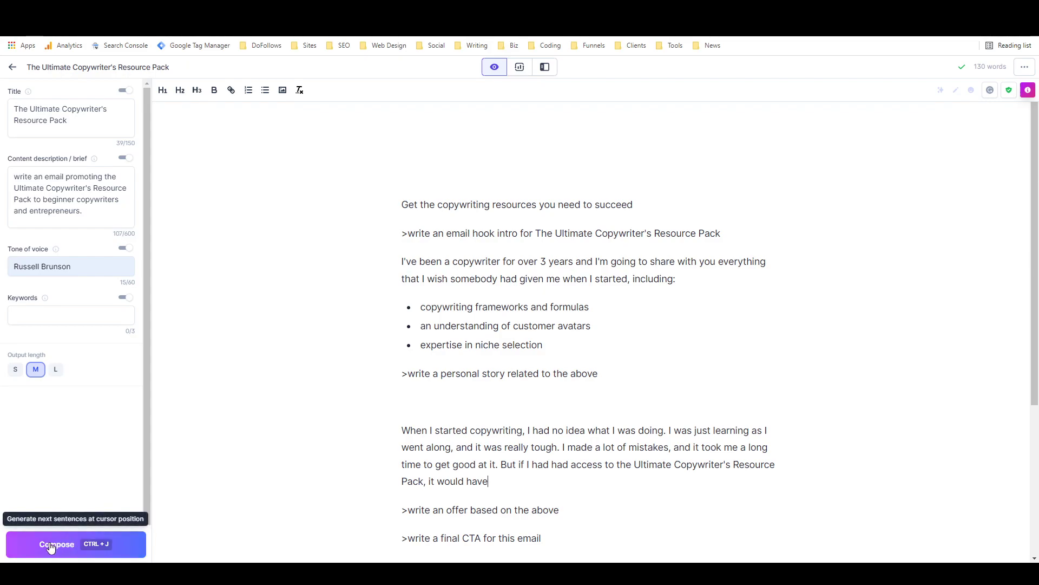
left_click(74, 543)
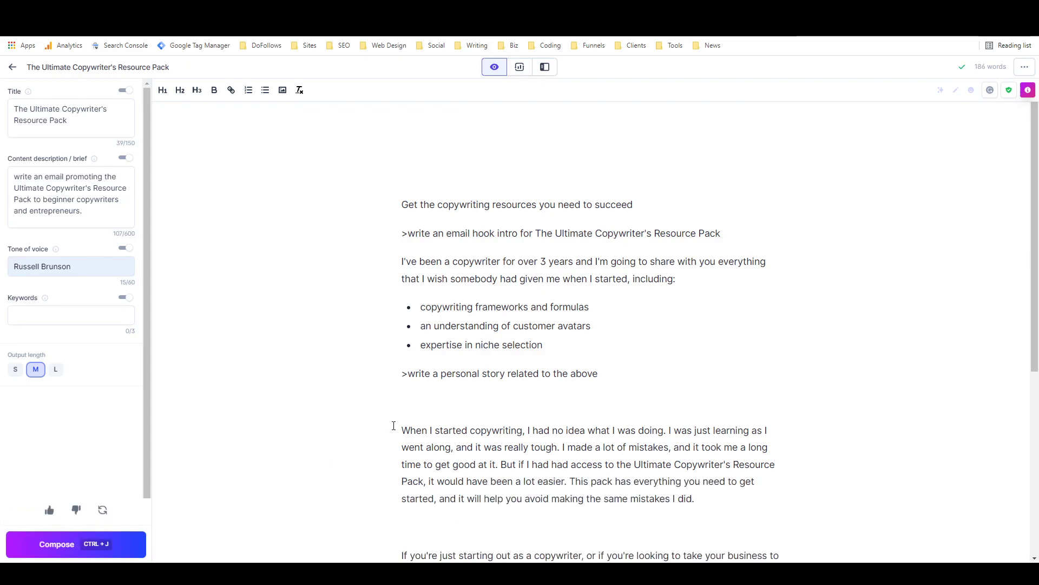
scroll("down", 3)
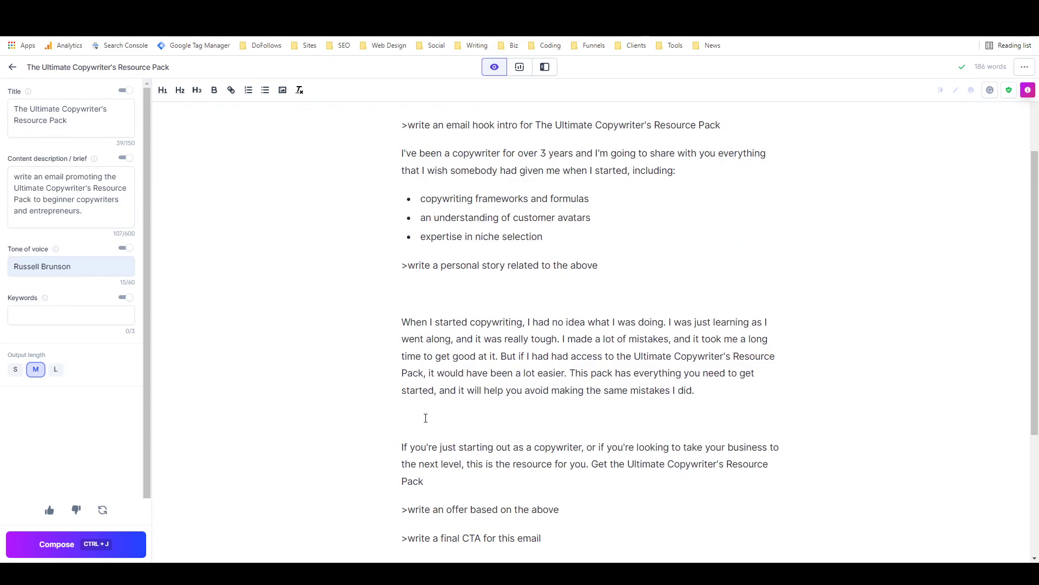
mouse_move(496, 423)
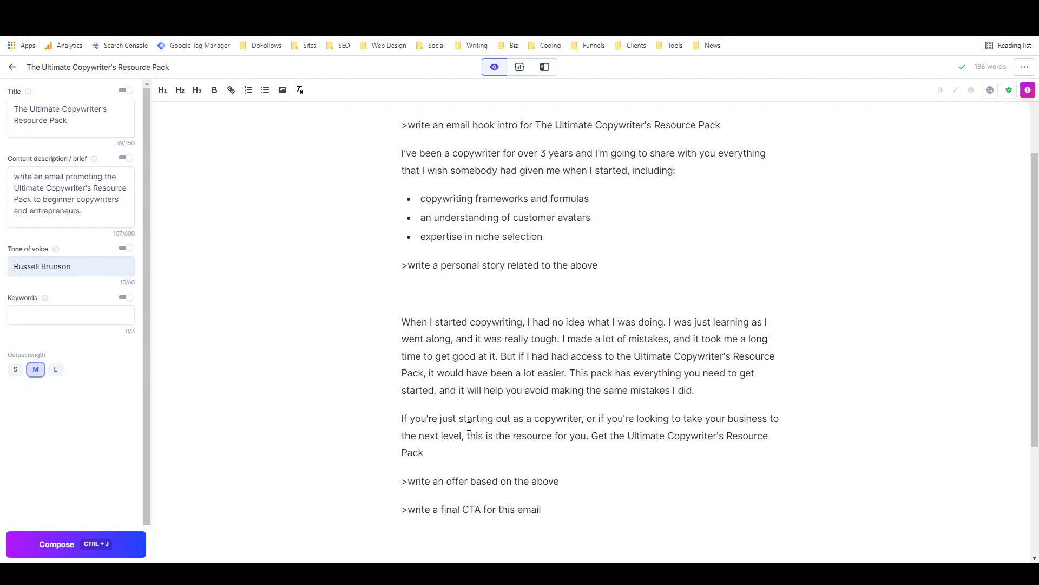
mouse_move(515, 391)
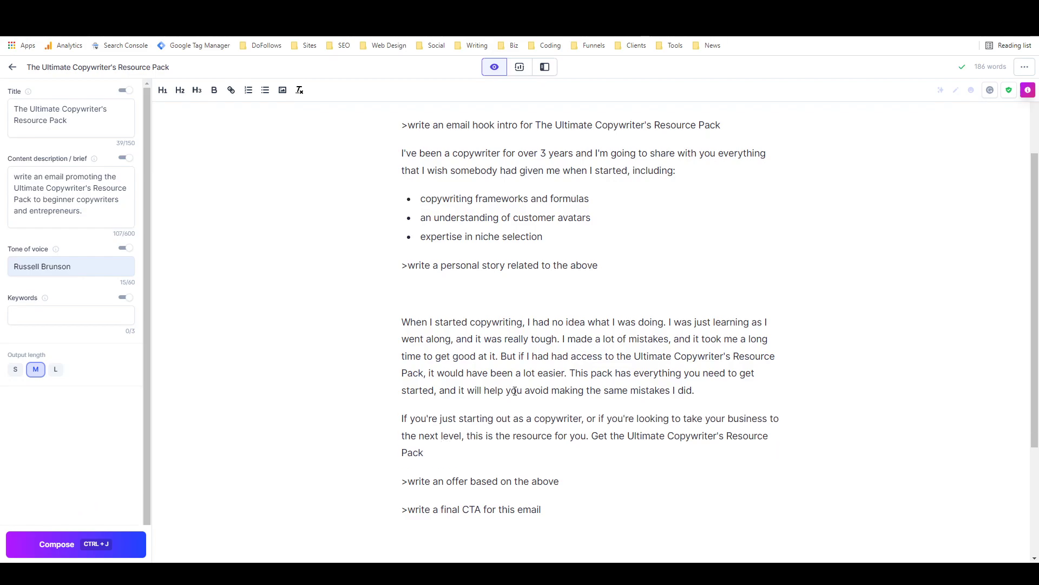
- Change 'resource' to 'bundle' in the pitch and delete the remaining > command lines, leaving clean copy with a CTA
double_click(532, 435)
type("bundl")
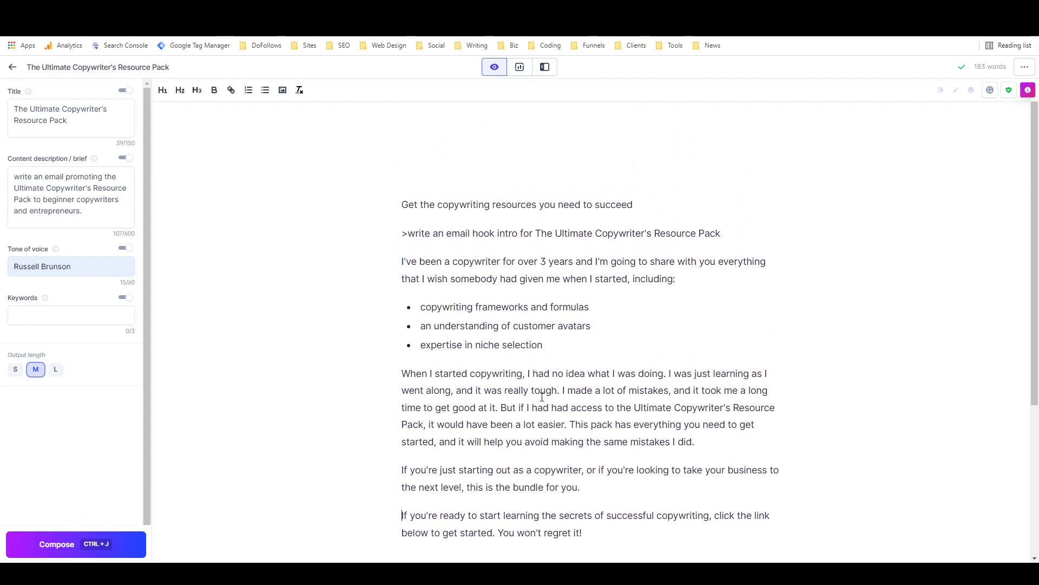
triple_click(561, 233)
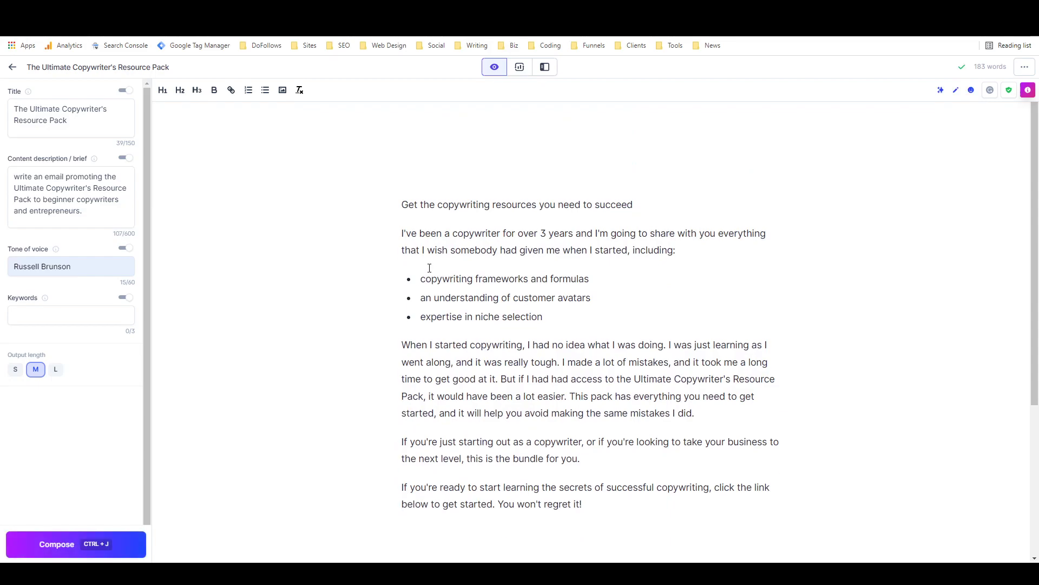
- Retitle the document 'The Ultimate Copywriter's Resource Pack Email' and save it
left_click(72, 119)
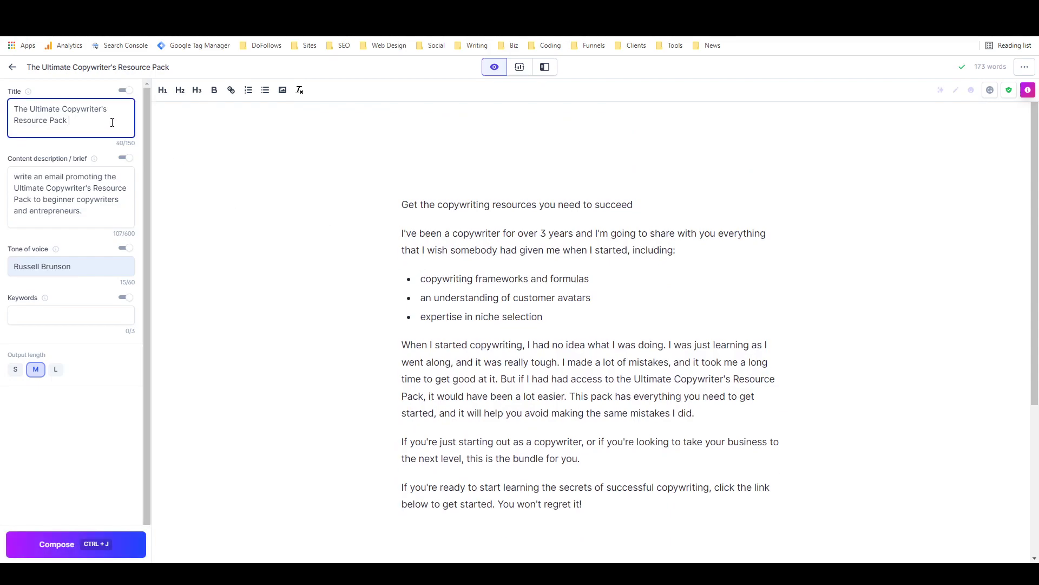
type("Email")
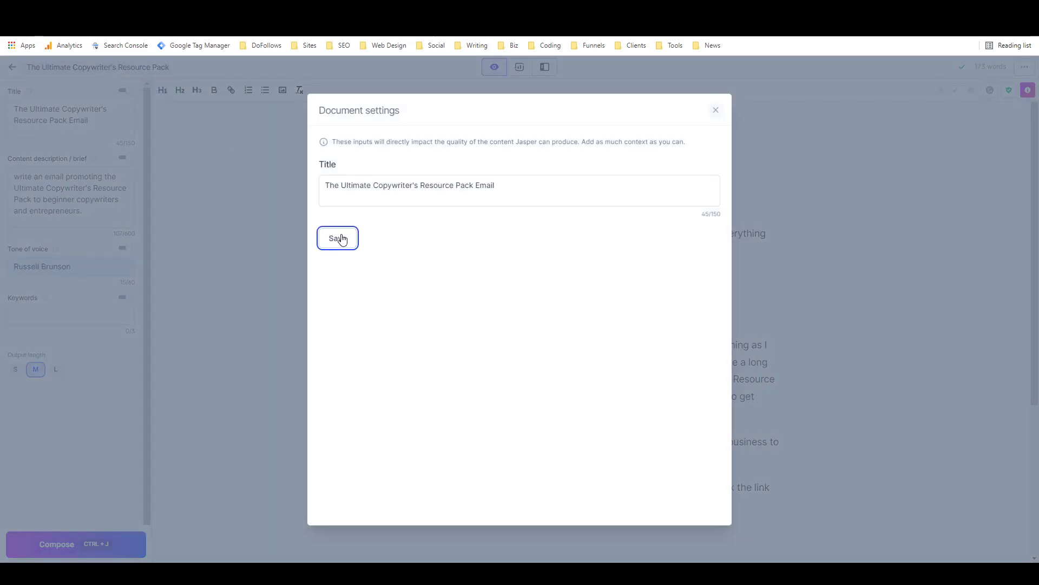
left_click(338, 237)
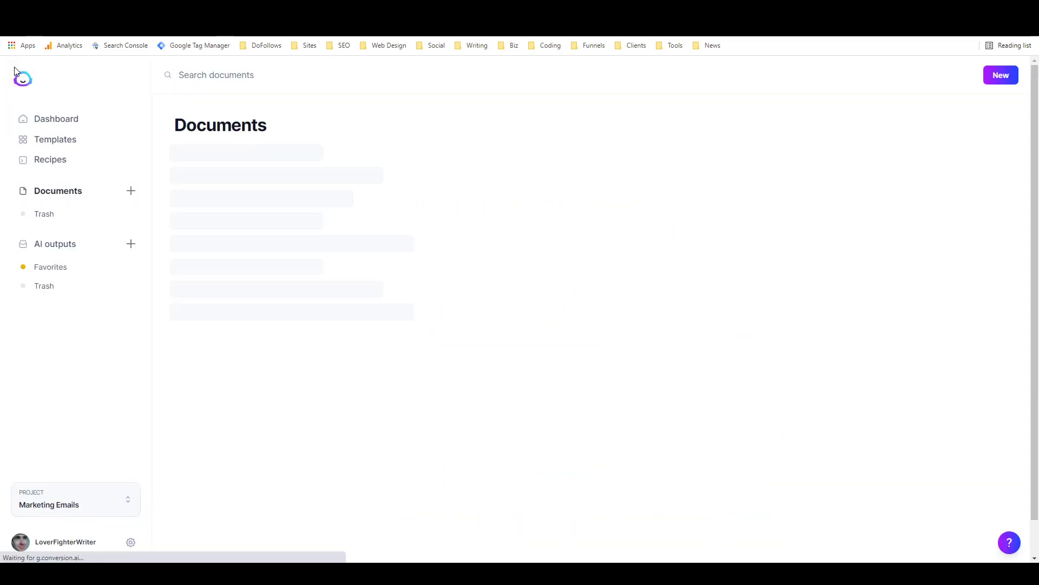
- Edit the Hook - Story - Offer Email recipe to delete the offer command and save it with four commands
left_click(50, 159)
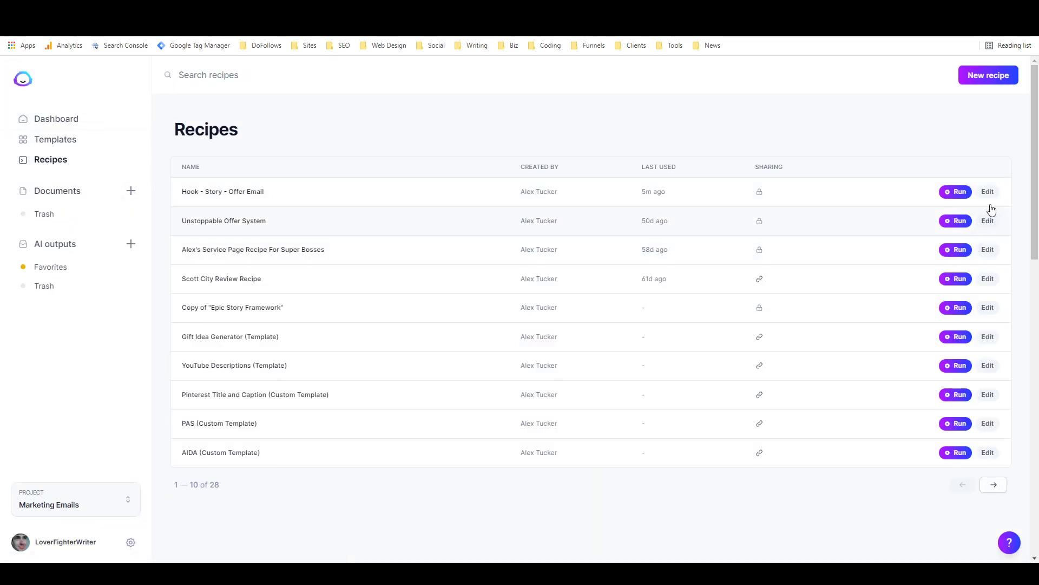
left_click(987, 191)
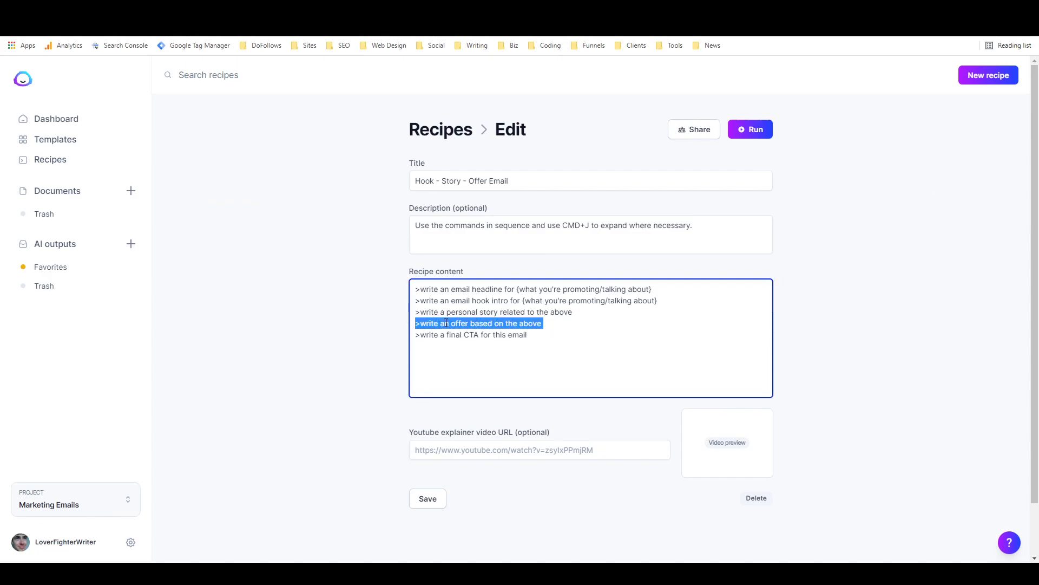
key("Delete")
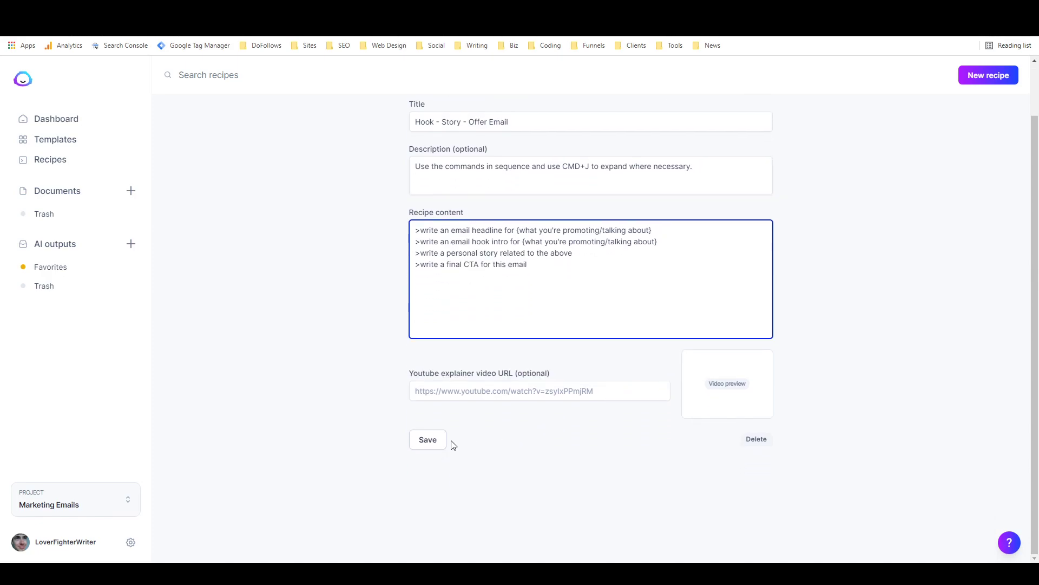
left_click(428, 439)
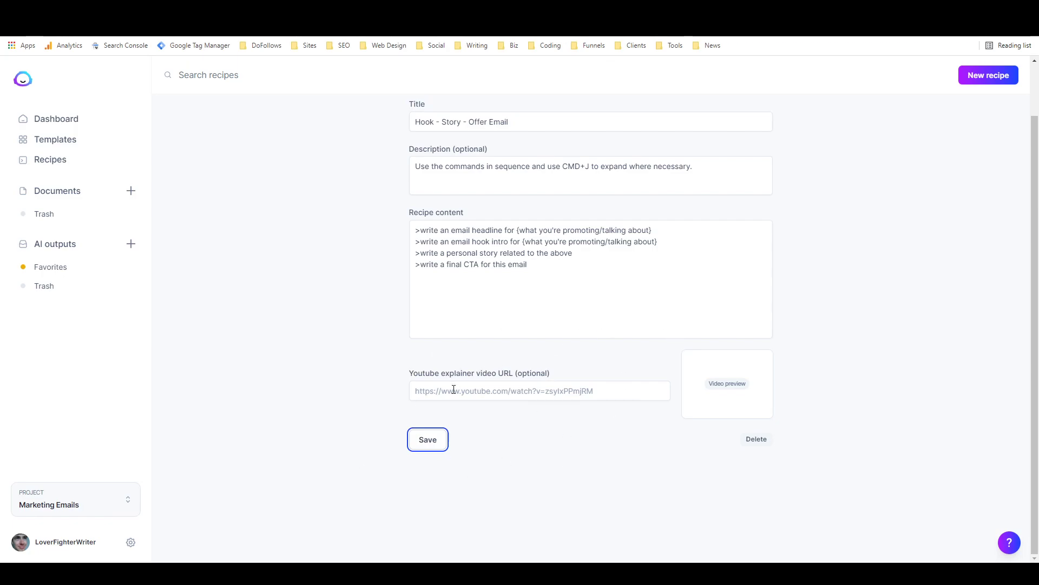
scroll("up", 3)
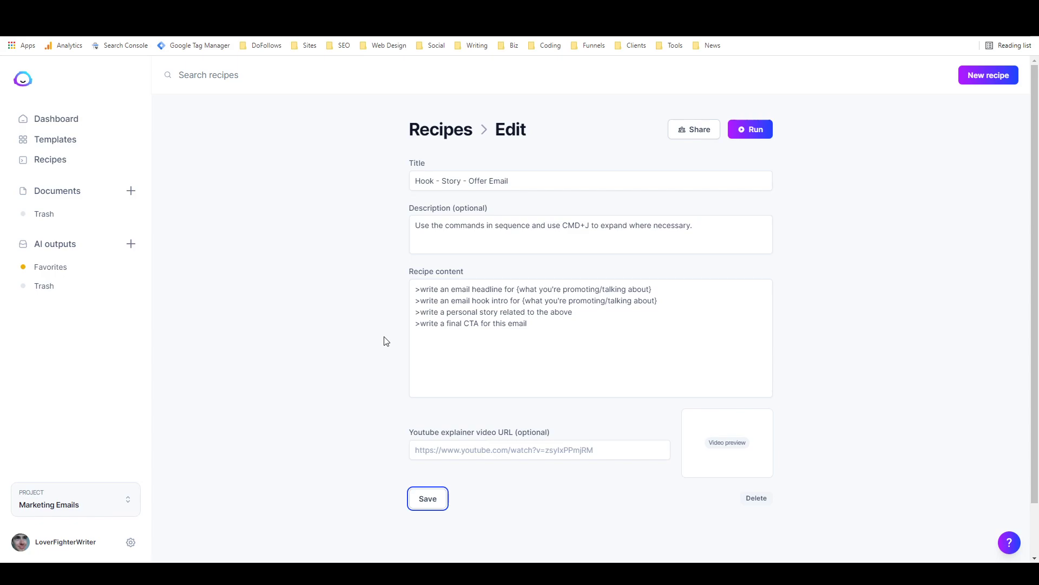
mouse_move(395, 342)
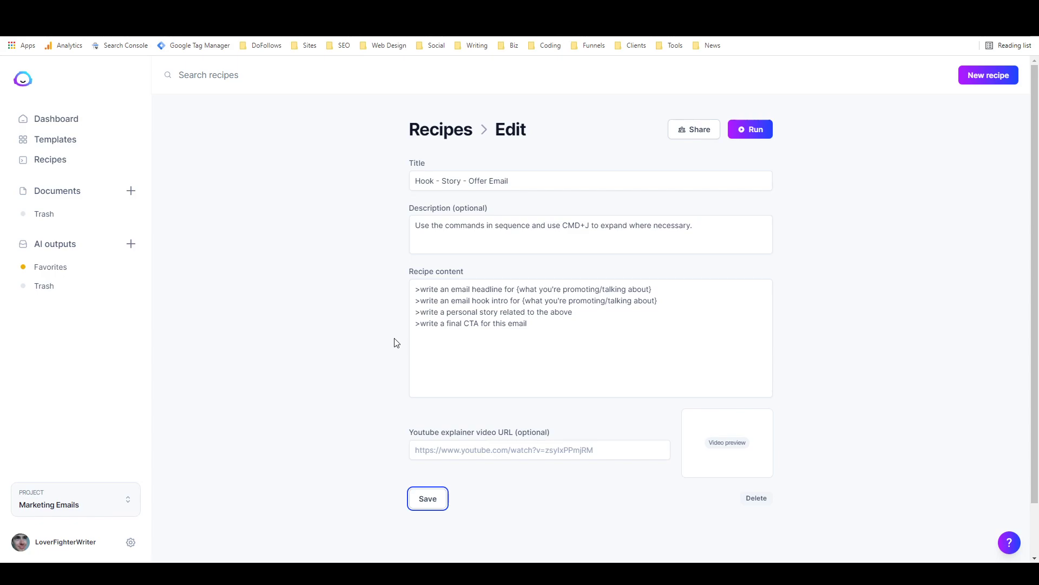
mouse_move(460, 356)
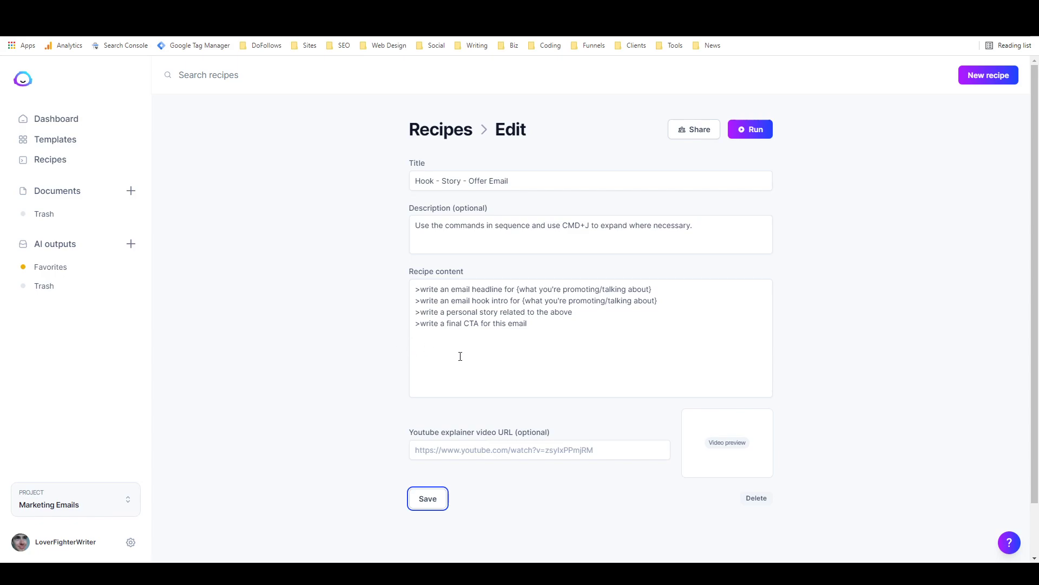
mouse_move(993, 352)
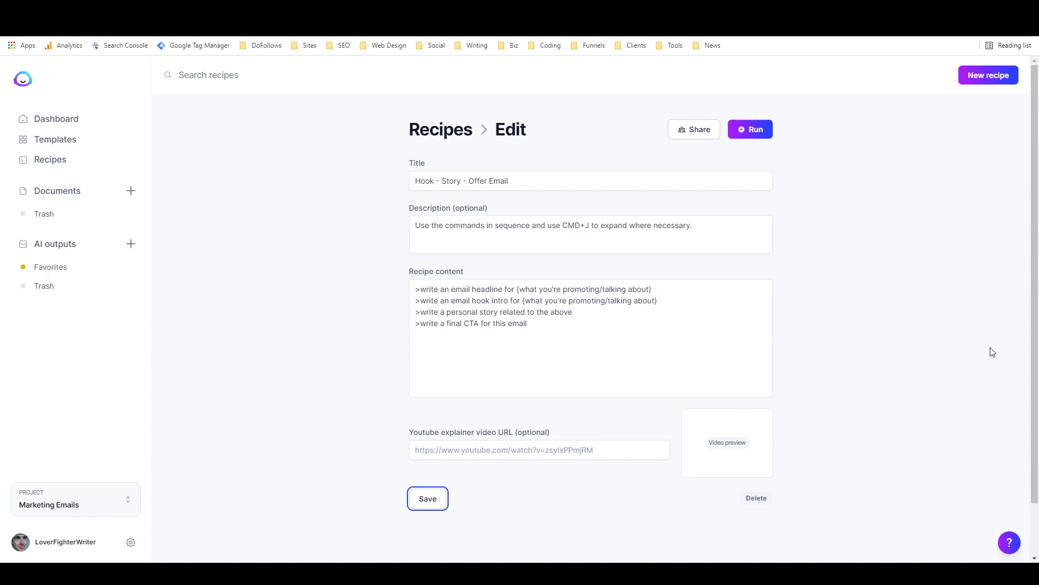